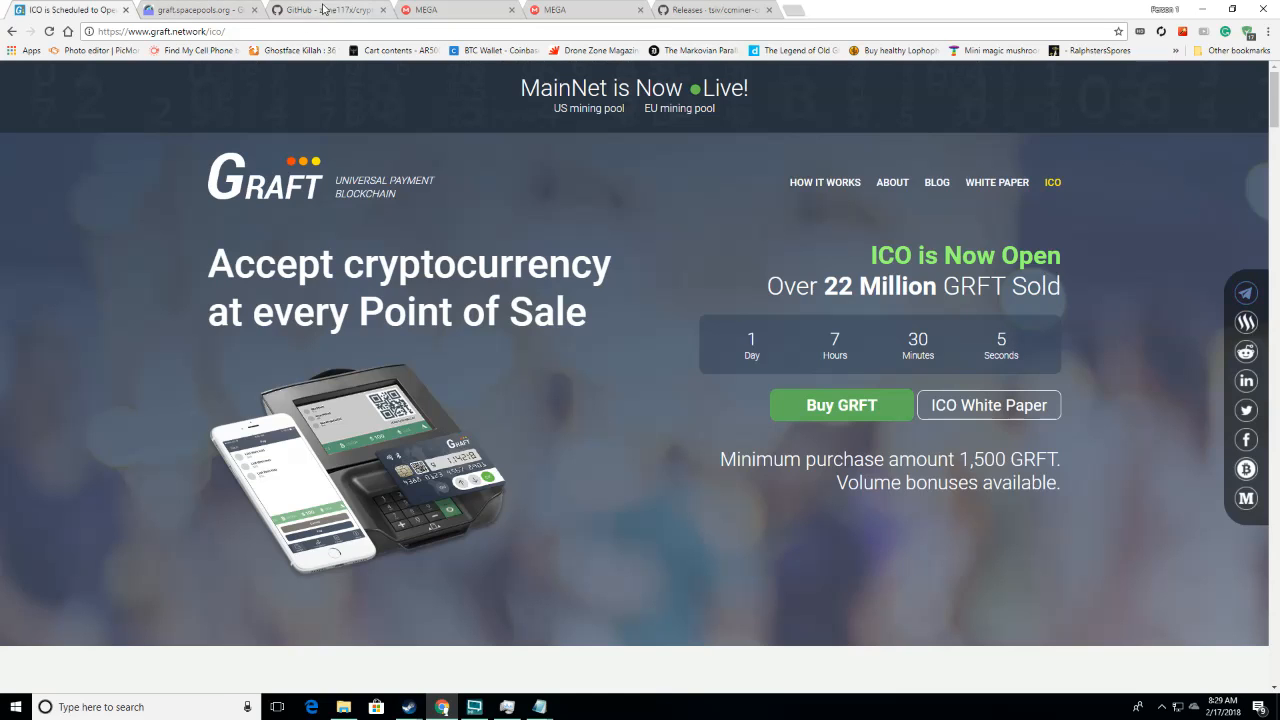
{"action": "mouse_move", "coordinate": [324, 10]}
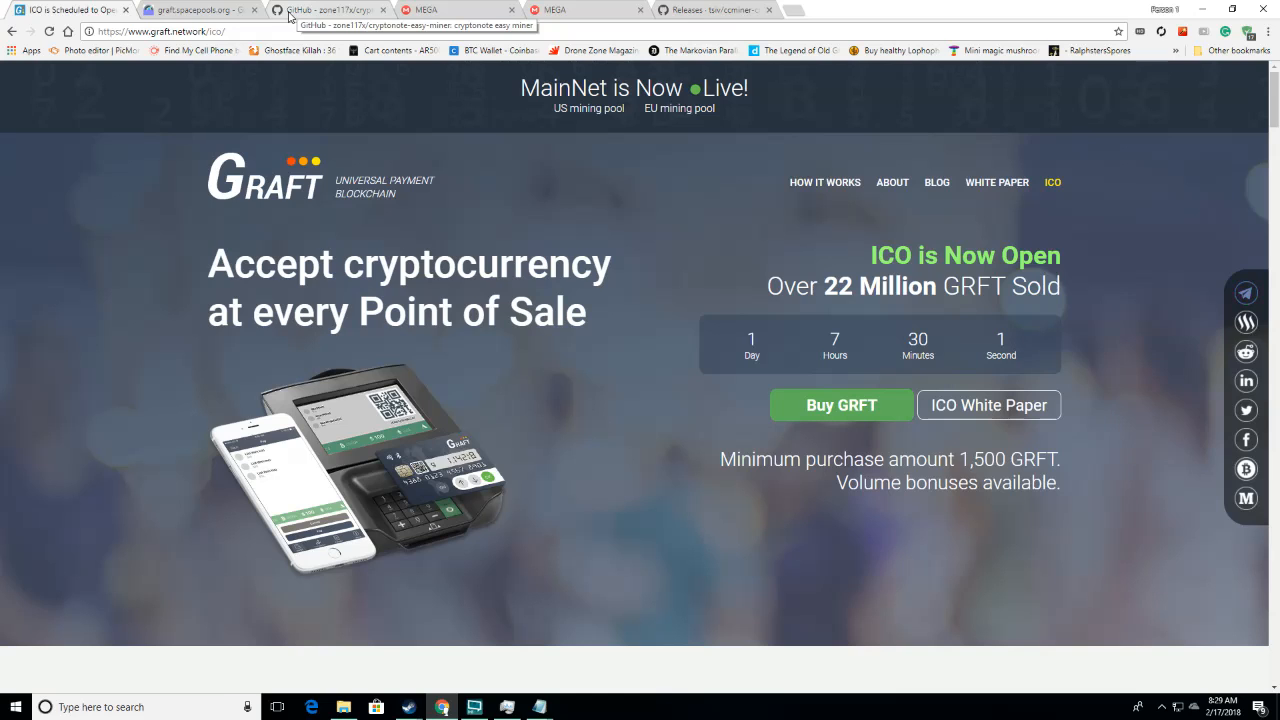
- Switch Chrome from the Graft homepage to the zone117x/cryptonote-easy-miner GitHub repository
{"action": "left_click", "coordinate": [320, 8]}
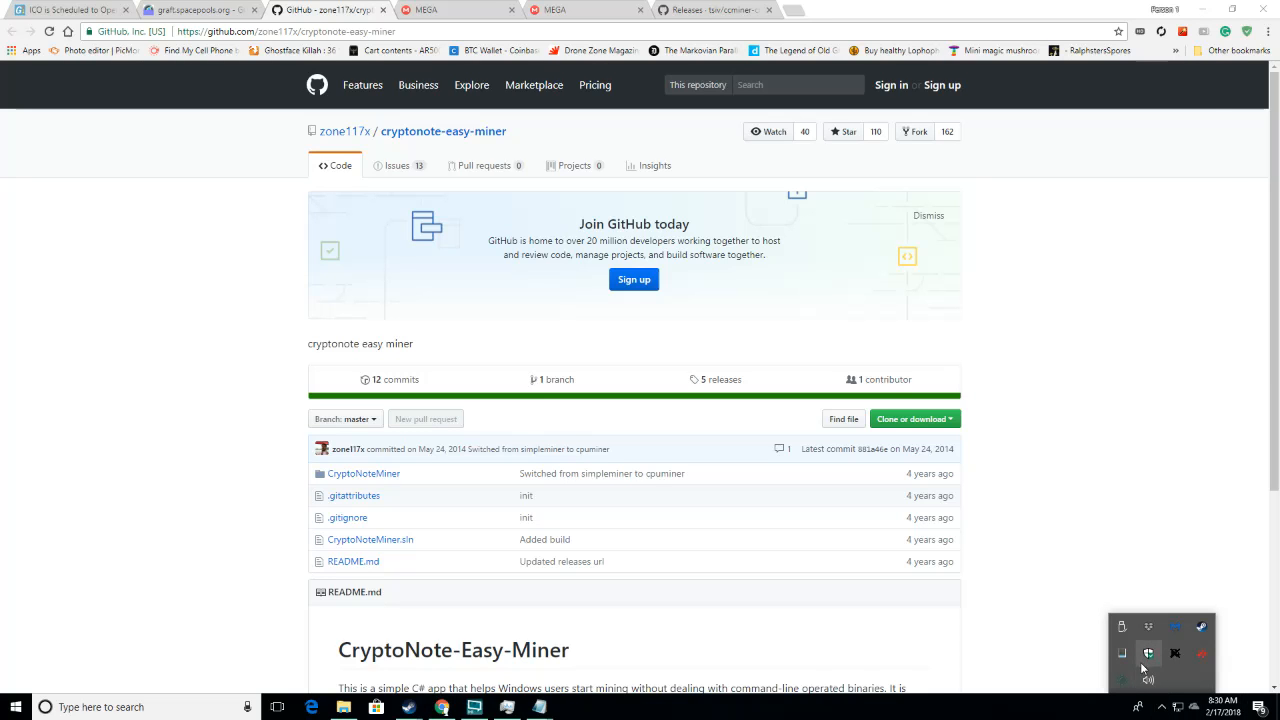
{"action": "left_click", "coordinate": [1148, 652]}
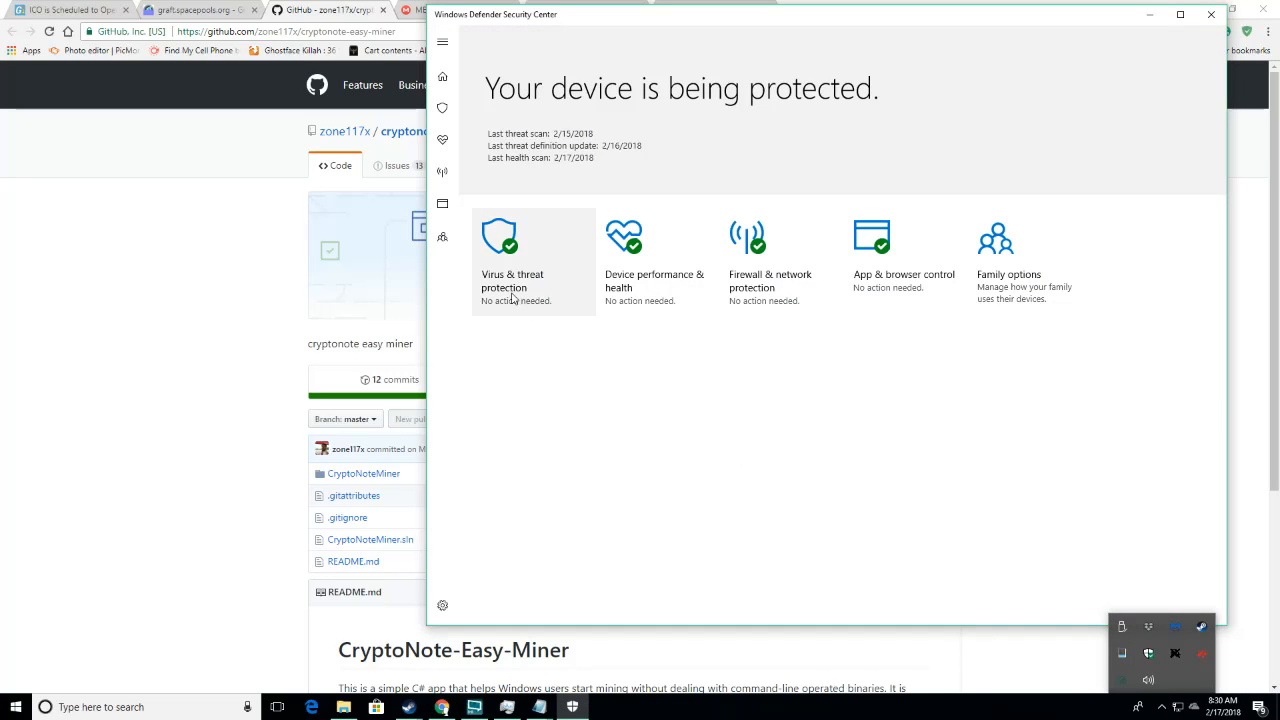
{"action": "left_click", "coordinate": [442, 604]}
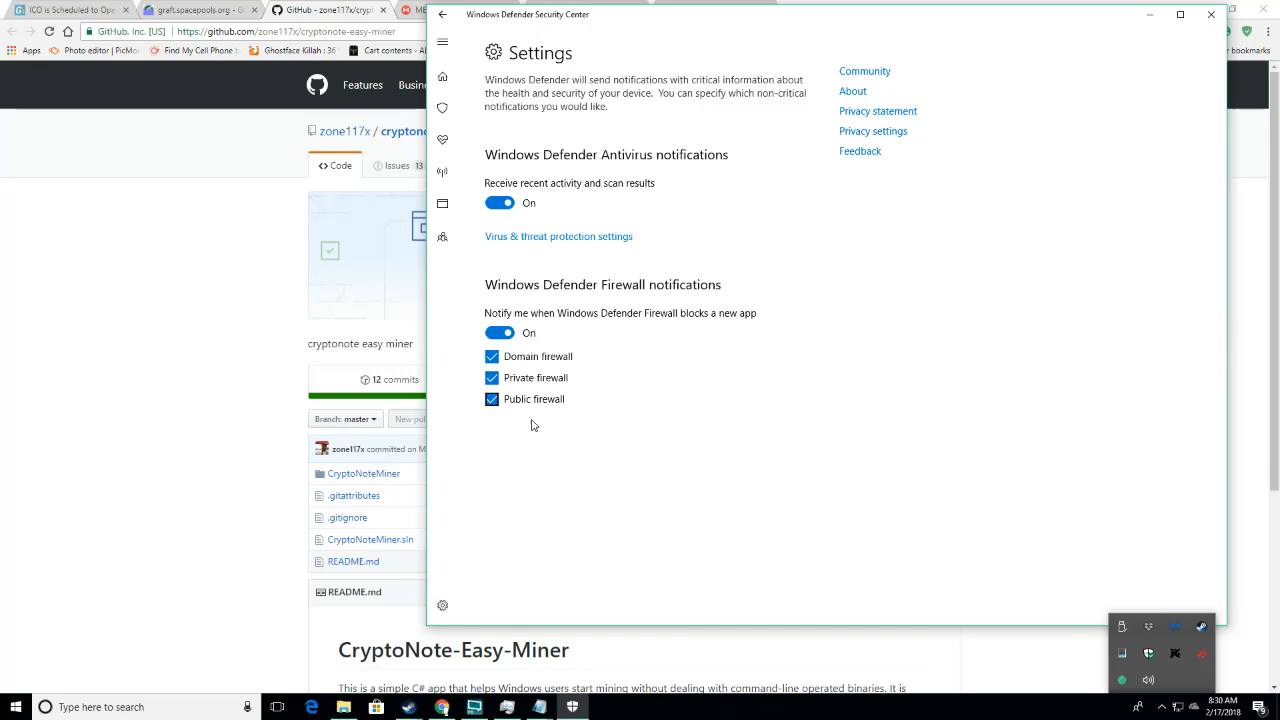
{"action": "left_click", "coordinate": [558, 236]}
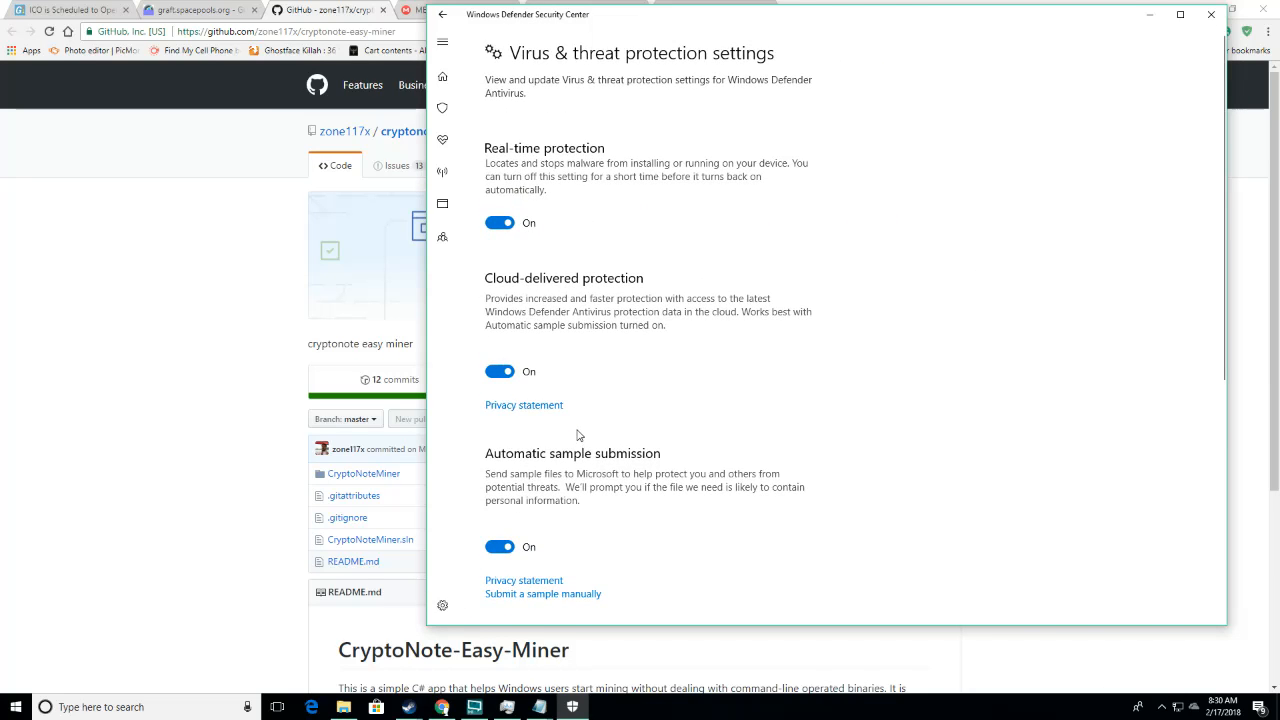
{"action": "scroll", "scroll_direction": "down", "scroll_amount": 3}
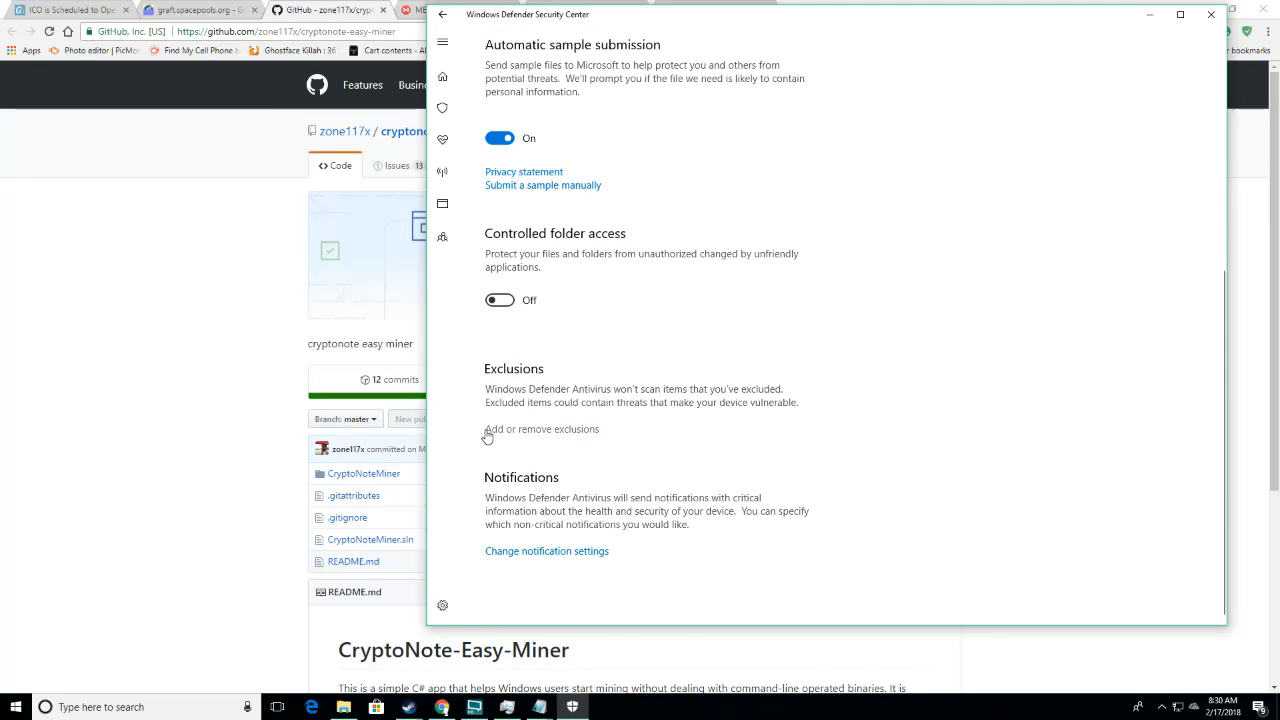
{"action": "left_click", "coordinate": [542, 428]}
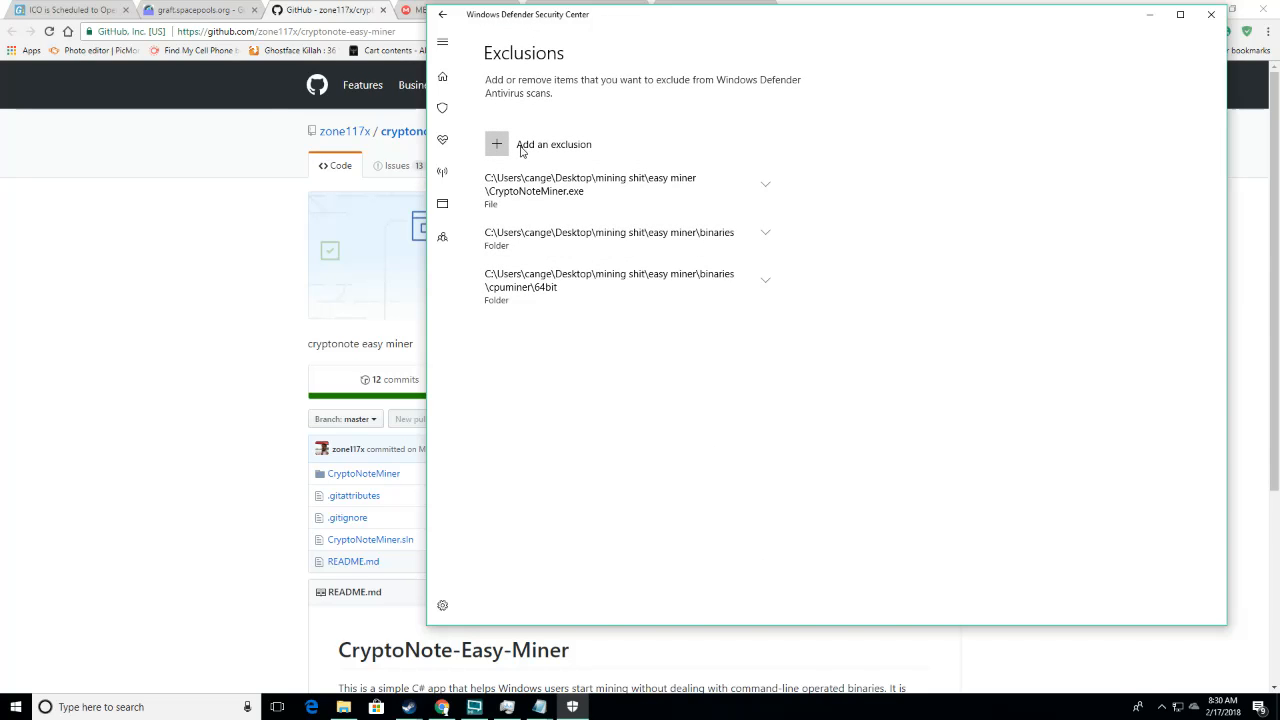
{"action": "mouse_move", "coordinate": [516, 148]}
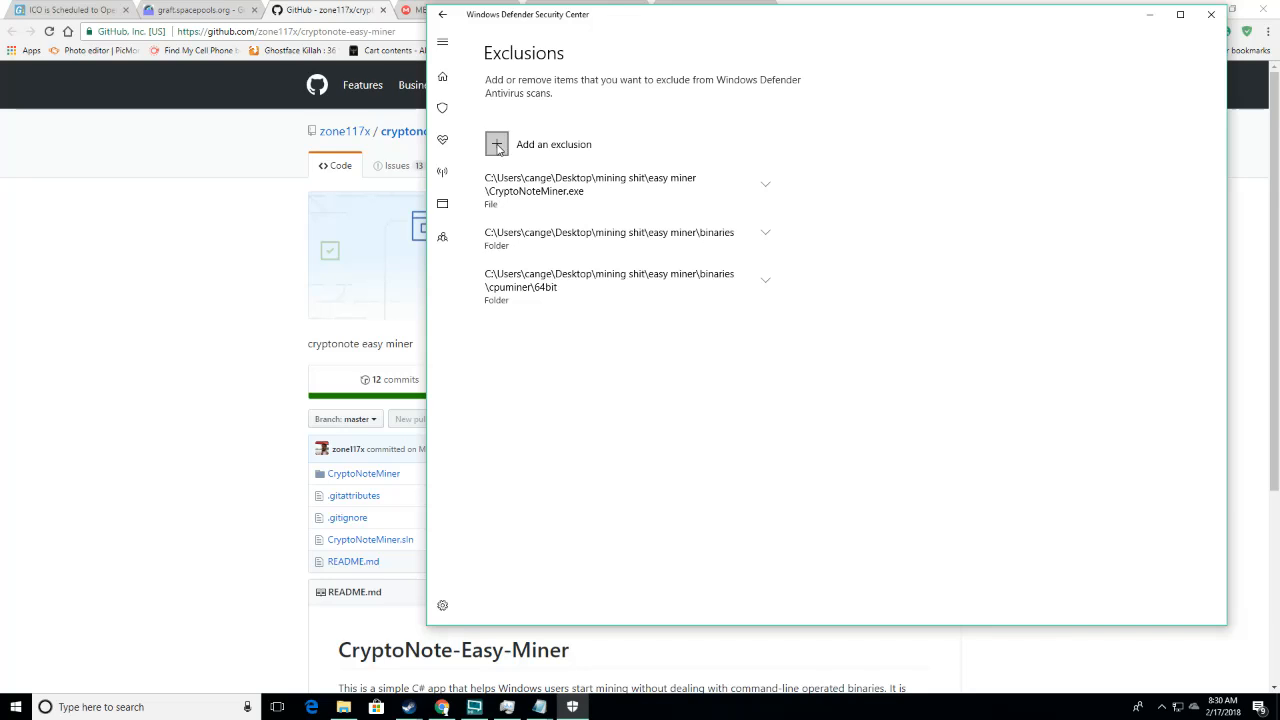
{"action": "left_click", "coordinate": [496, 144]}
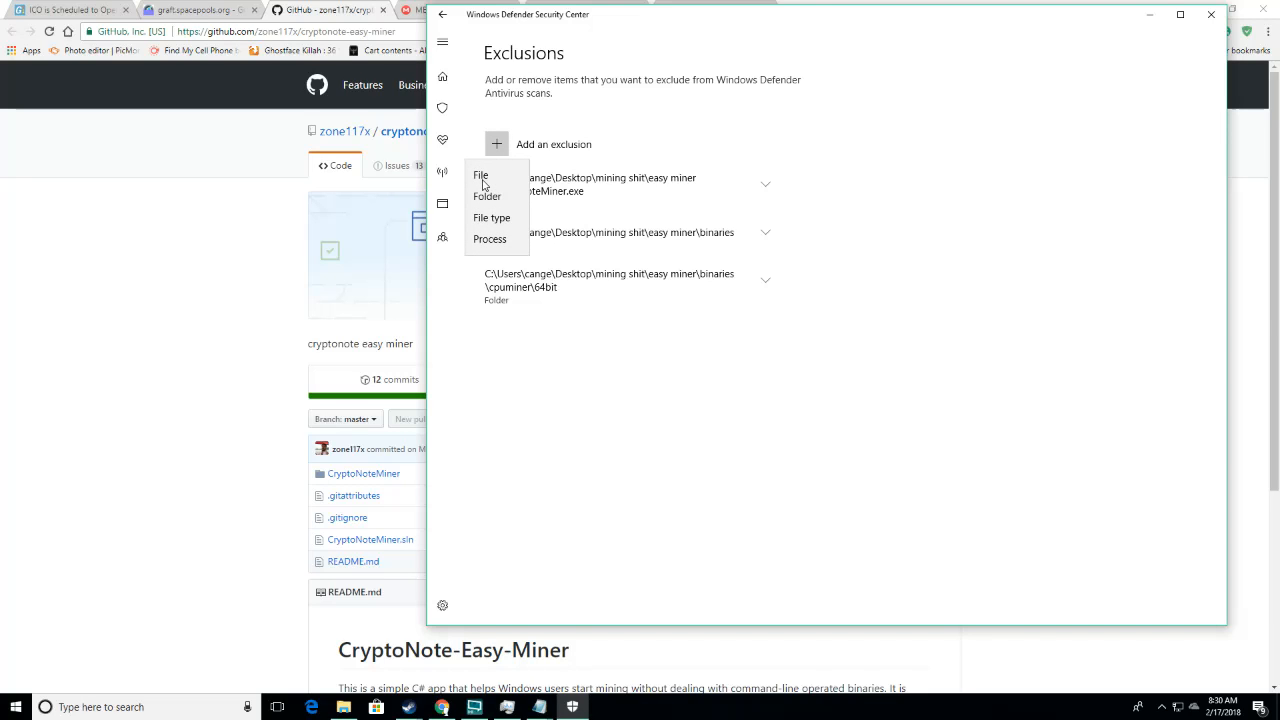
{"action": "mouse_move", "coordinate": [484, 234]}
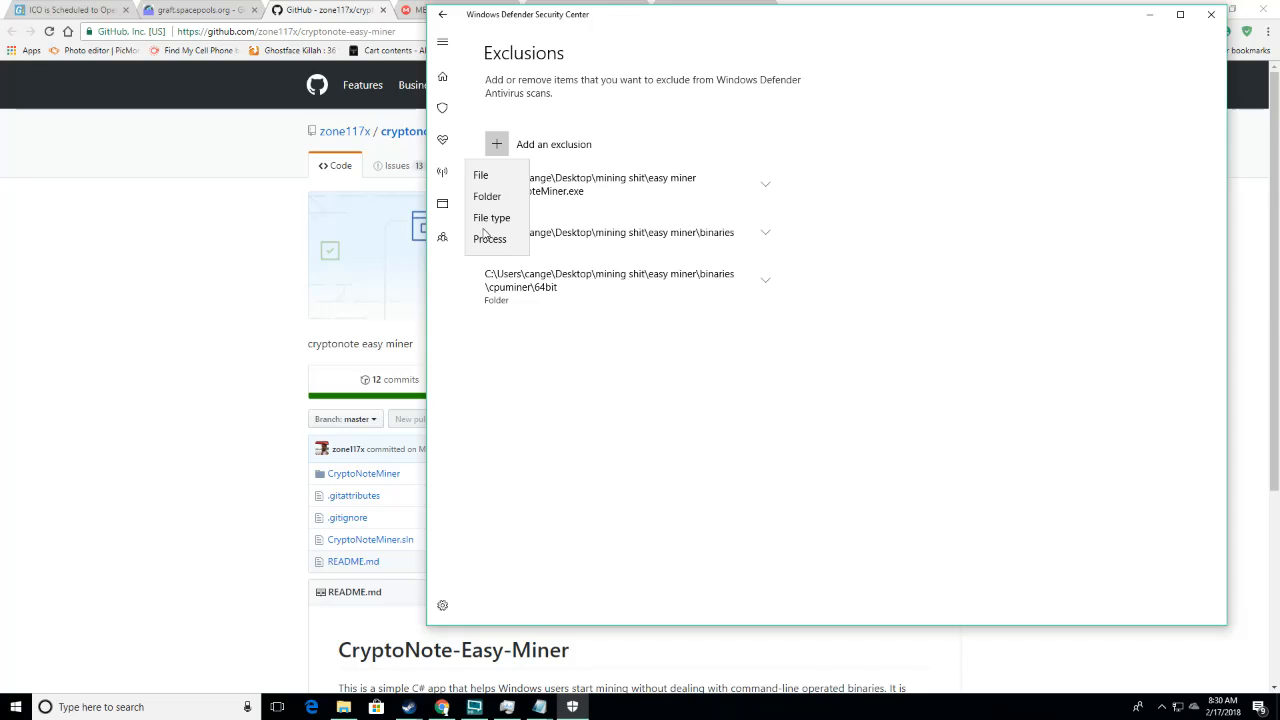
{"action": "mouse_move", "coordinate": [496, 200]}
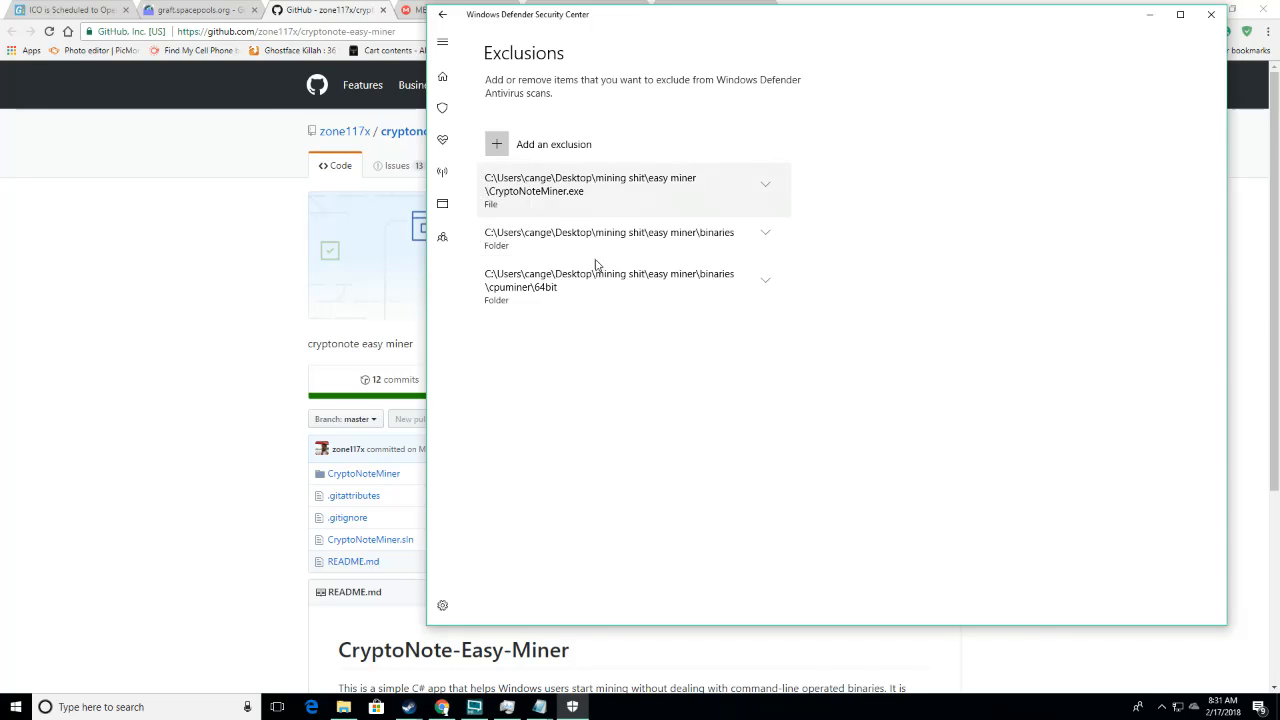
{"action": "mouse_move", "coordinate": [1212, 16]}
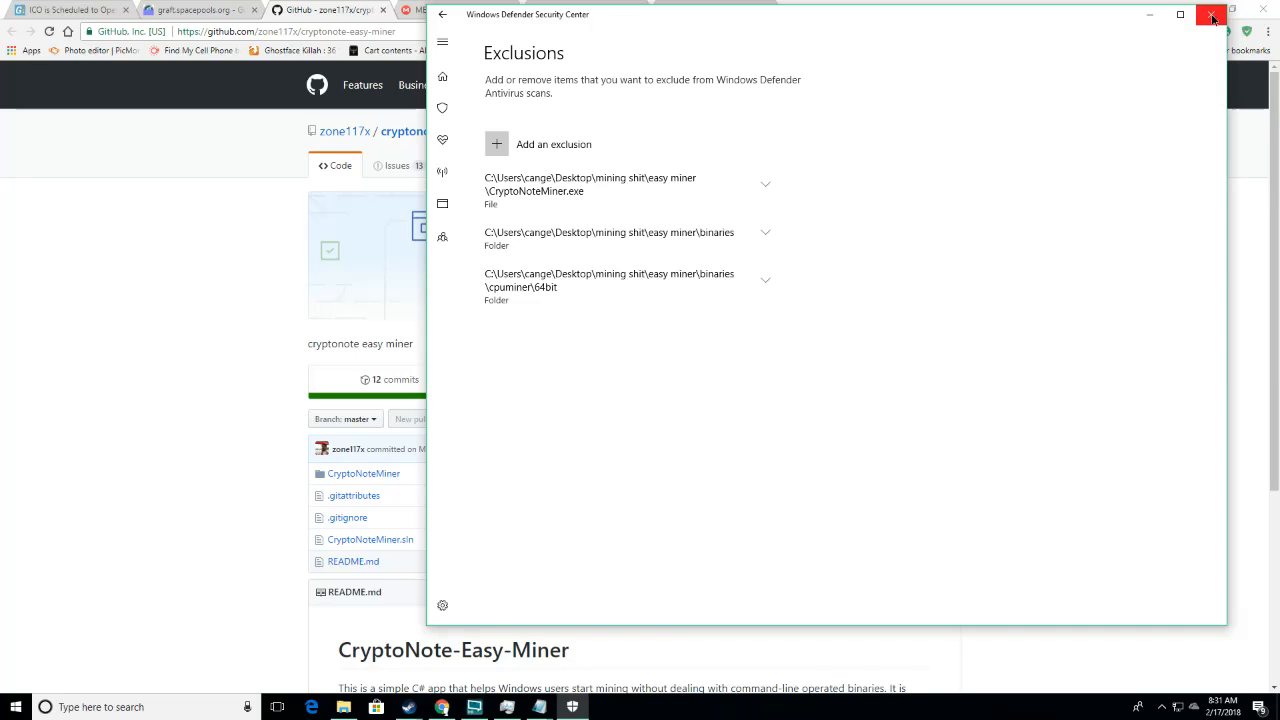
{"action": "left_click", "coordinate": [1212, 16]}
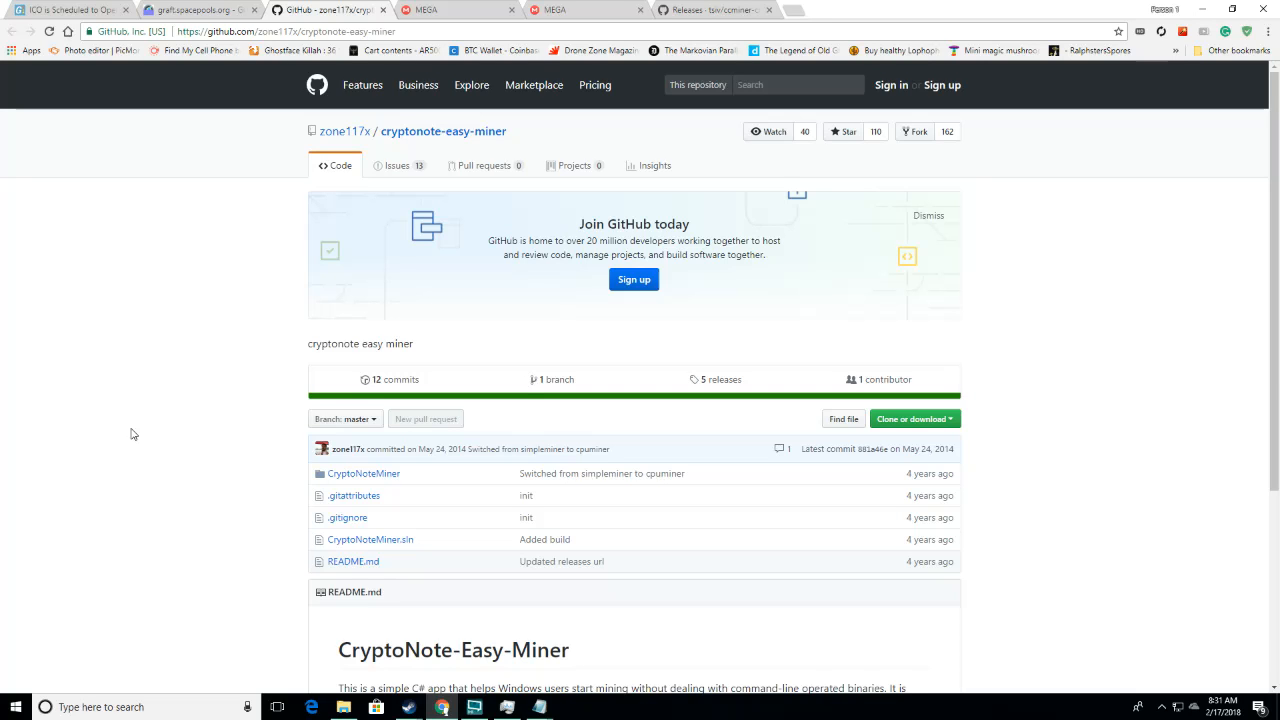
{"action": "mouse_move", "coordinate": [196, 528]}
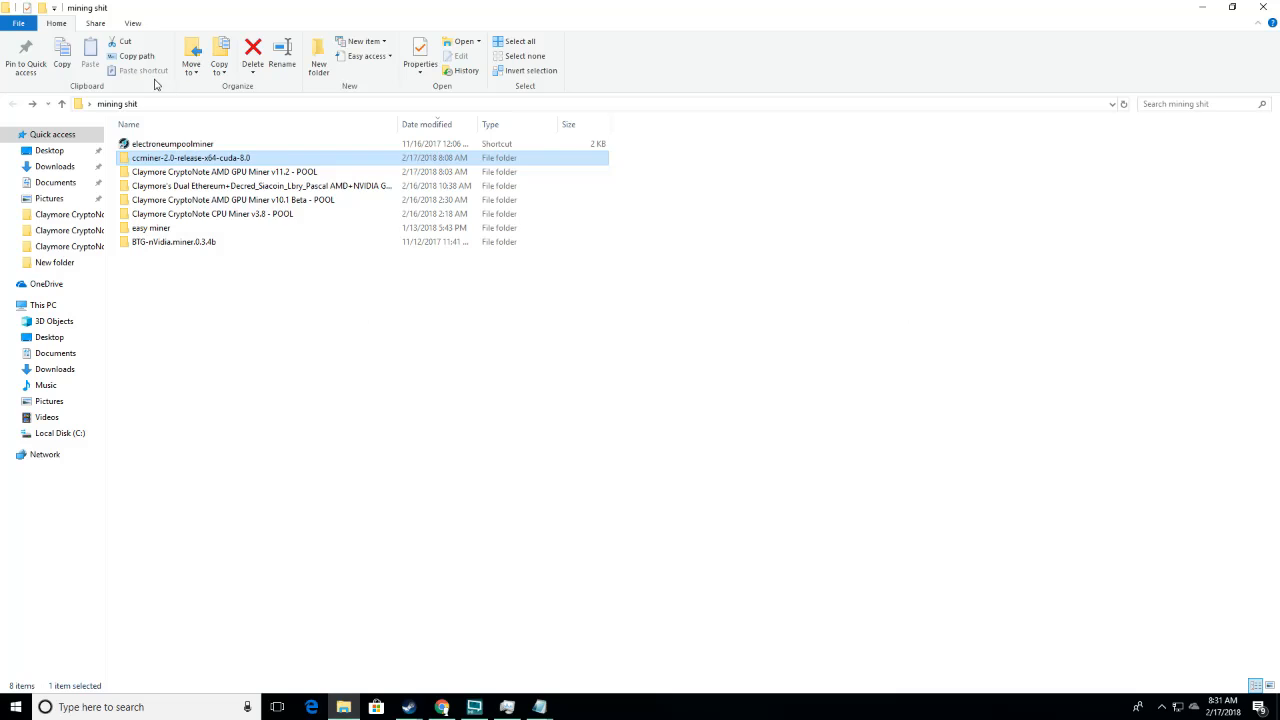
- Enter the easy miner folder, briefly launch CryptoNoteMiner, then close its window
{"action": "double_click", "coordinate": [150, 228]}
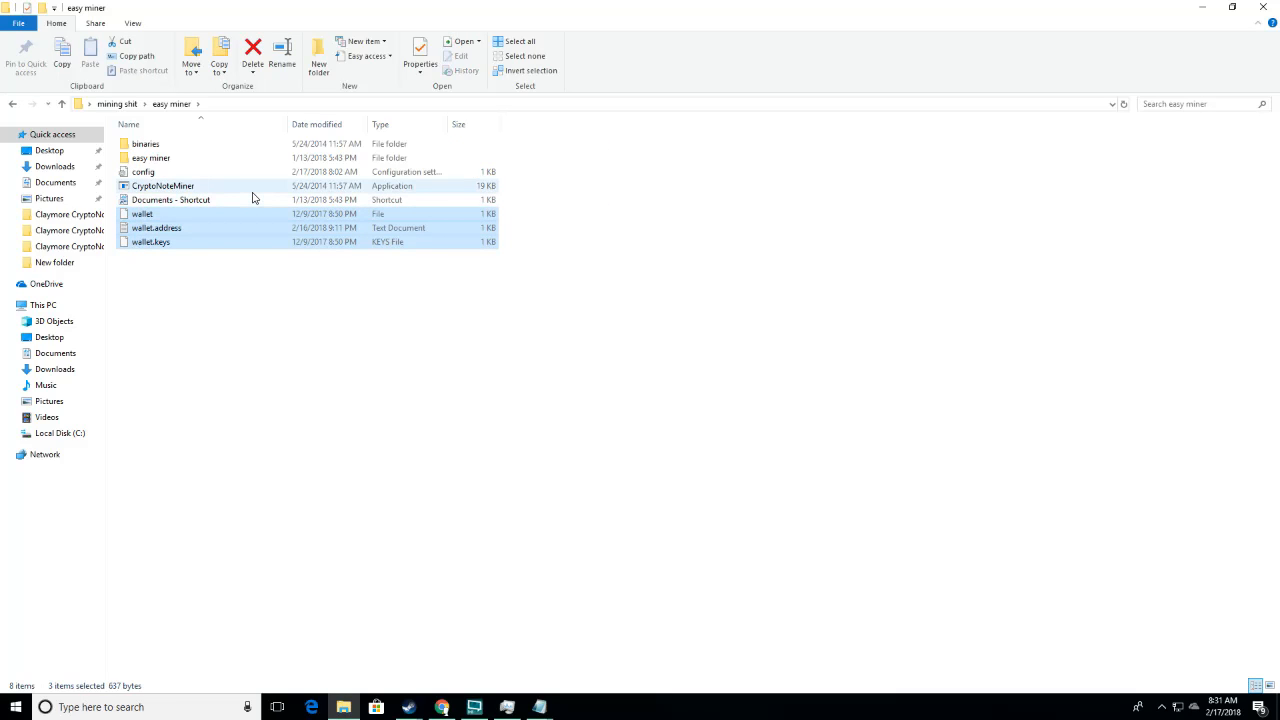
{"action": "mouse_move", "coordinate": [256, 190]}
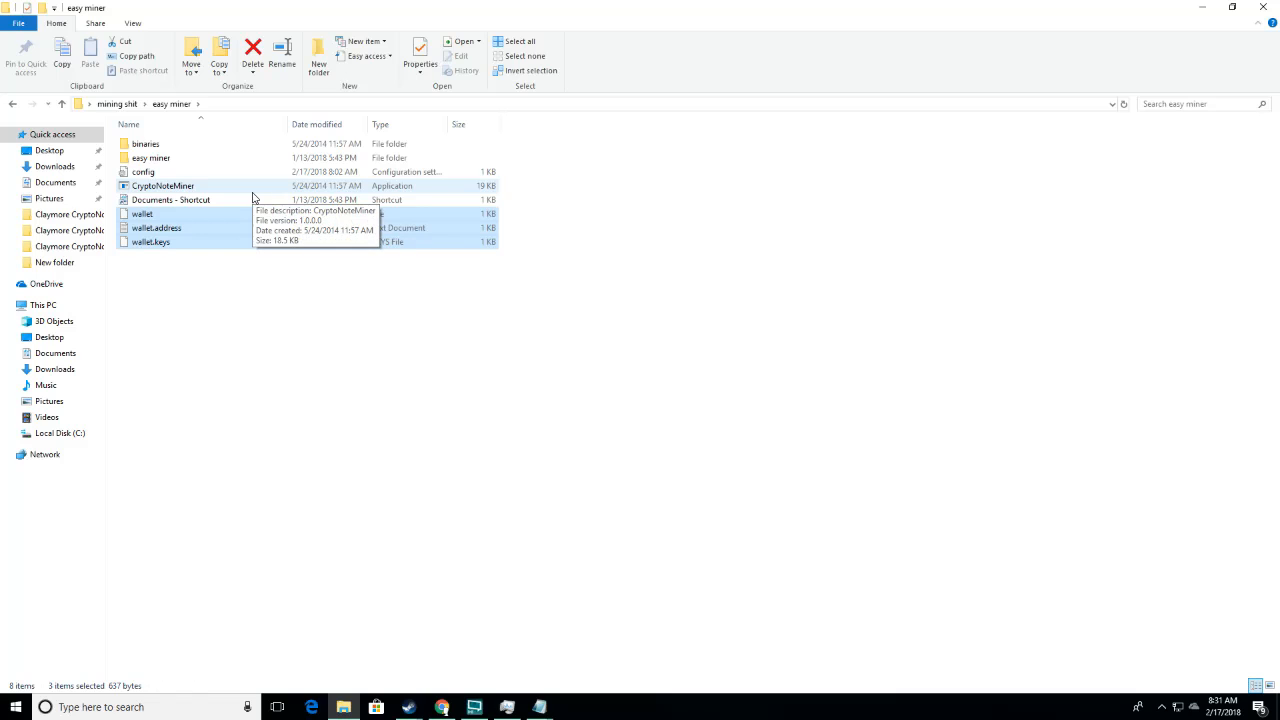
{"action": "double_click", "coordinate": [162, 186]}
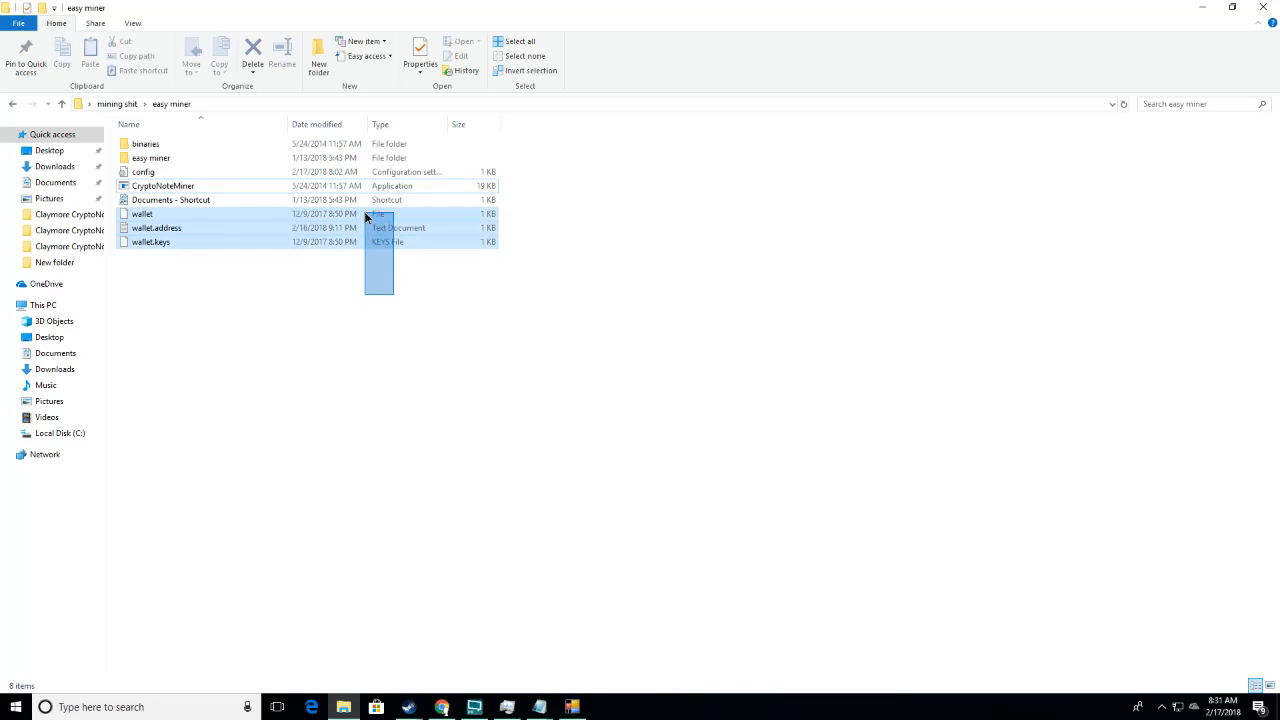
{"action": "double_click", "coordinate": [162, 186]}
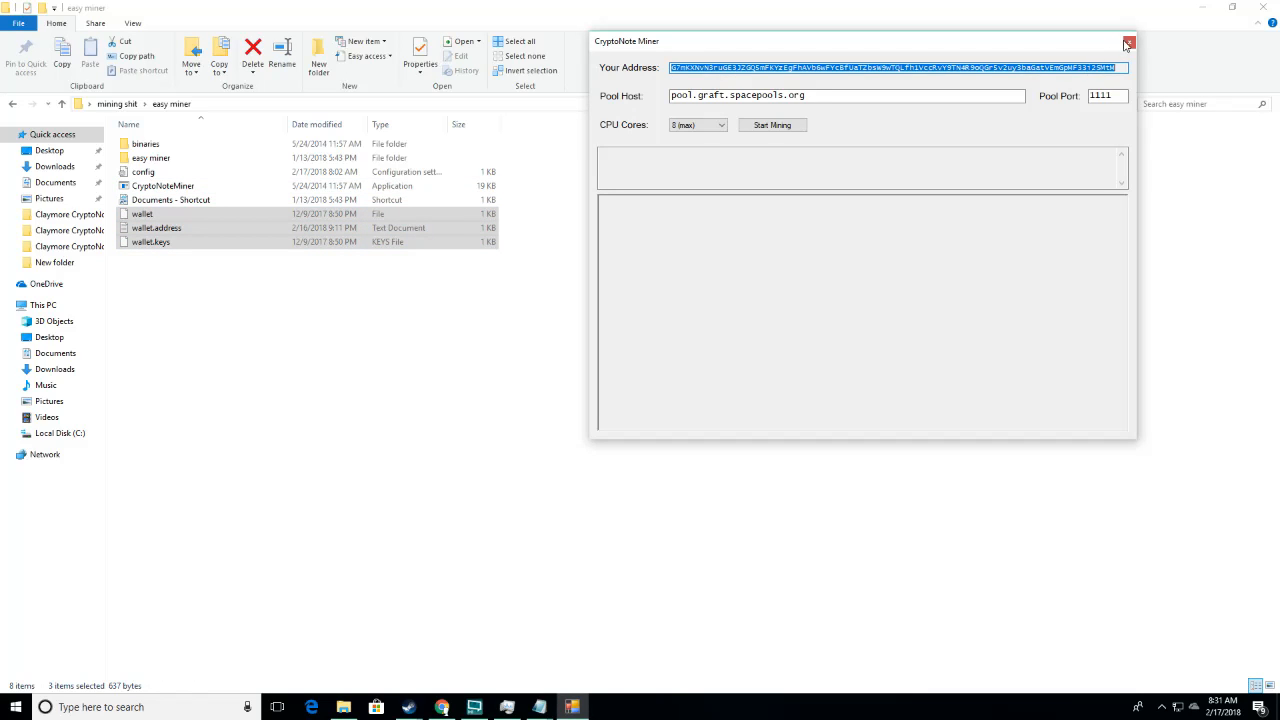
{"action": "left_click", "coordinate": [1128, 40]}
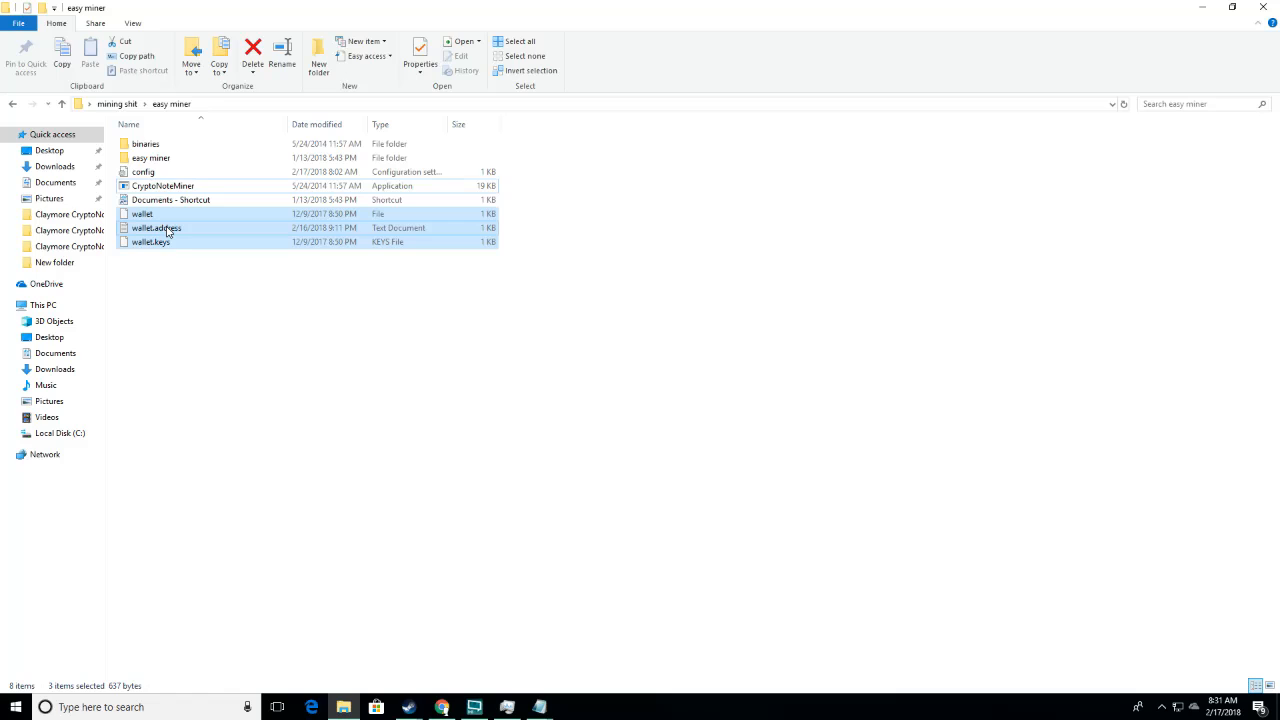
{"action": "double_click", "coordinate": [156, 228]}
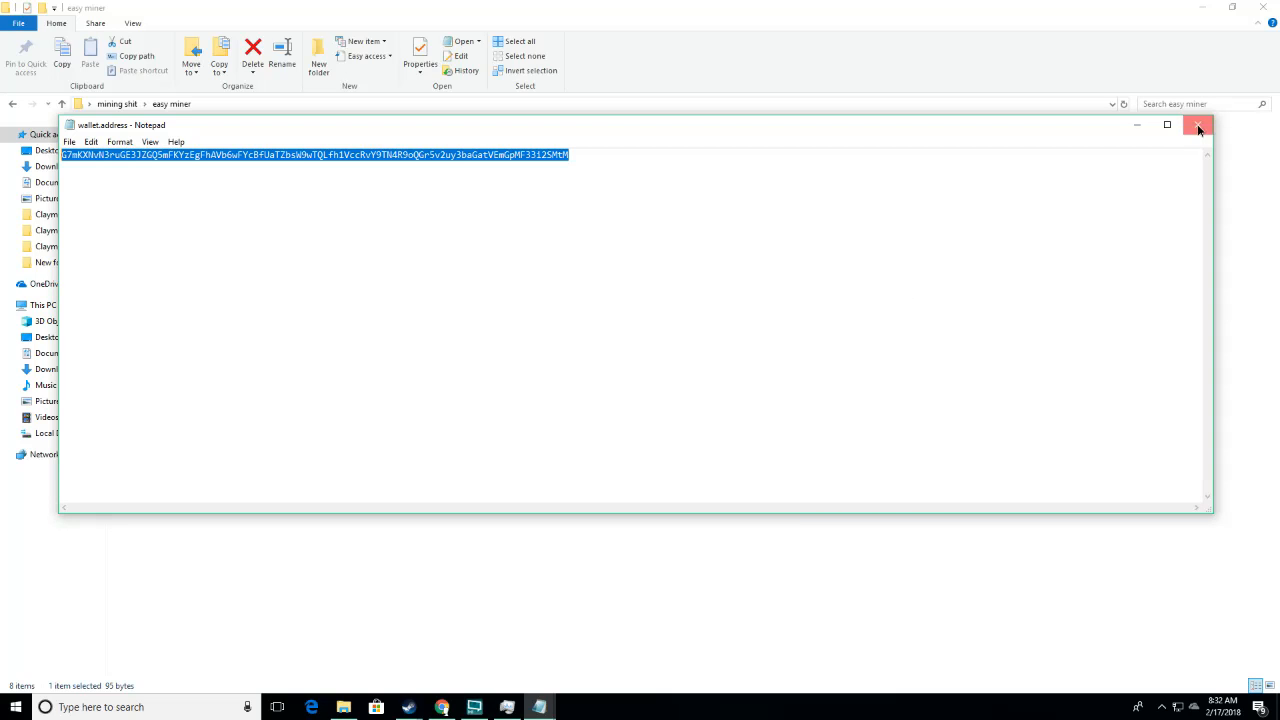
{"action": "left_click", "coordinate": [1200, 124]}
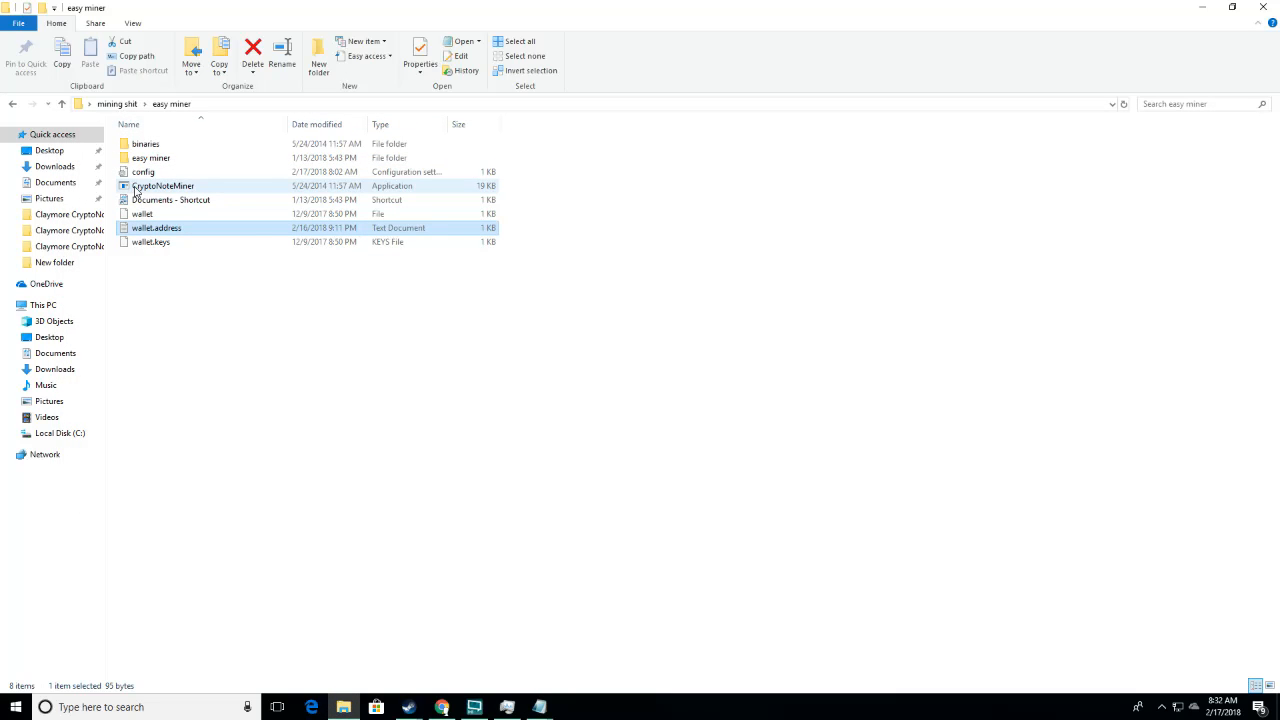
{"action": "mouse_move", "coordinate": [196, 222]}
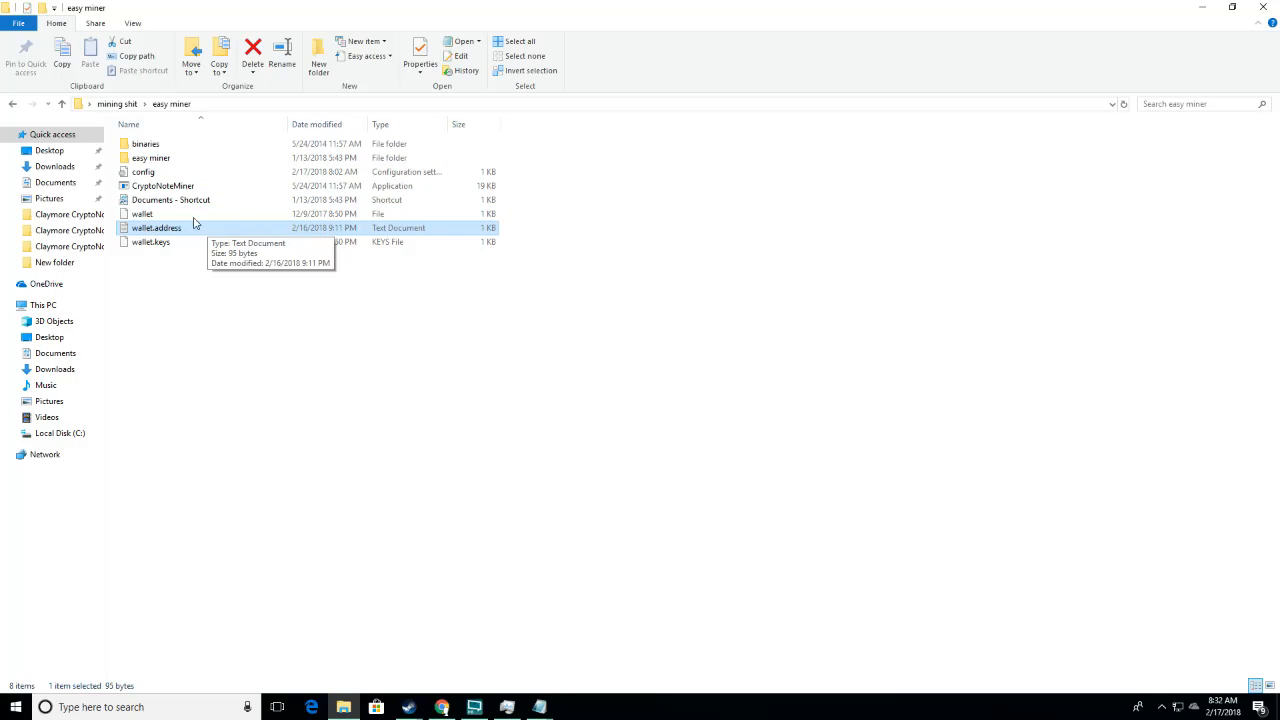
- Leave the easy miner folder and show the graft.spacepools.org wallet stats page in Chrome
{"action": "double_click", "coordinate": [162, 186]}
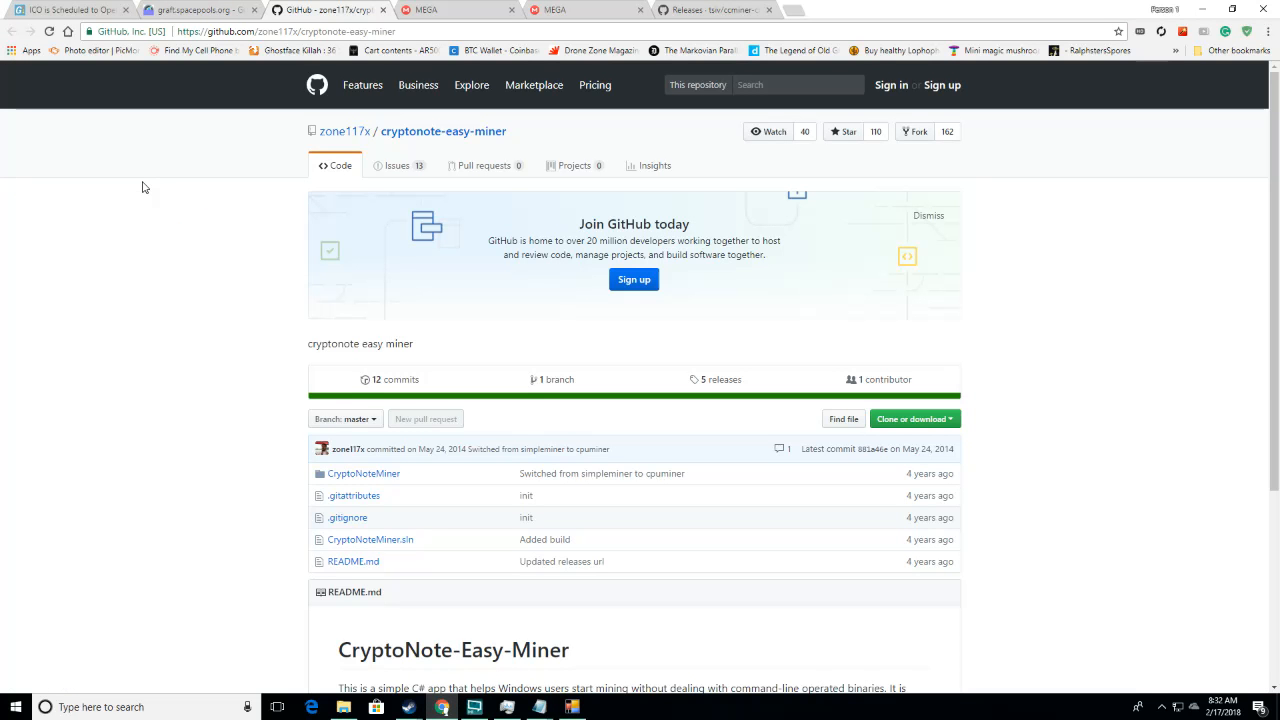
{"action": "left_click", "coordinate": [196, 10]}
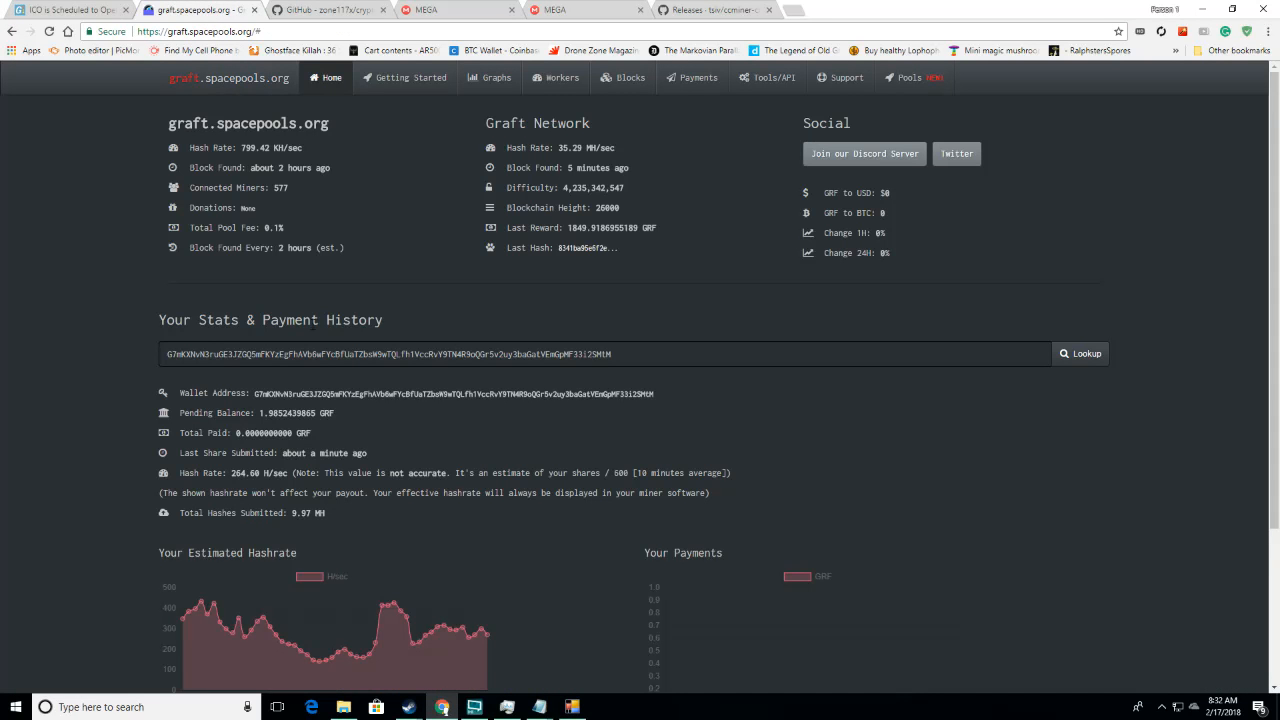
- From Getting Started, set the pool port and CPU core count, then start mining to pool.graft.spacepools.org
{"action": "left_click", "coordinate": [404, 76]}
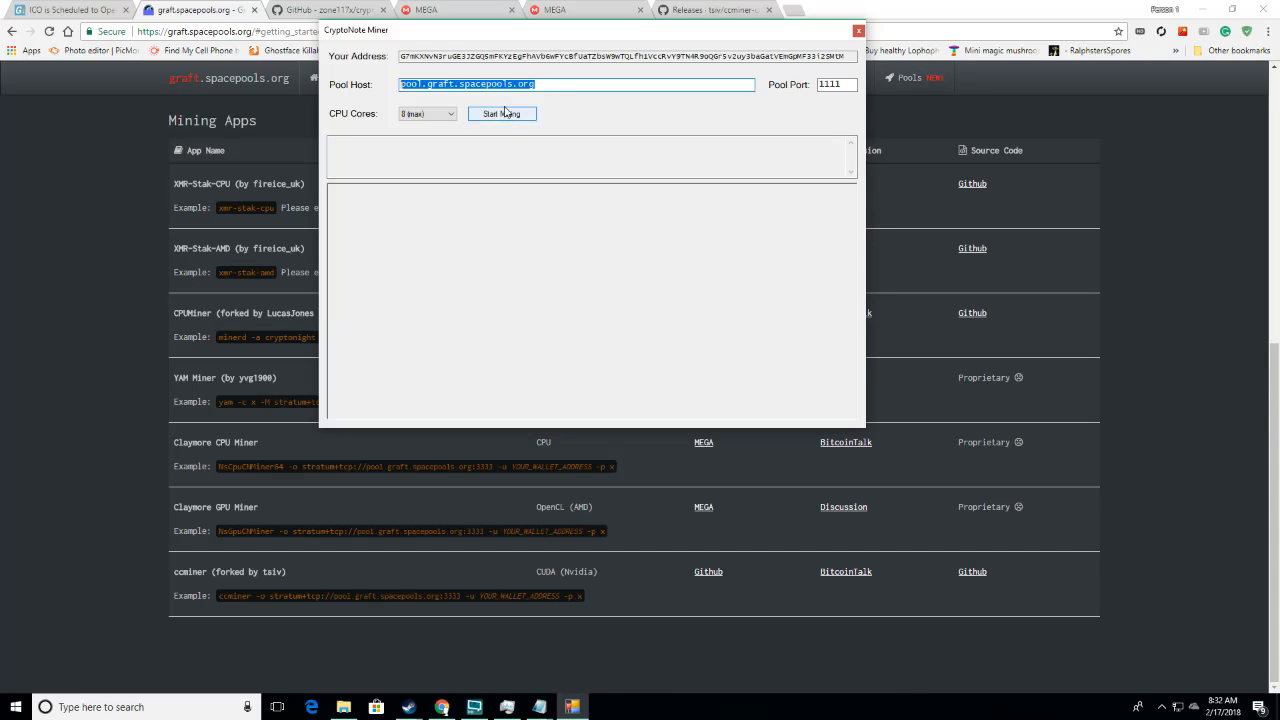
{"action": "mouse_move", "coordinate": [904, 96]}
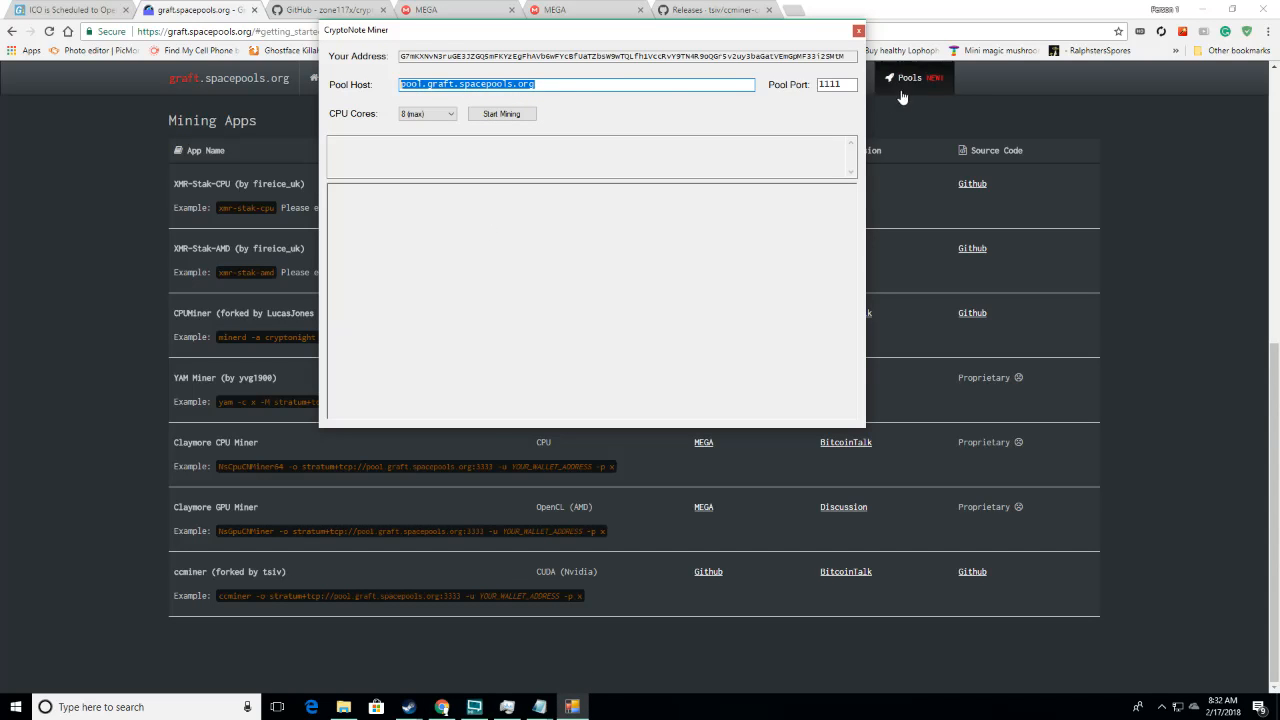
{"action": "left_click", "coordinate": [836, 84]}
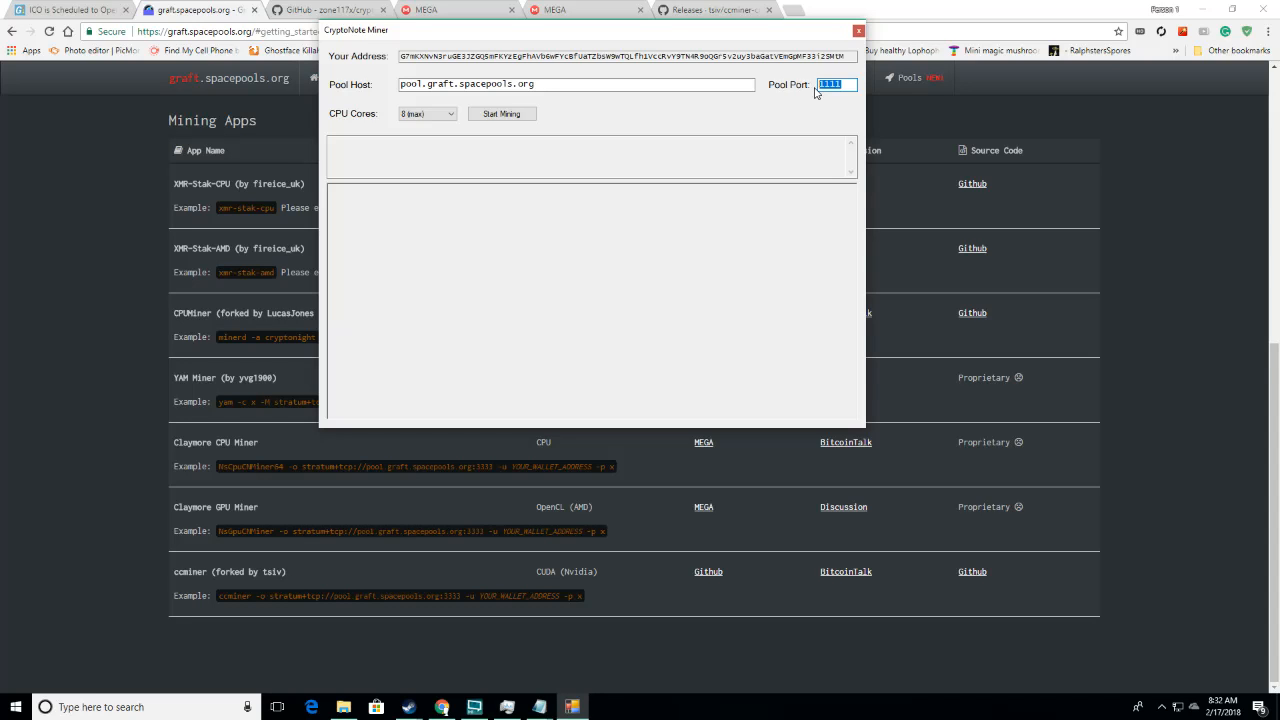
{"action": "mouse_move", "coordinate": [782, 52]}
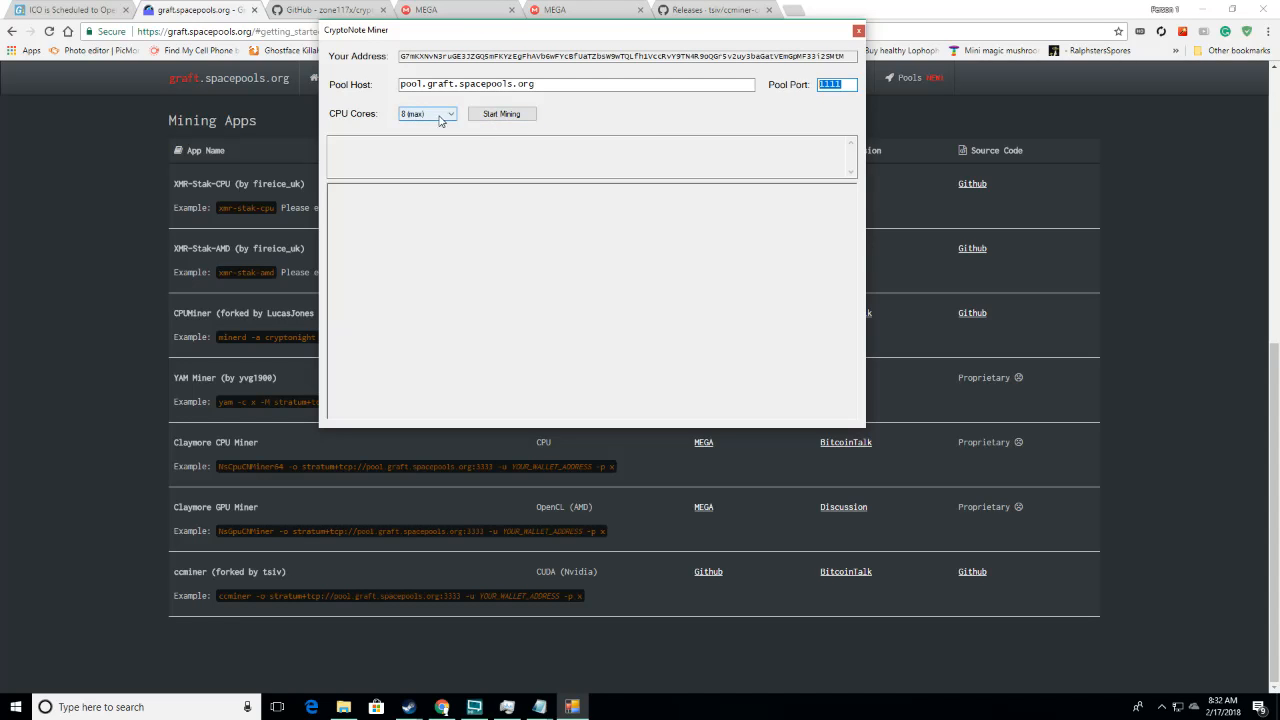
{"action": "left_click", "coordinate": [428, 112]}
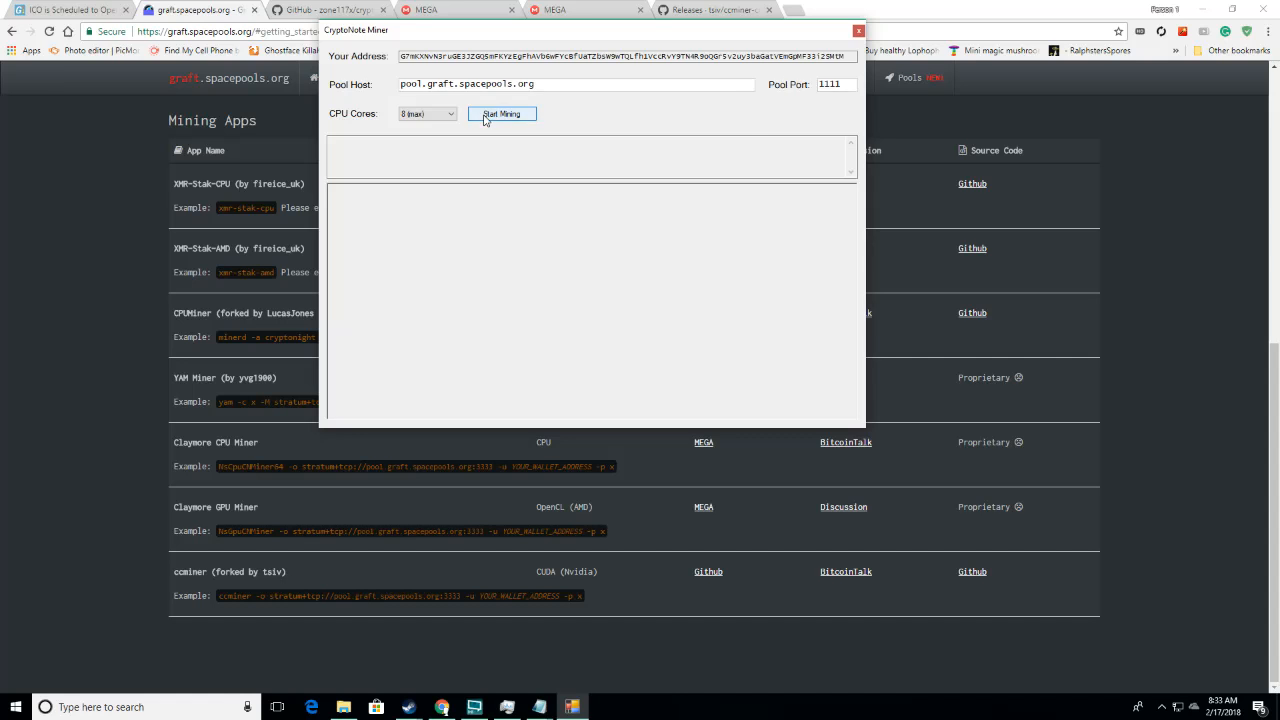
{"action": "left_click", "coordinate": [500, 112]}
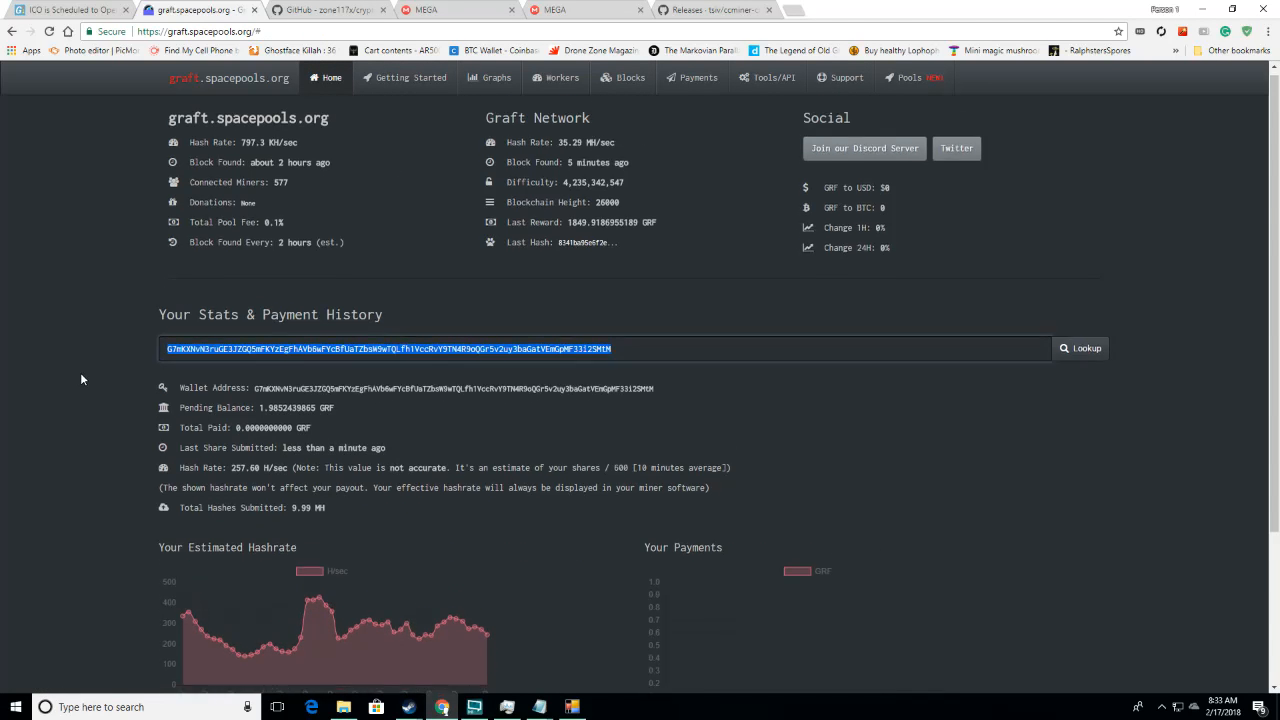
- Review the pool's mined Blocks list on graft.spacepools.org
{"action": "scroll", "scroll_direction": "down", "scroll_amount": 3}
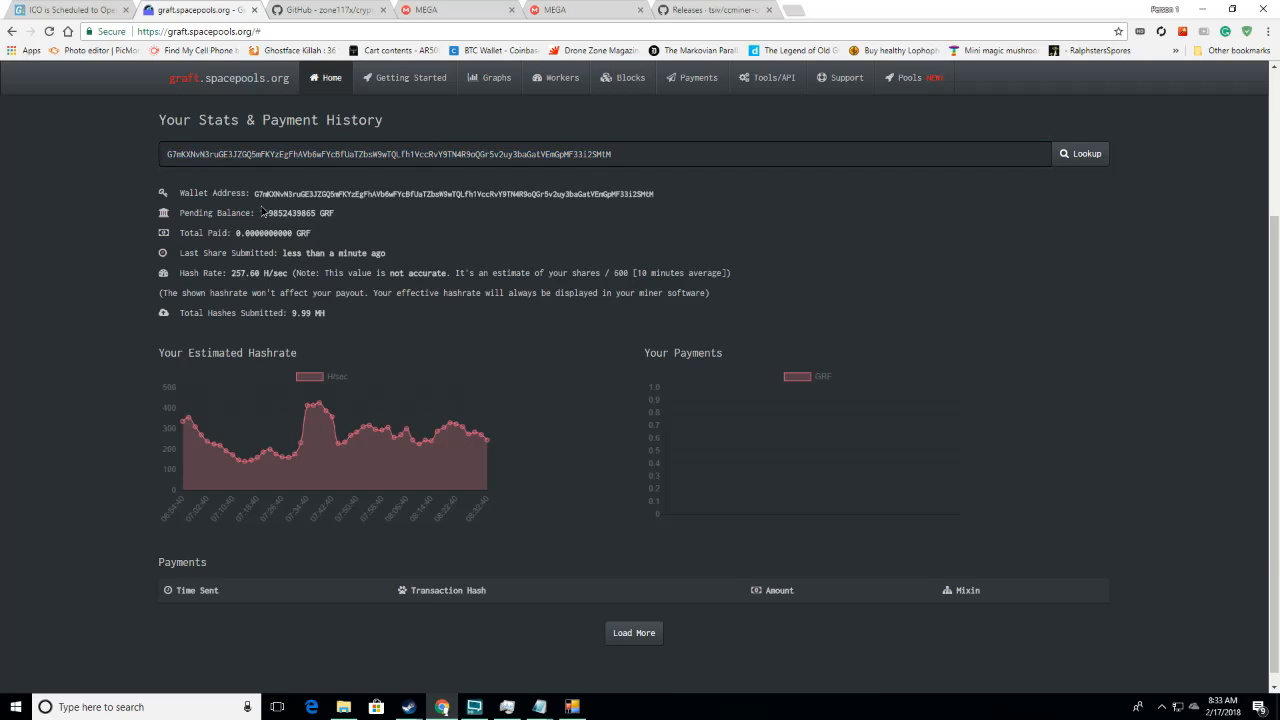
{"action": "double_click", "coordinate": [296, 212]}
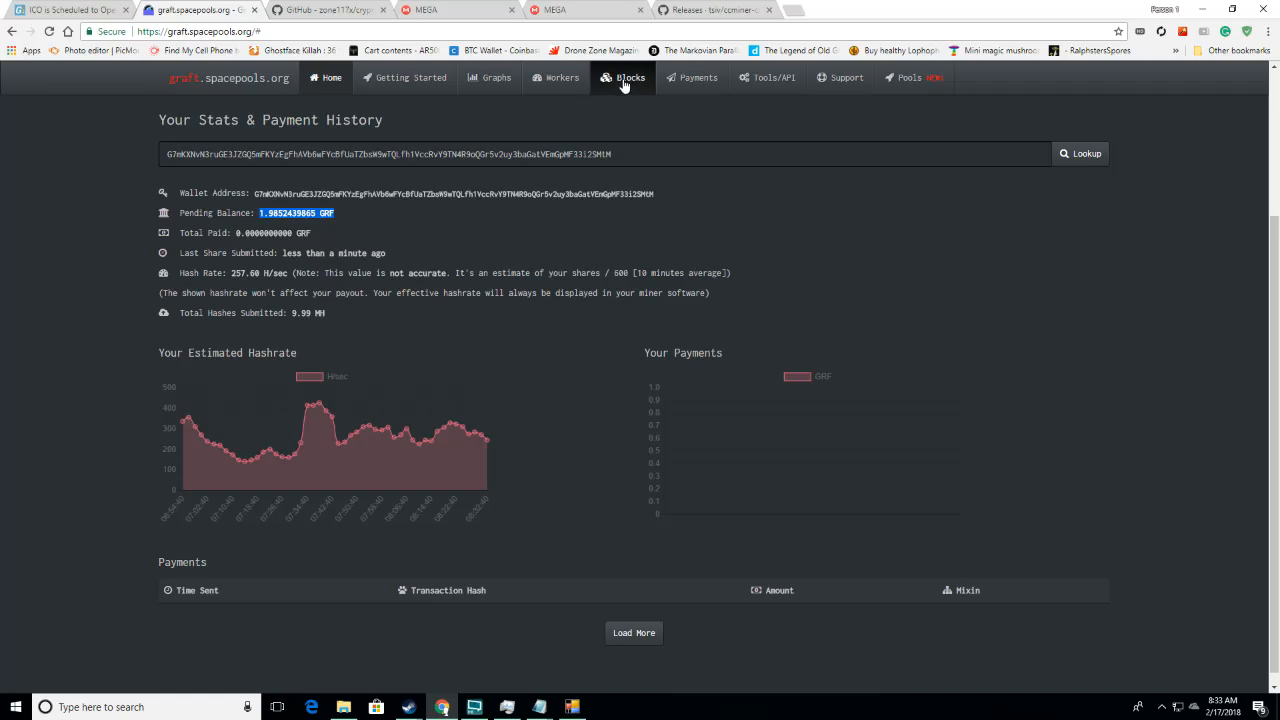
{"action": "left_click", "coordinate": [622, 76]}
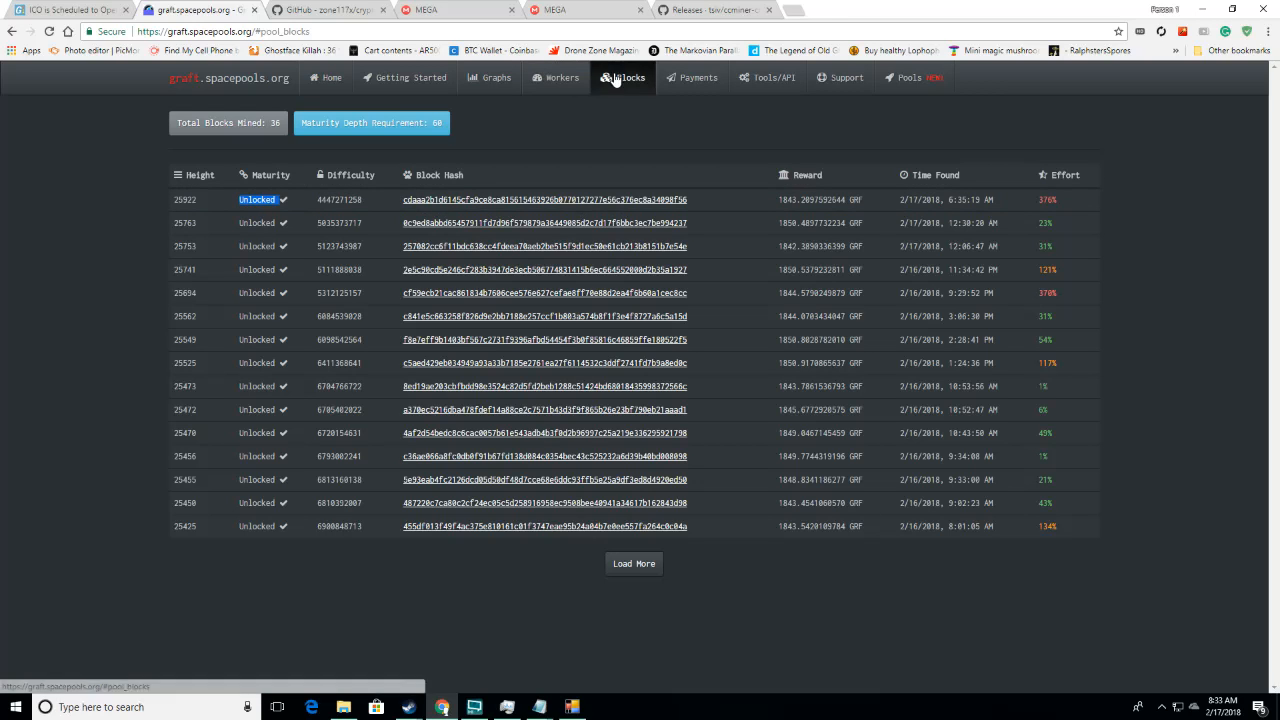
{"action": "mouse_move", "coordinate": [300, 200]}
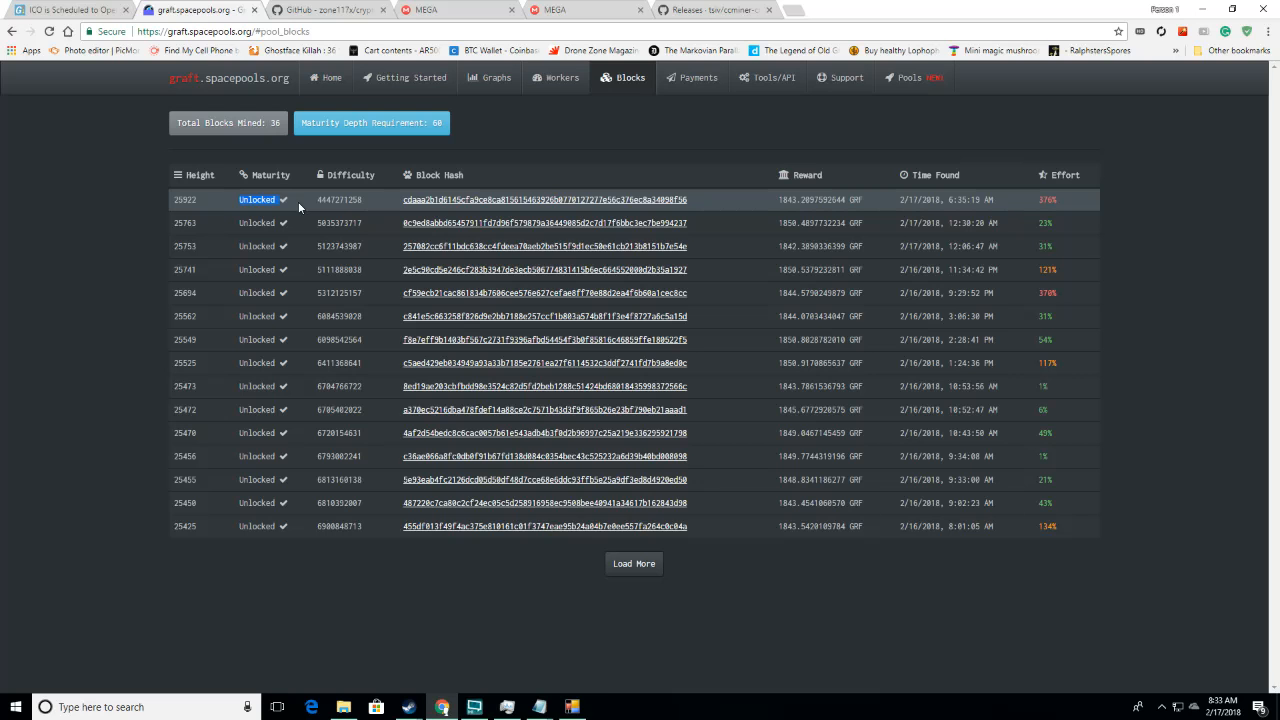
{"action": "mouse_move", "coordinate": [324, 78]}
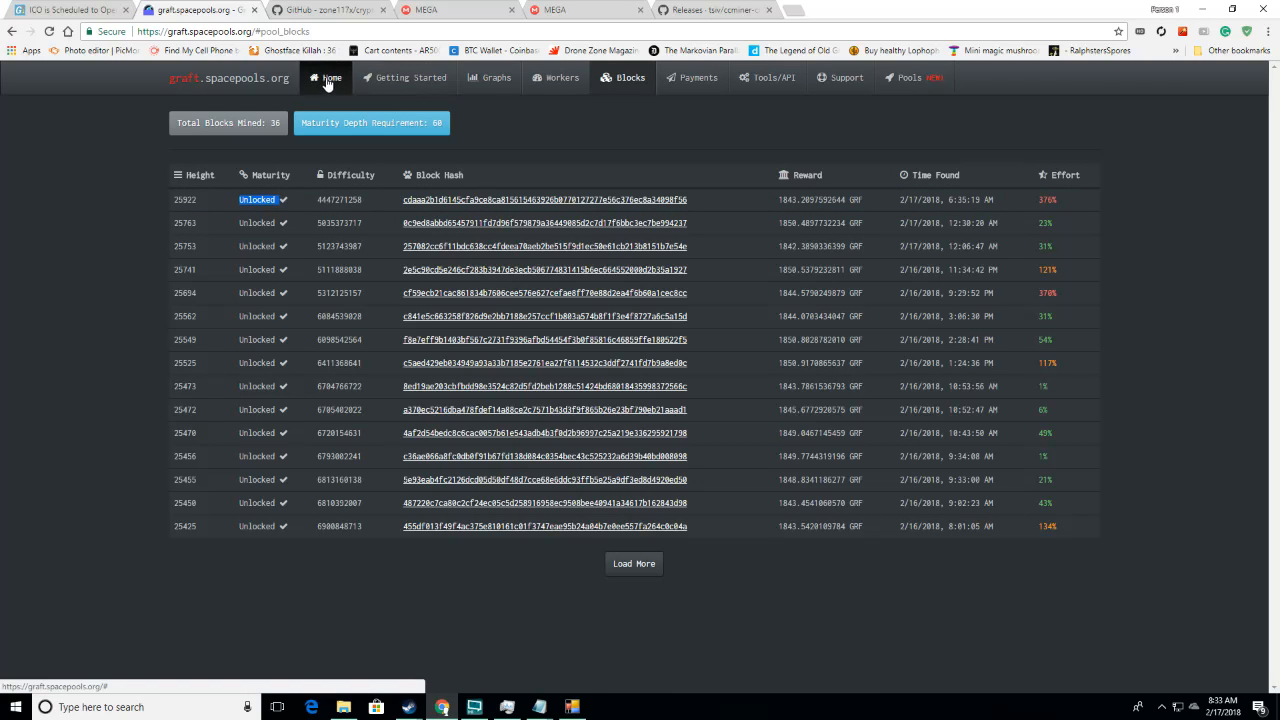
- Return to the Home stats and payment history, then bring up the MEGA Claymore CPU Miner downloads
{"action": "left_click", "coordinate": [332, 78]}
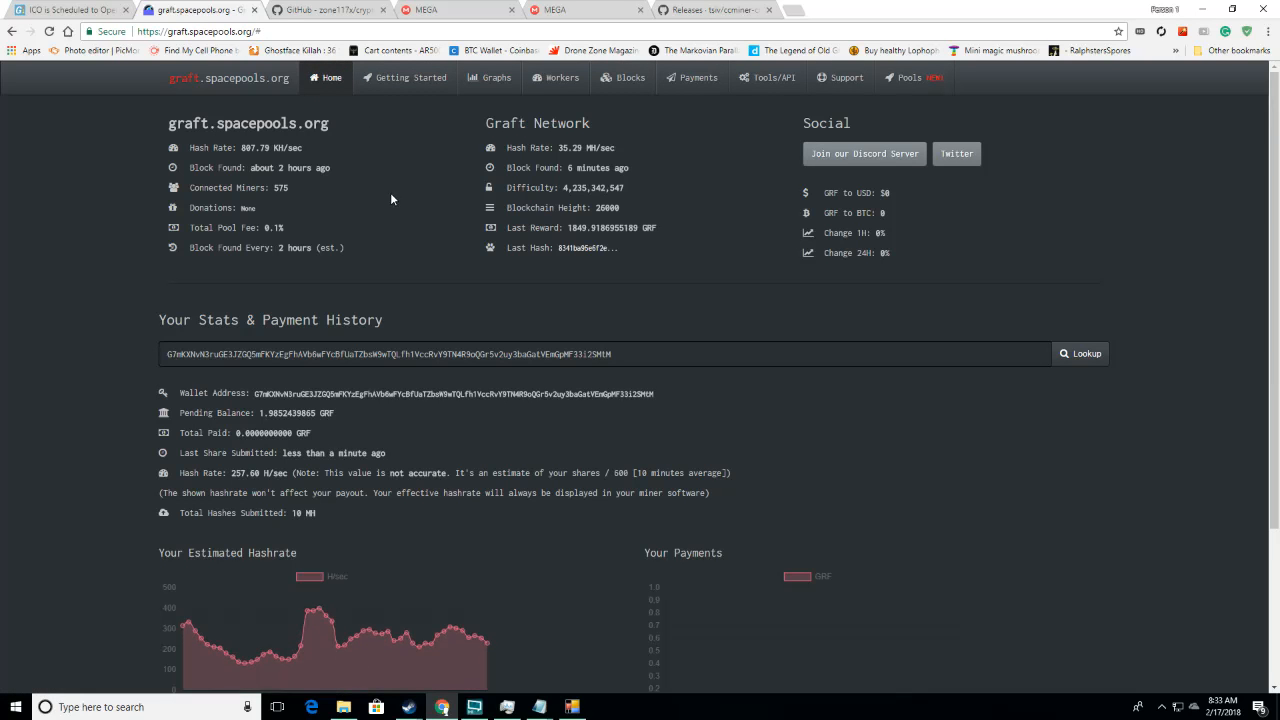
{"action": "scroll", "scroll_direction": "down", "scroll_amount": 3}
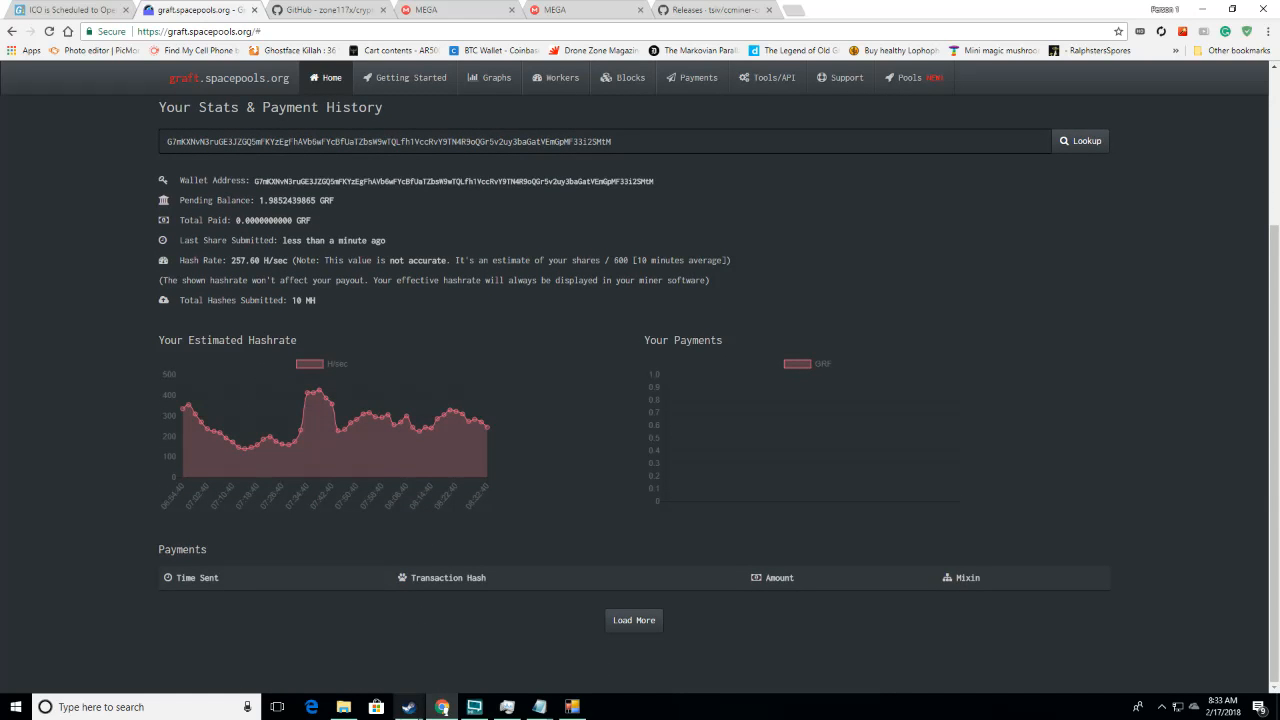
{"action": "mouse_move", "coordinate": [344, 10]}
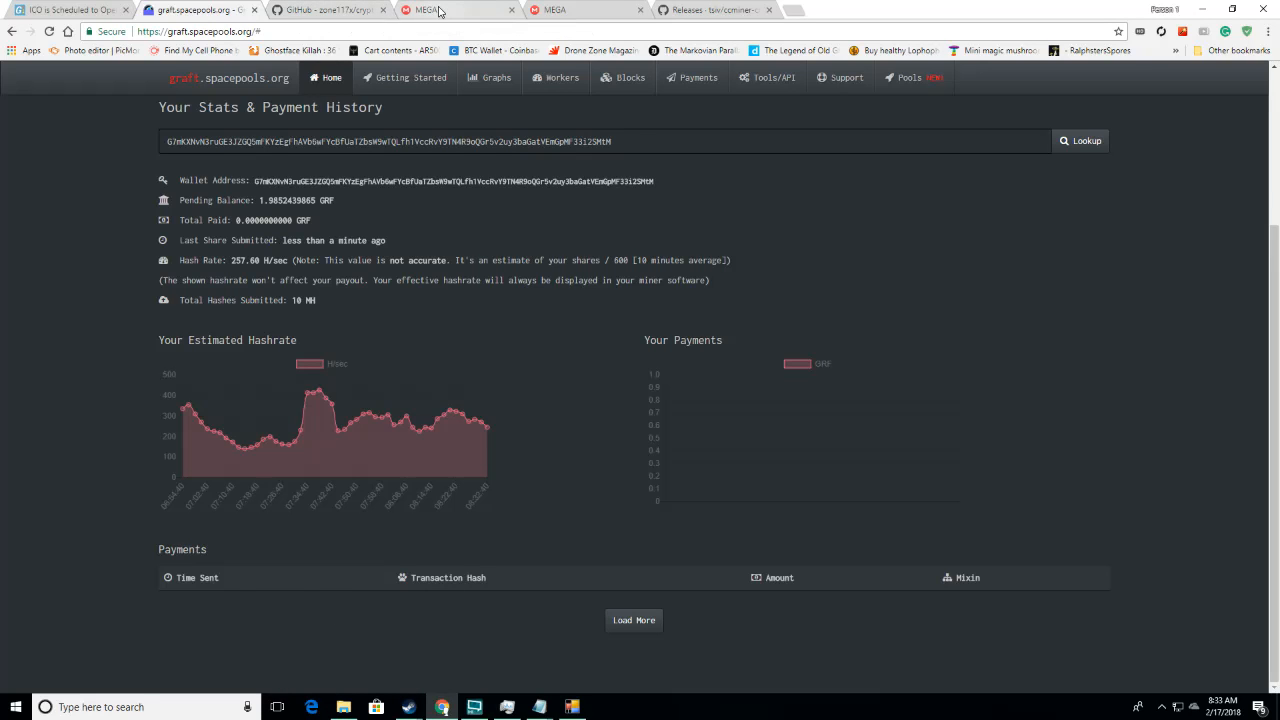
{"action": "left_click", "coordinate": [456, 10]}
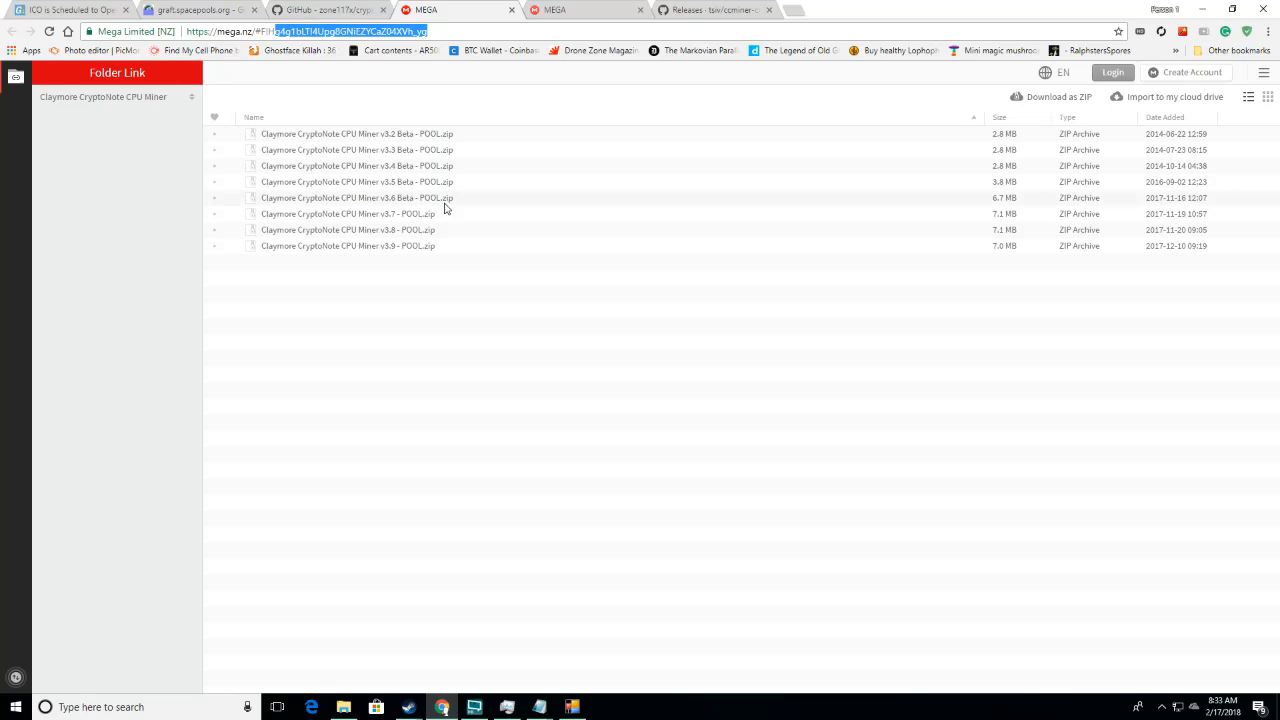
{"action": "mouse_move", "coordinate": [640, 216]}
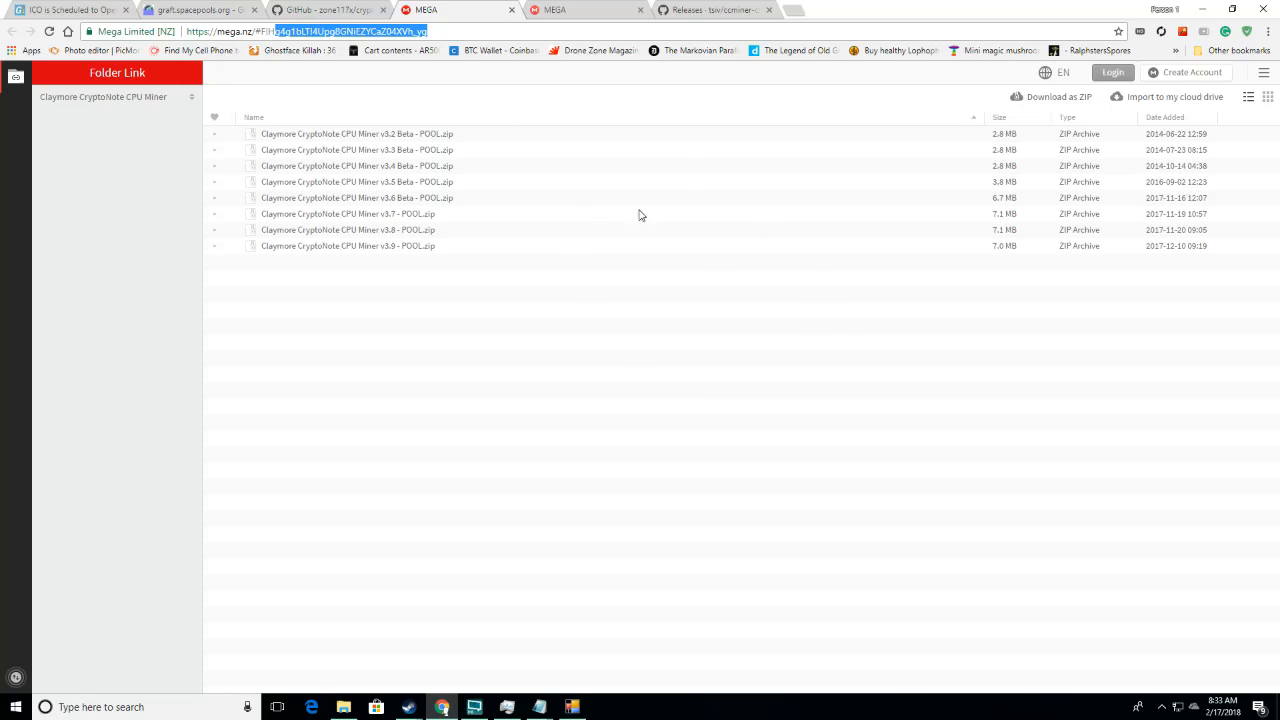
{"action": "mouse_move", "coordinate": [416, 212]}
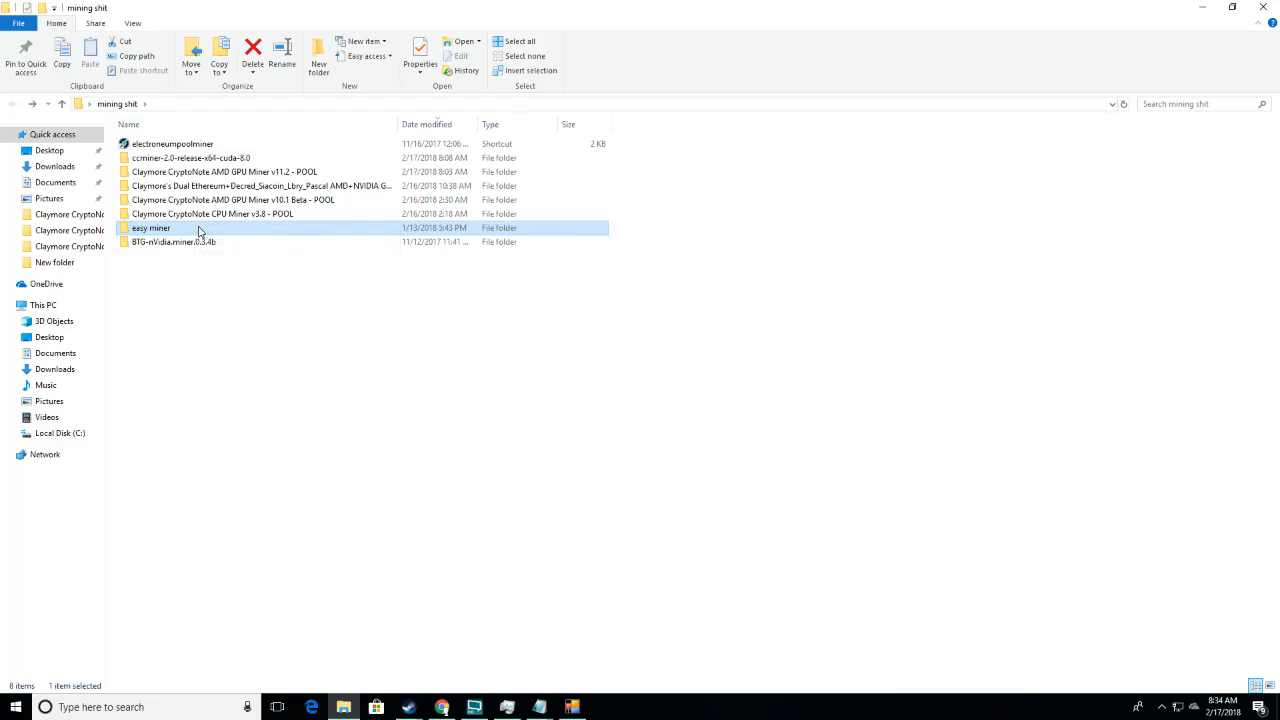
- Check the Claymore CPU Miner v3.8 pool config, run start.bat and allow it through the firewall
{"action": "double_click", "coordinate": [212, 212]}
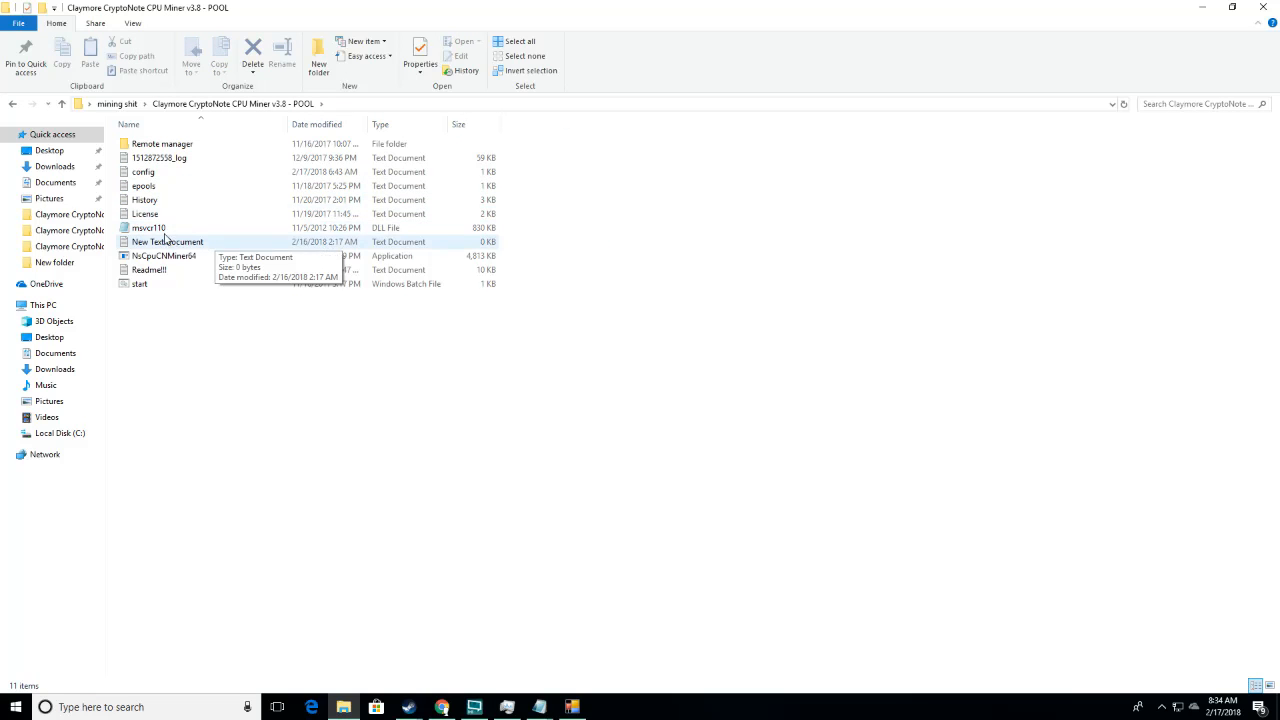
{"action": "double_click", "coordinate": [142, 172]}
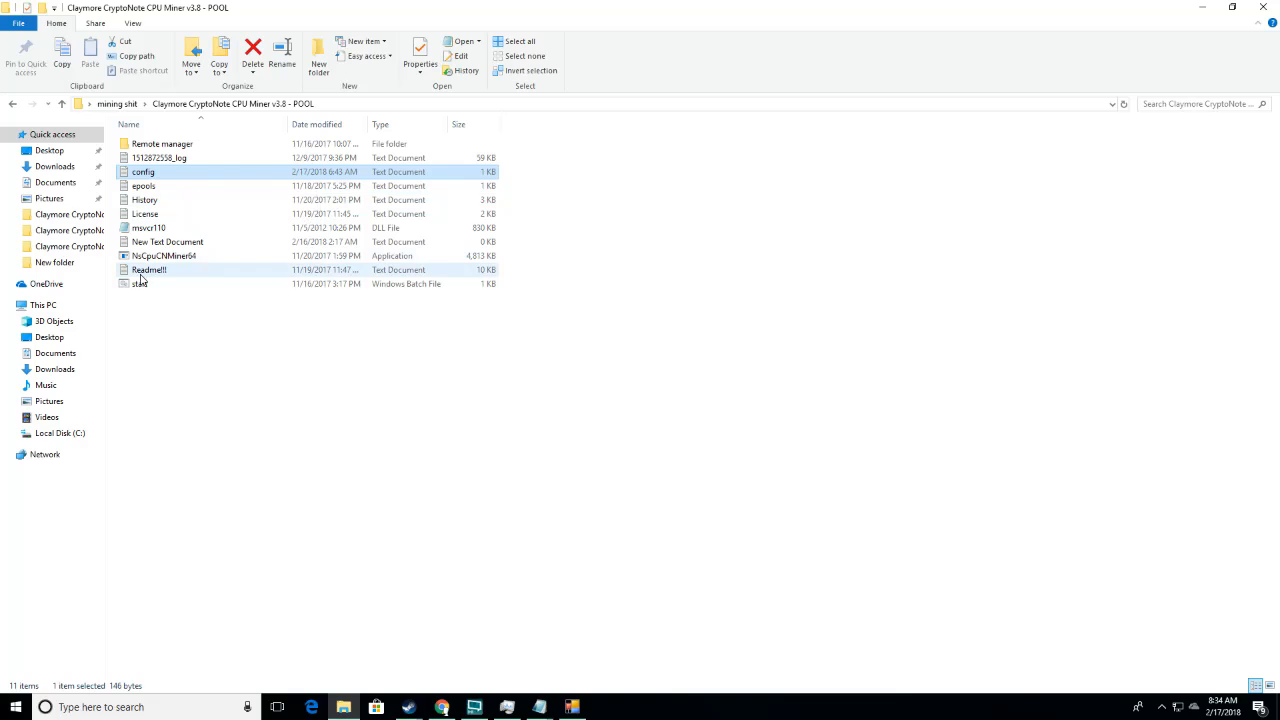
{"action": "mouse_move", "coordinate": [140, 284]}
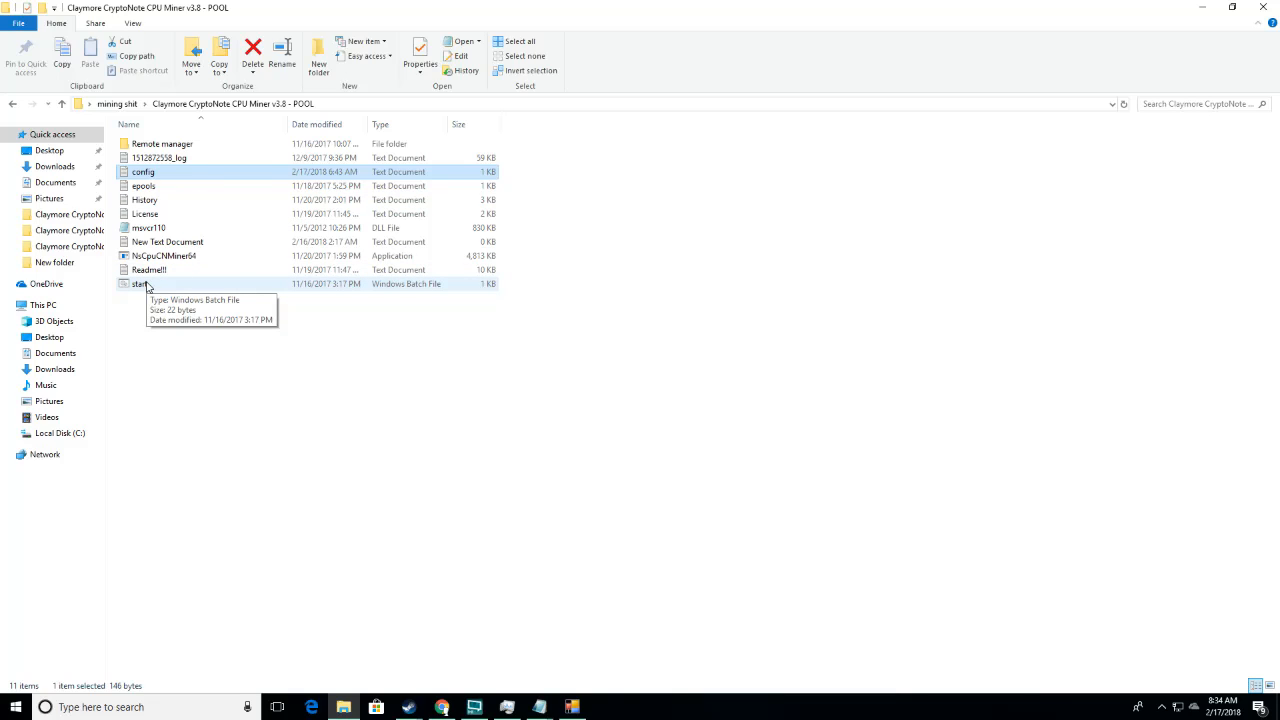
{"action": "mouse_move", "coordinate": [12, 108]}
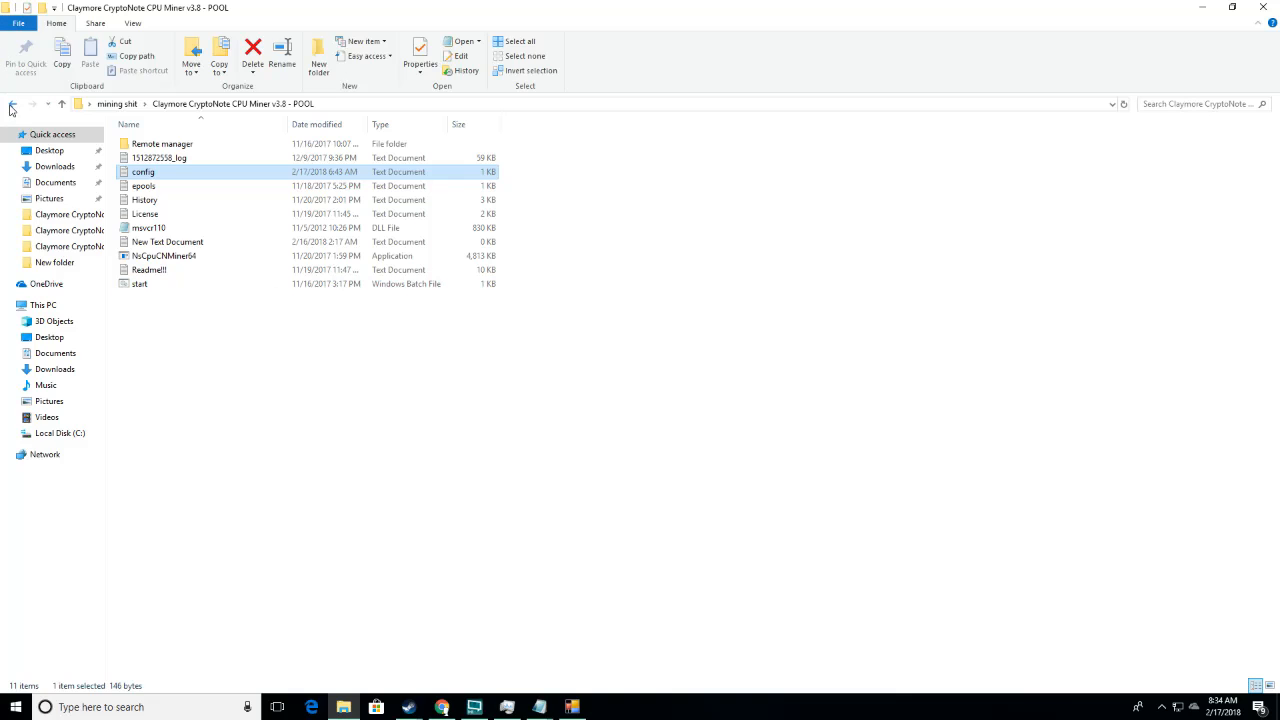
{"action": "mouse_move", "coordinate": [252, 204]}
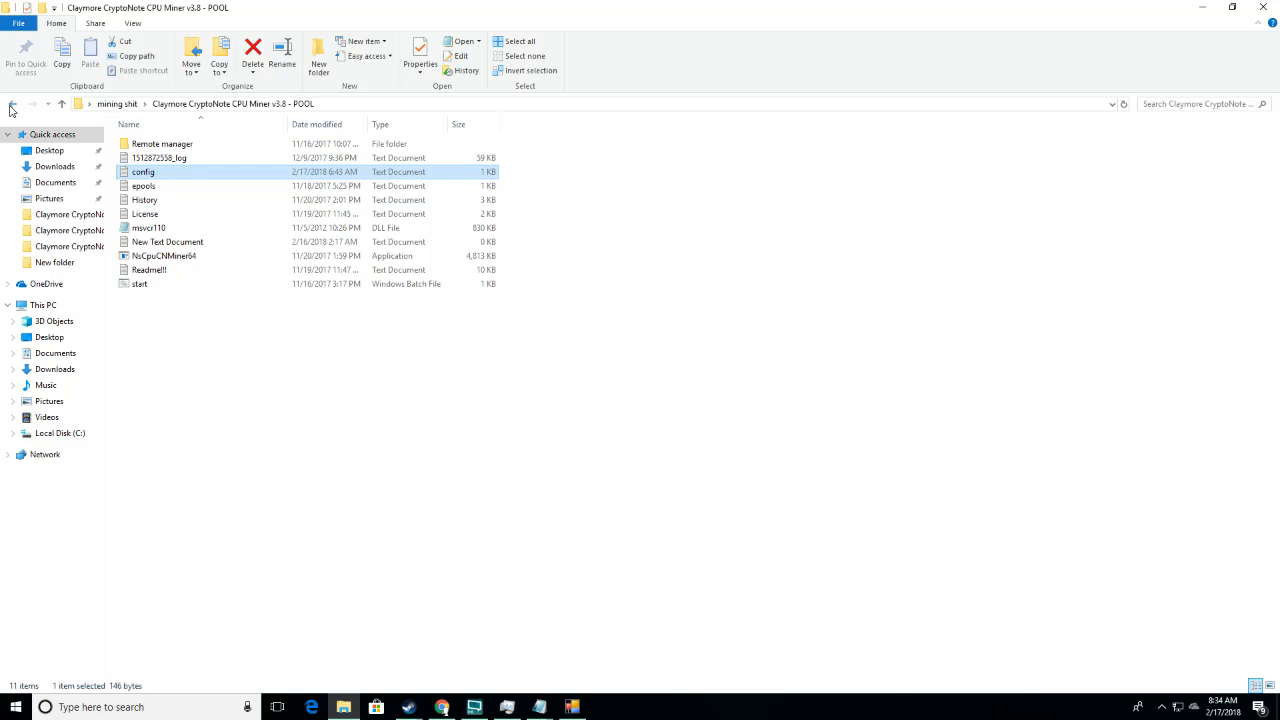
{"action": "mouse_move", "coordinate": [12, 104]}
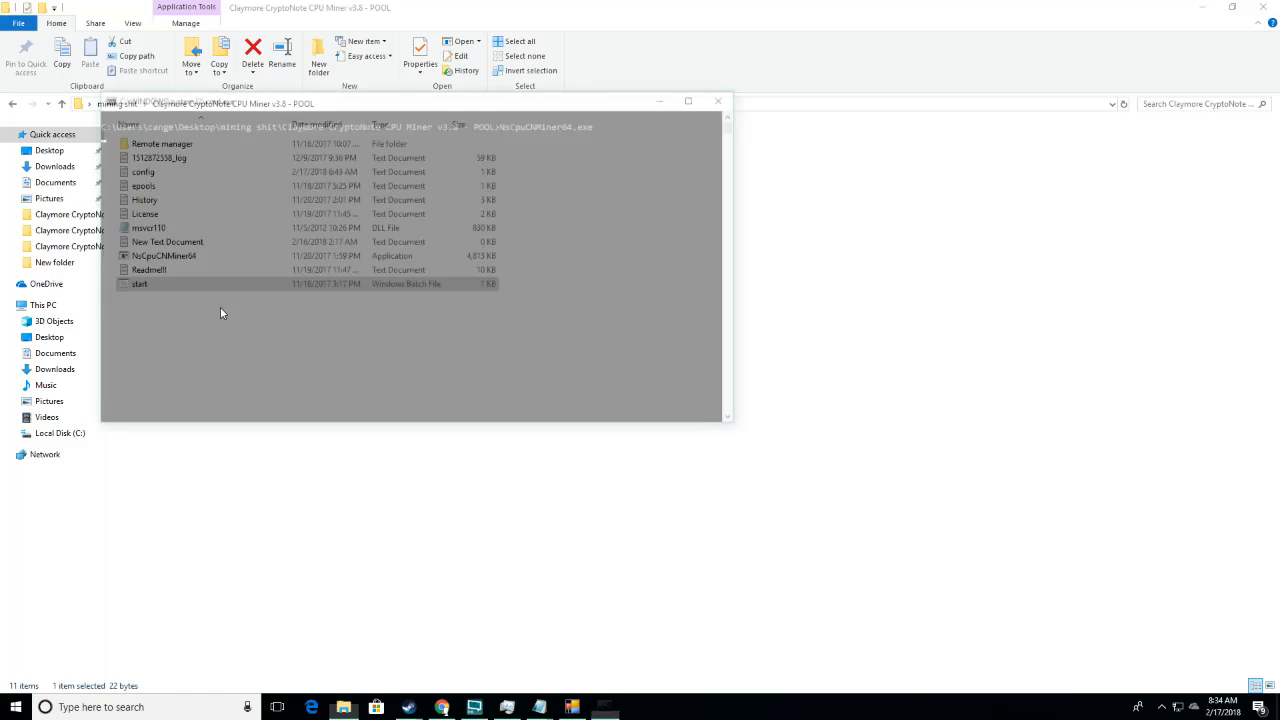
{"action": "double_click", "coordinate": [140, 284]}
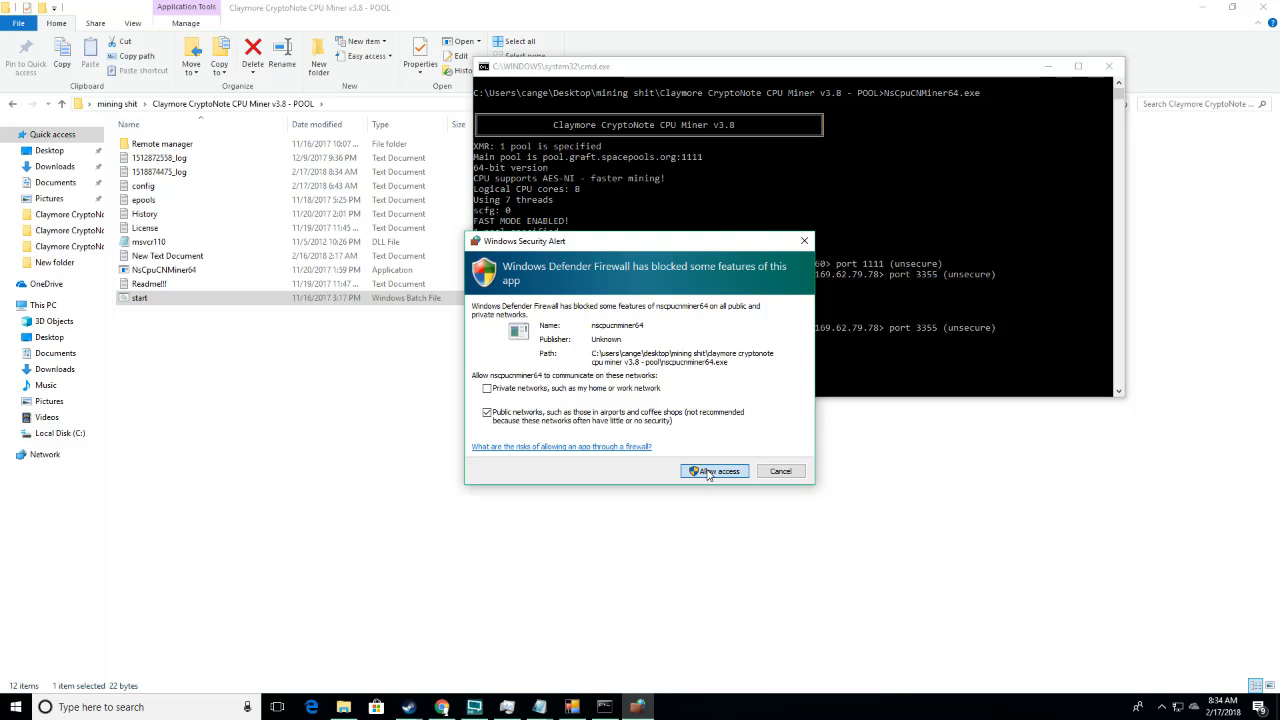
{"action": "left_click", "coordinate": [712, 472]}
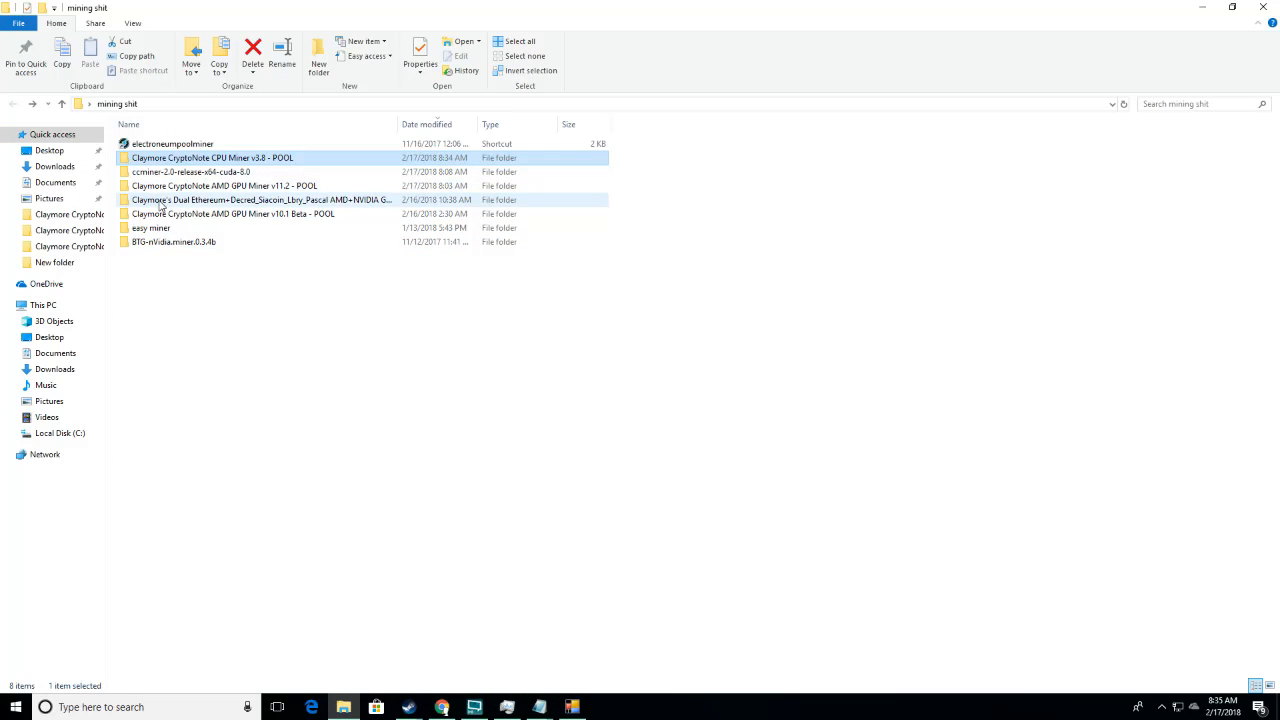
- Open config.txt from the Claymore AMD GPU Miner v11.2 - POOL folder in Notepad
{"action": "double_click", "coordinate": [224, 184]}
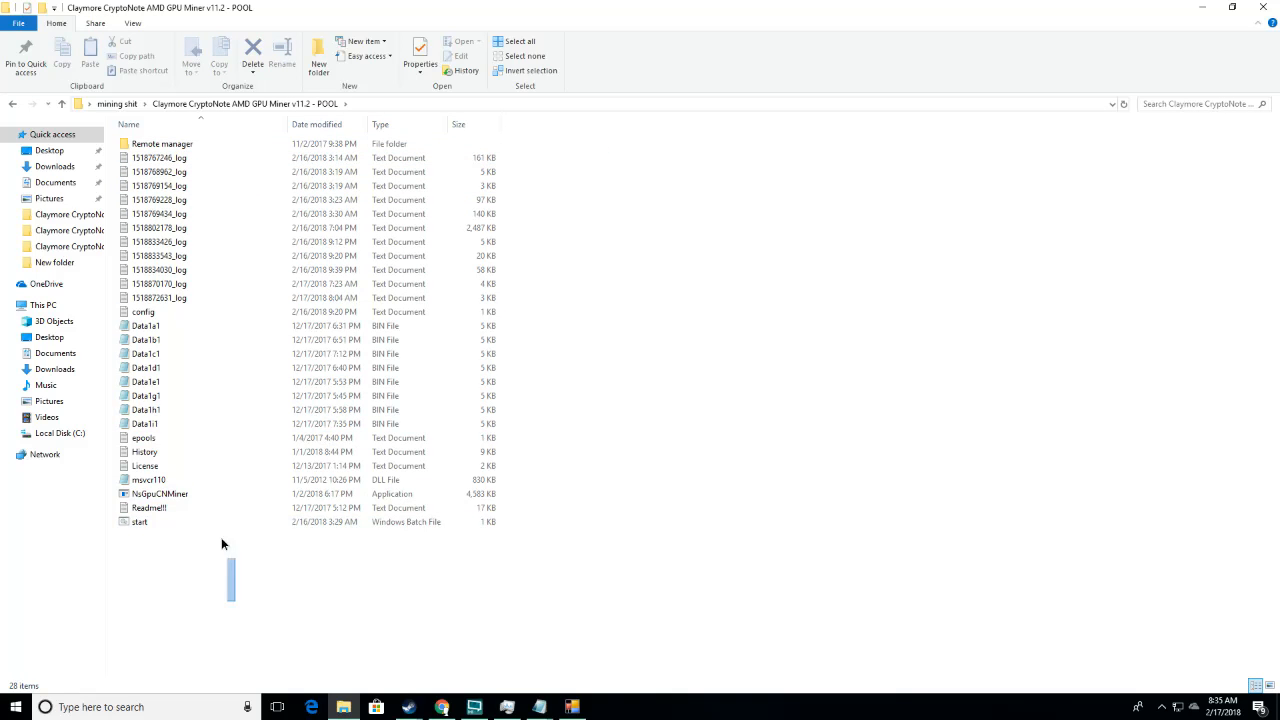
{"action": "left_click", "coordinate": [160, 158]}
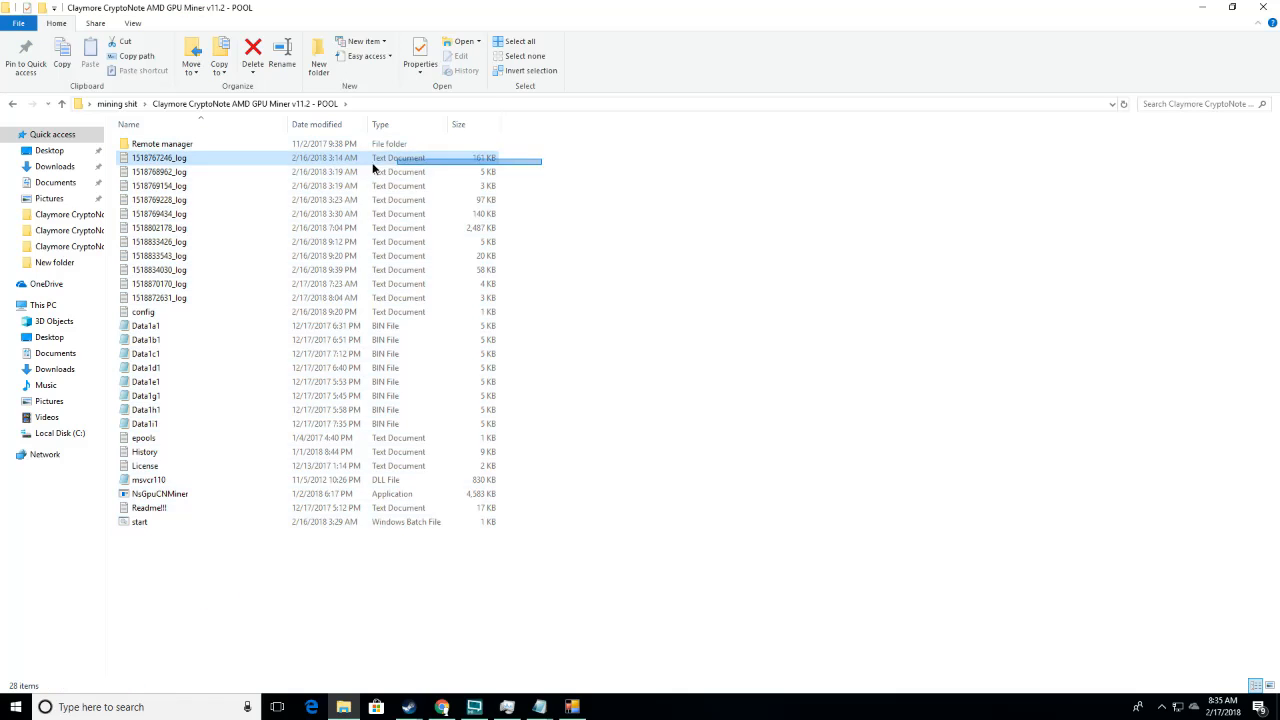
{"action": "left_click", "coordinate": [144, 312]}
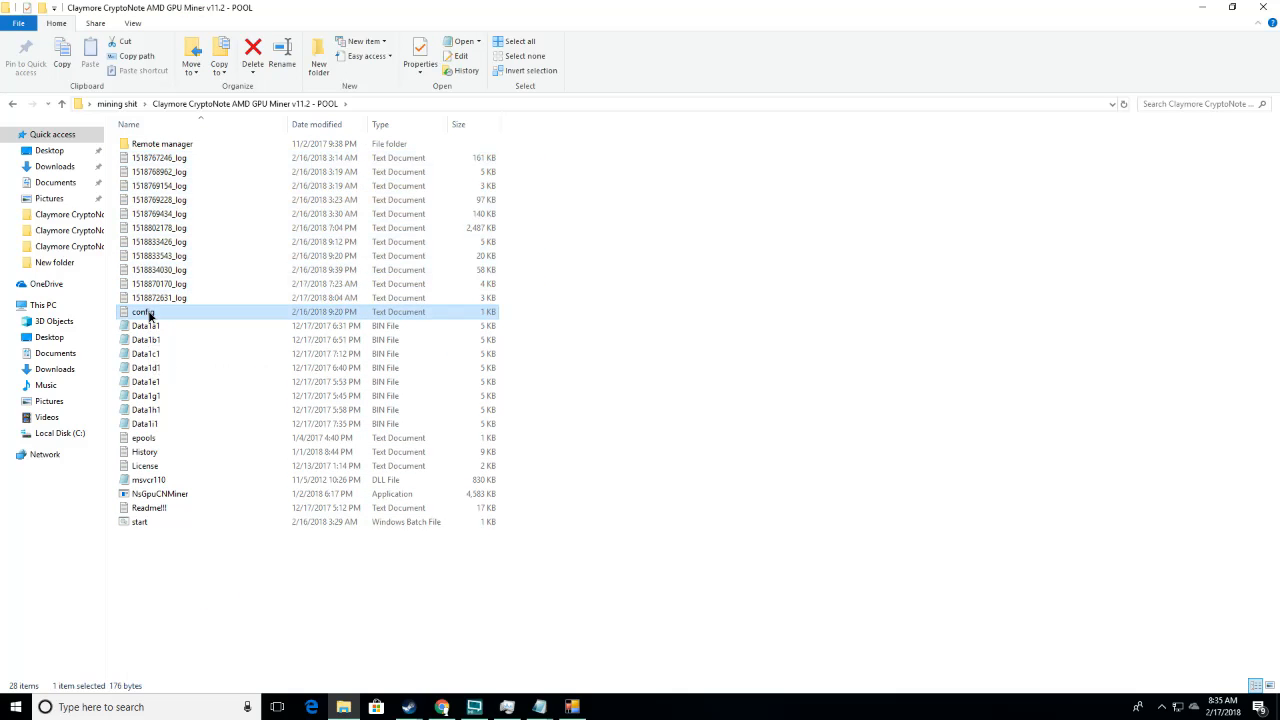
{"action": "double_click", "coordinate": [144, 312]}
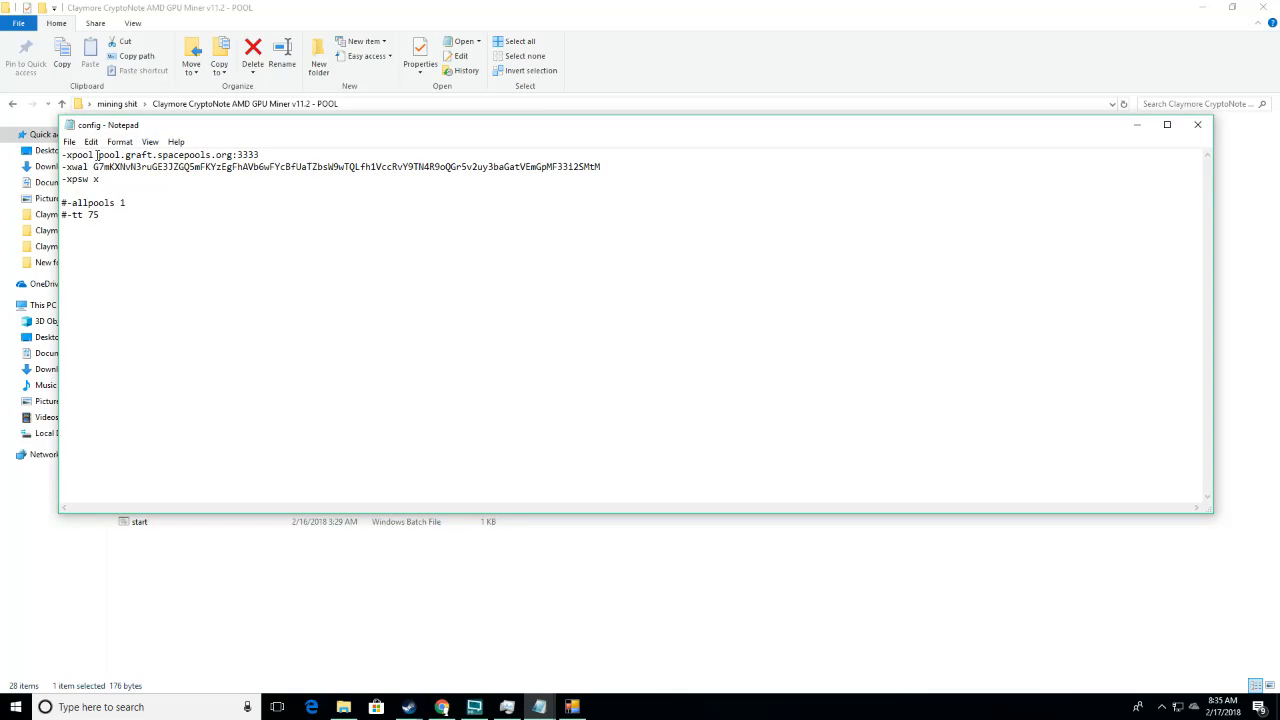
- Confirm the config targets pool.graft.spacepools.org:3333 with the wallet, then close Notepad
{"action": "left_click_drag", "start_coordinate": [100, 156], "coordinate": [256, 156]}
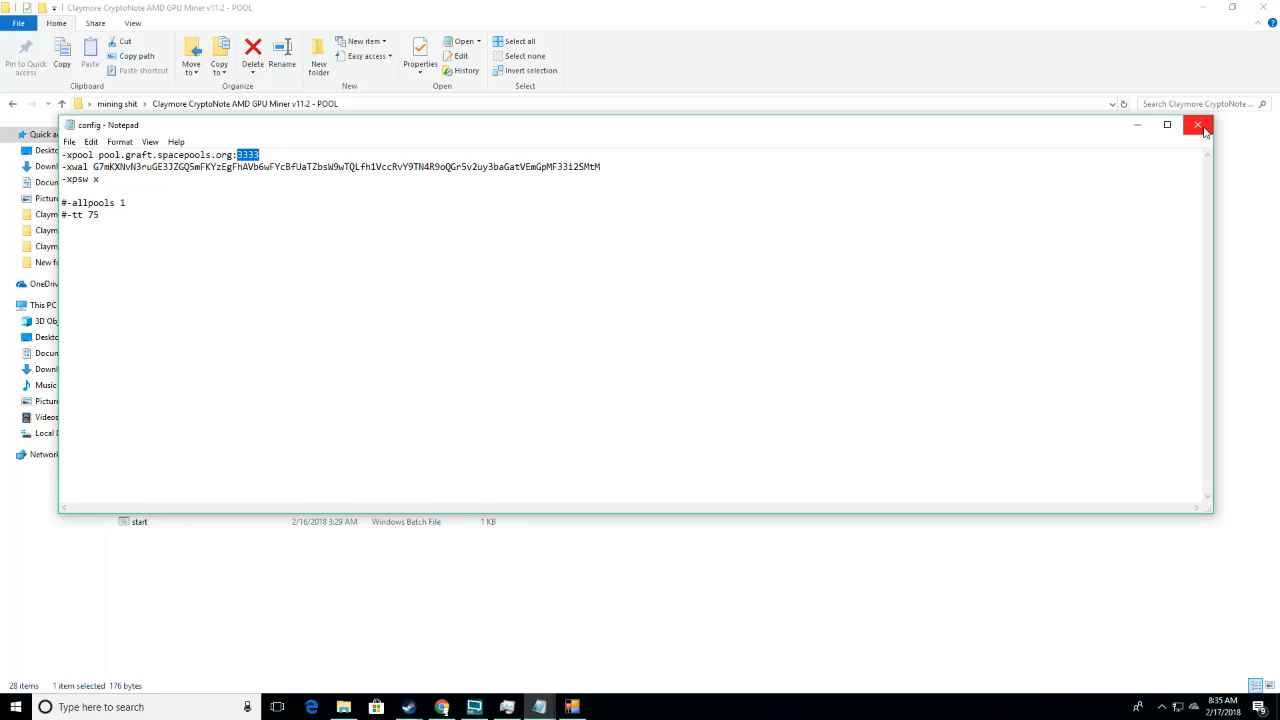
{"action": "left_click", "coordinate": [1196, 124]}
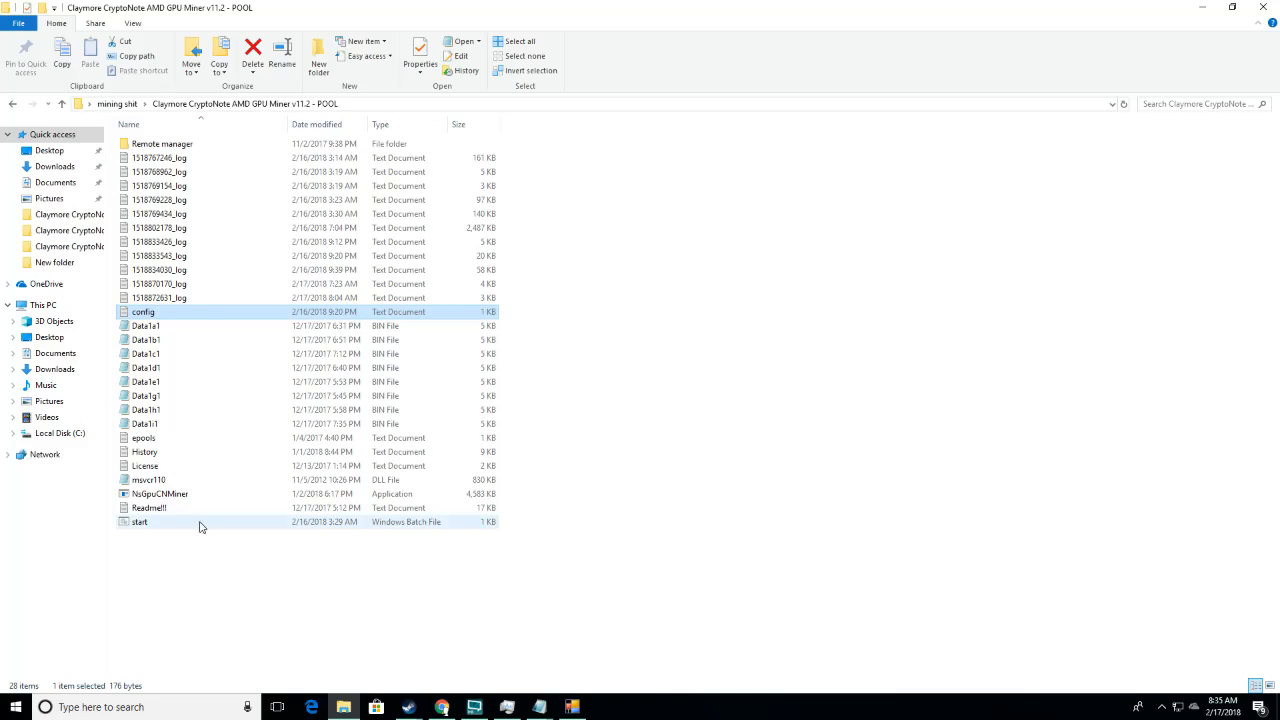
{"action": "mouse_move", "coordinate": [140, 522]}
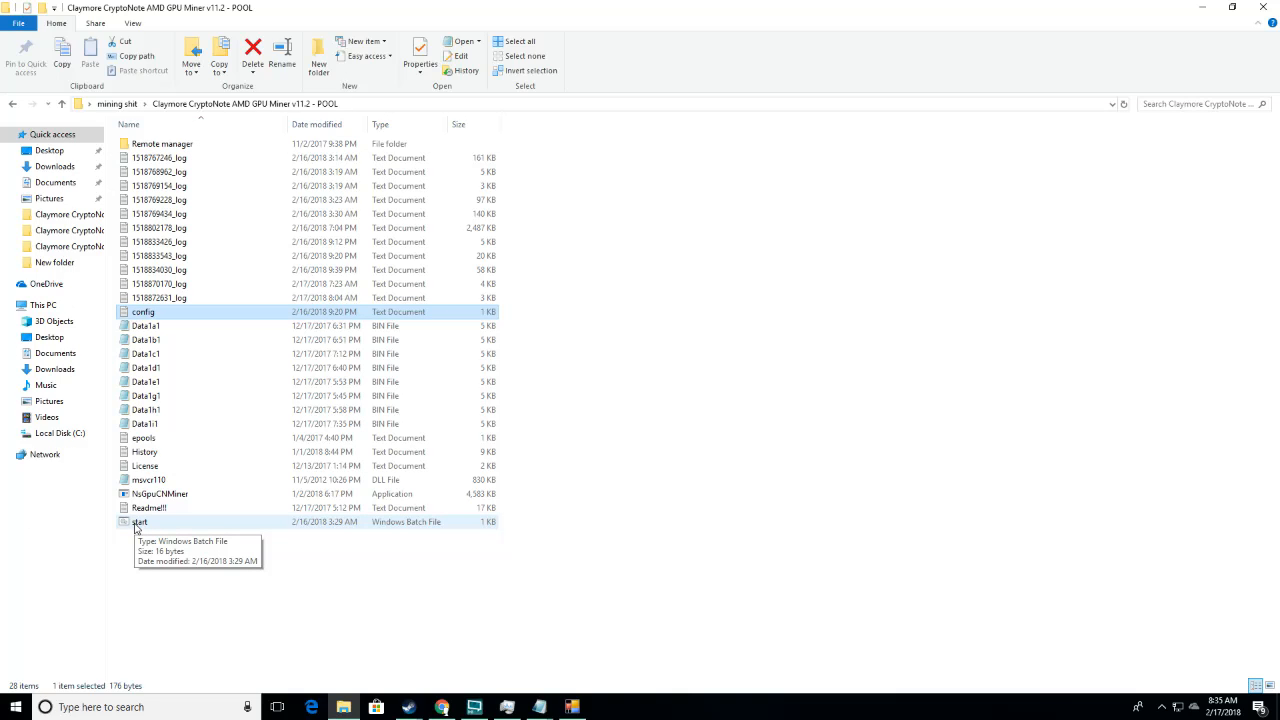
{"action": "left_click", "coordinate": [140, 520]}
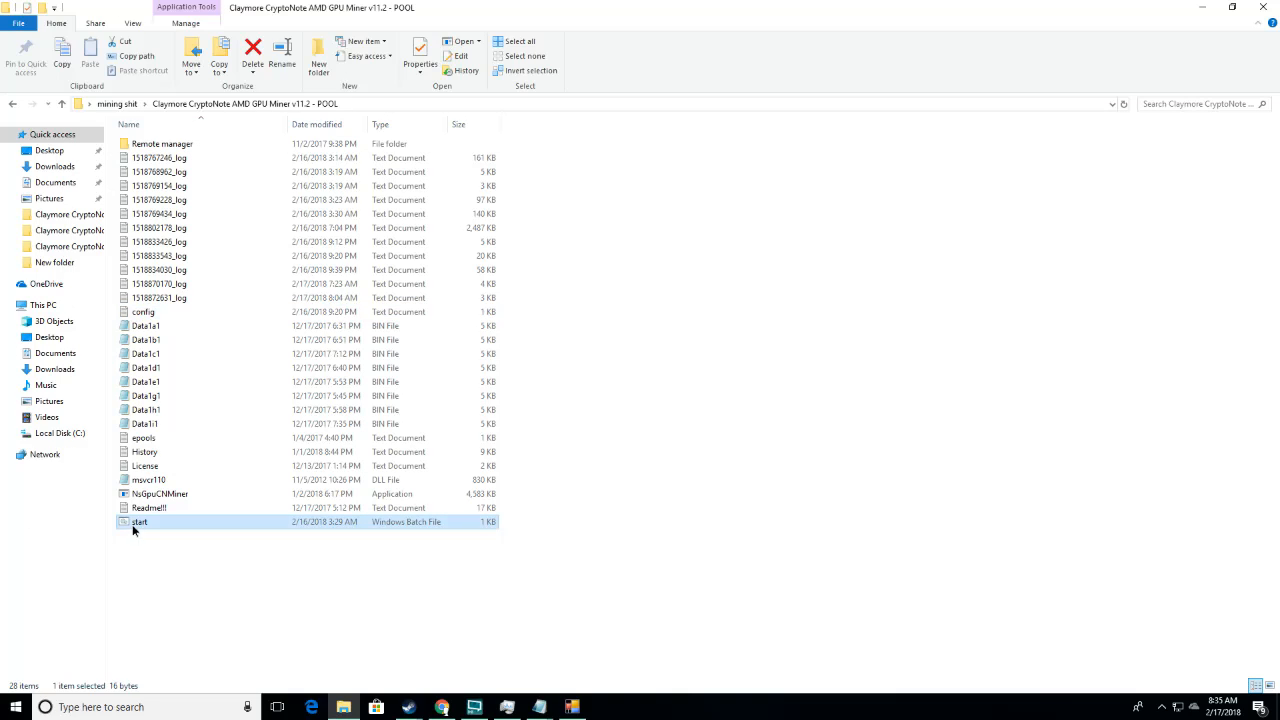
- Run the Claymore AMD GPU miner's start.bat on the one AMD card, then shut the console down
{"action": "double_click", "coordinate": [140, 520]}
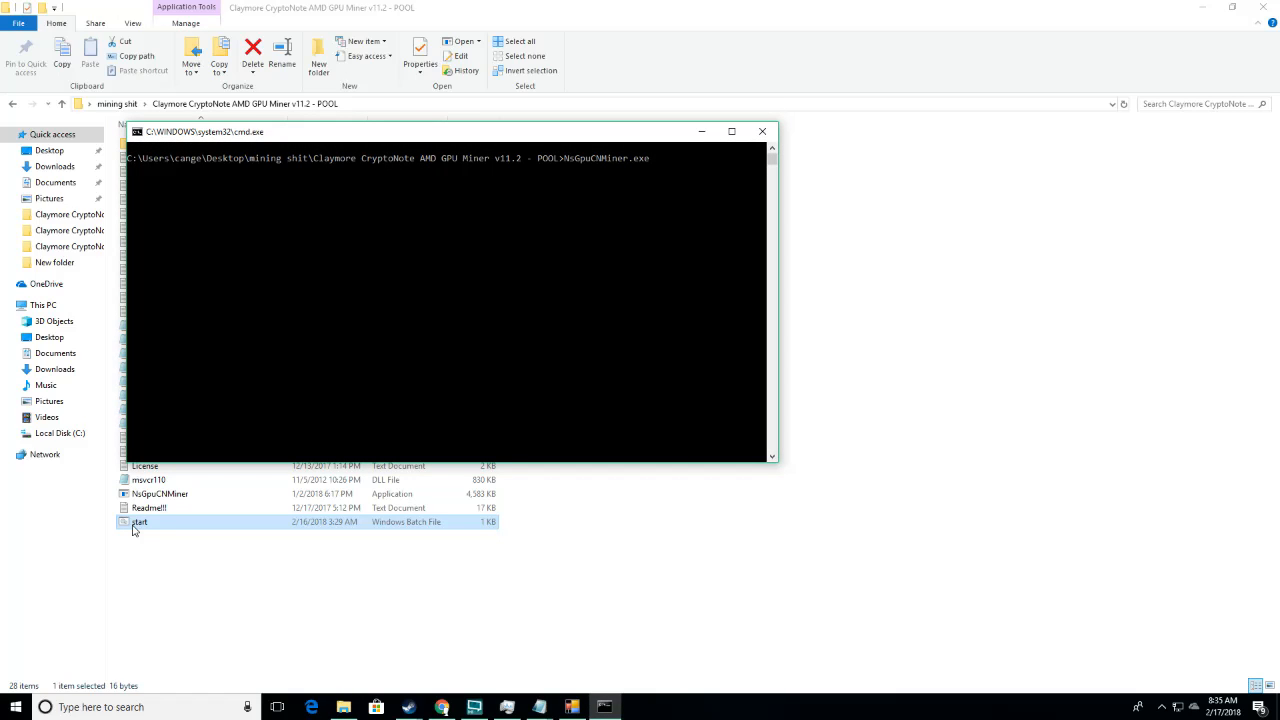
{"action": "double_click", "coordinate": [140, 520]}
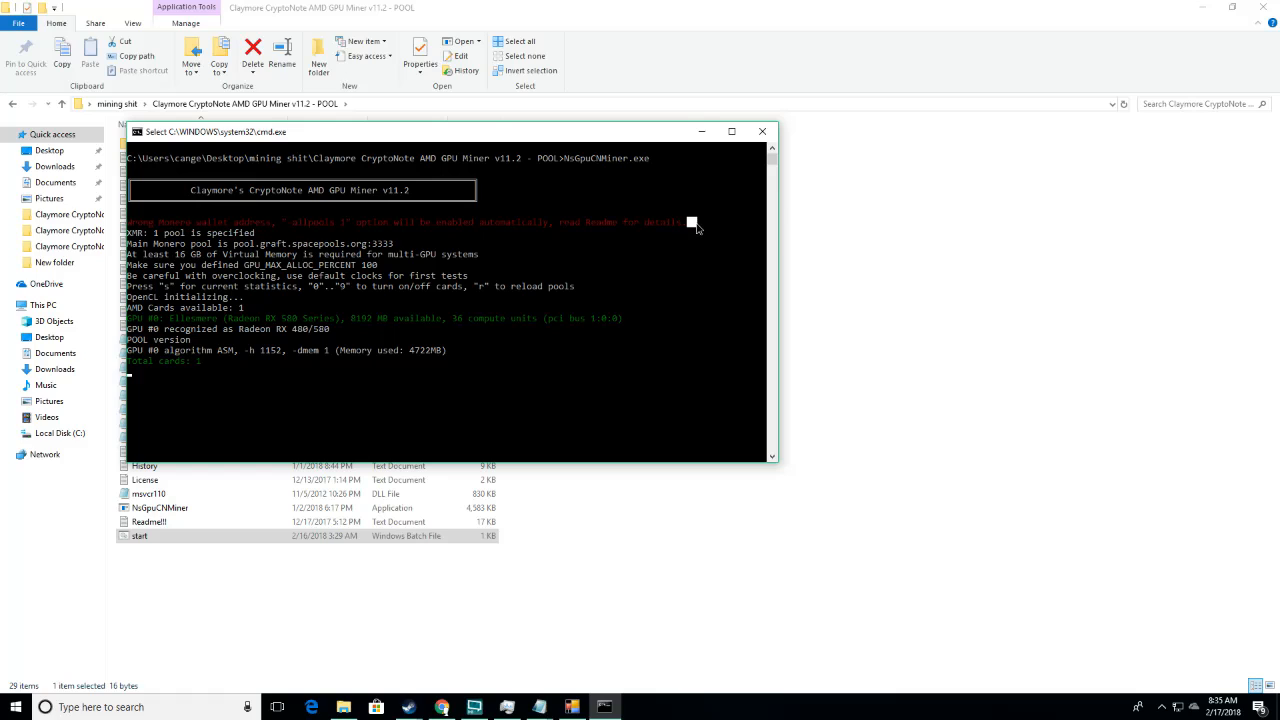
{"action": "mouse_move", "coordinate": [252, 228]}
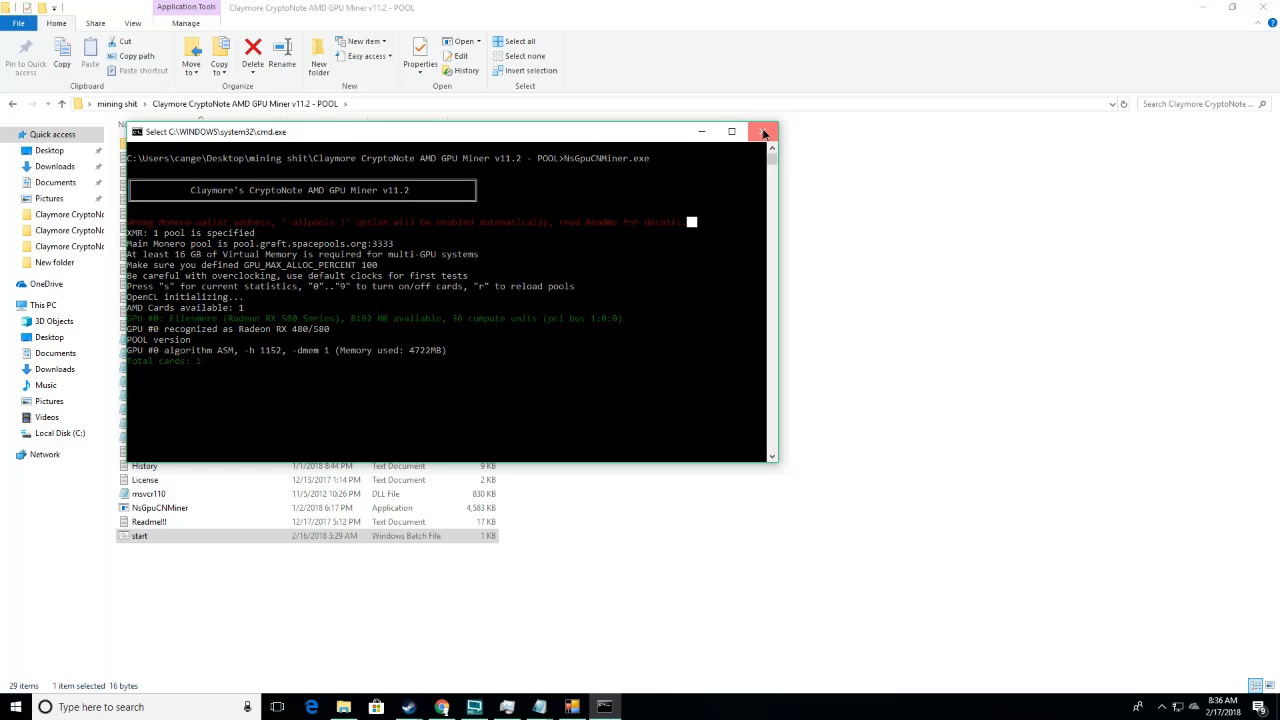
{"action": "left_click", "coordinate": [764, 132]}
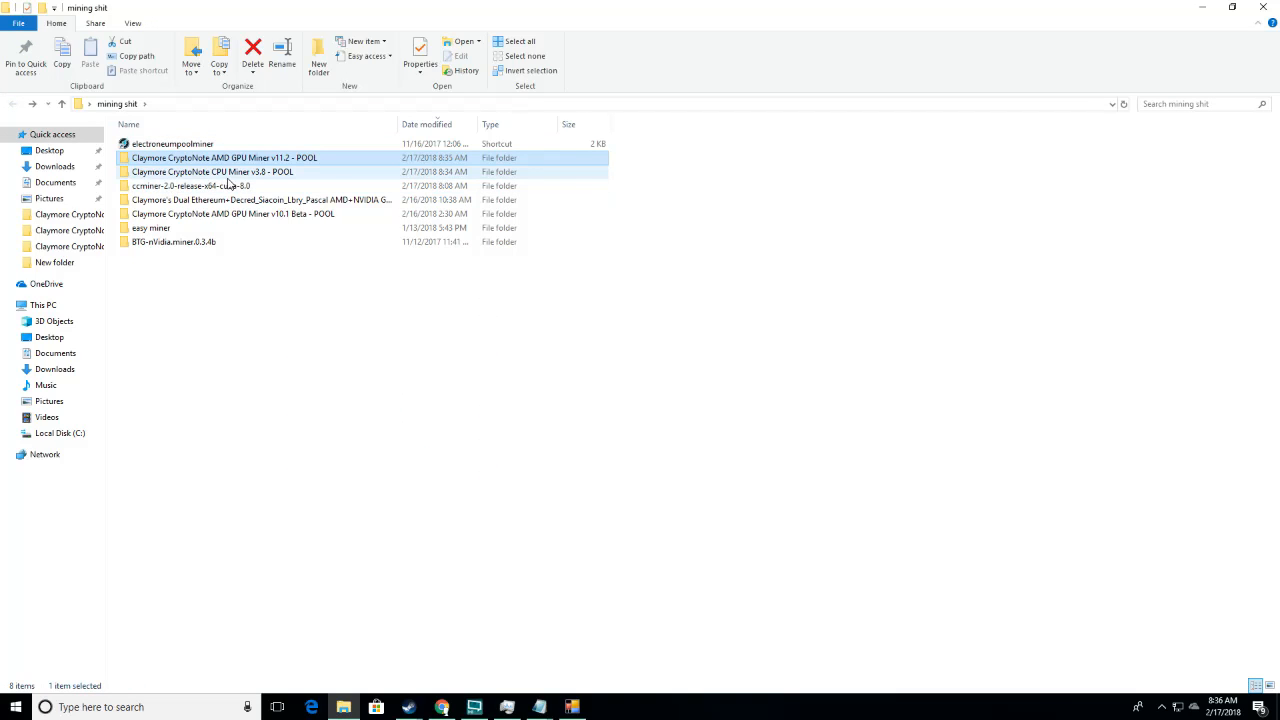
{"action": "mouse_move", "coordinate": [200, 186]}
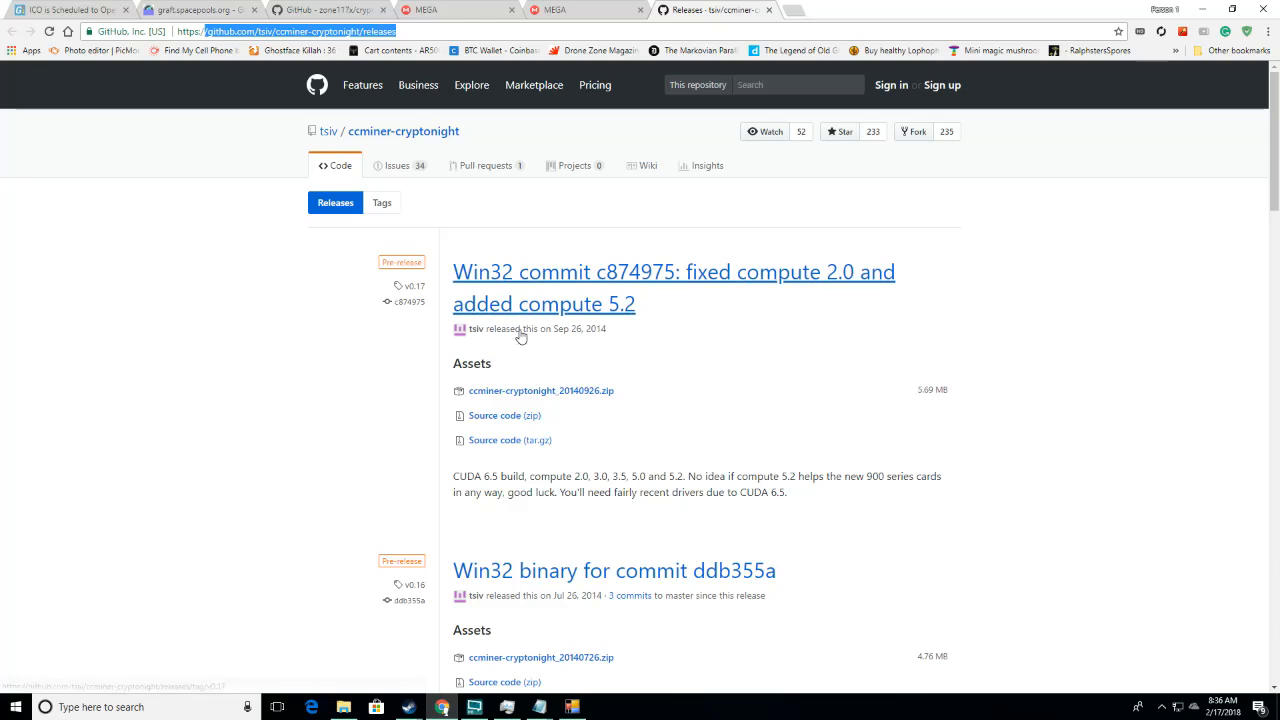
{"action": "mouse_move", "coordinate": [530, 390]}
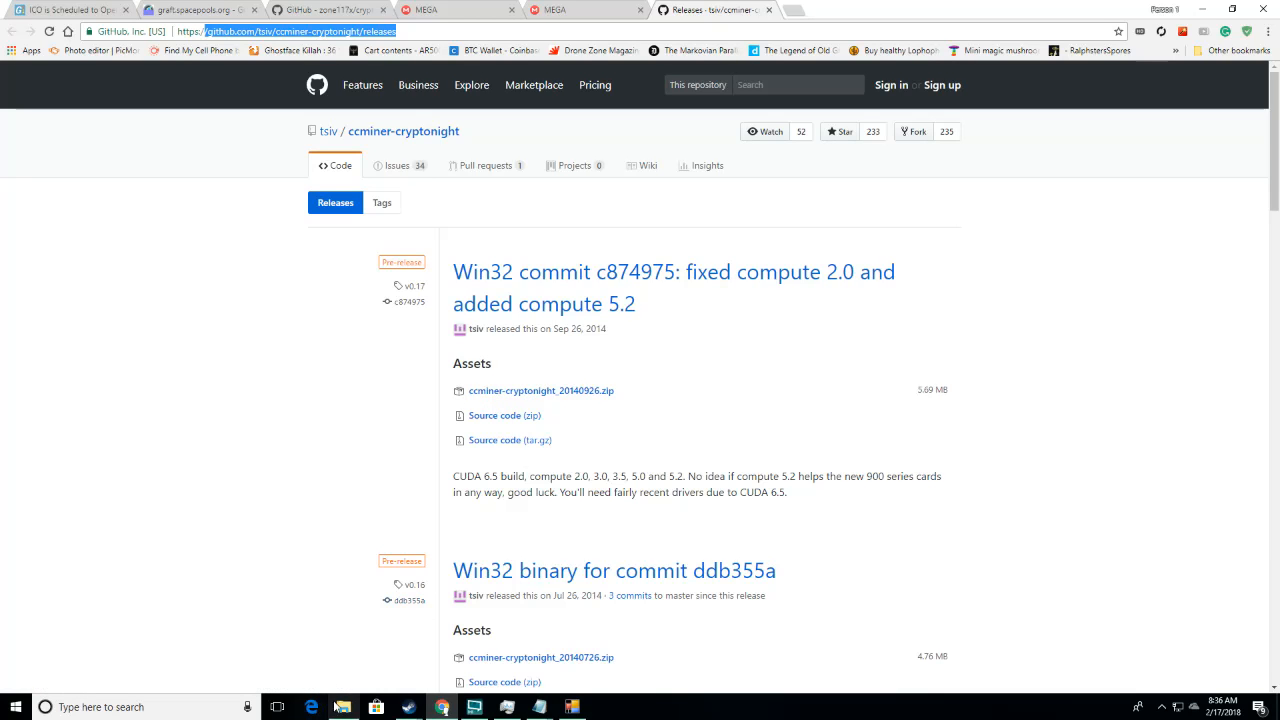
- Select the ccminer release folder in the mining folder
{"action": "left_click", "coordinate": [344, 708]}
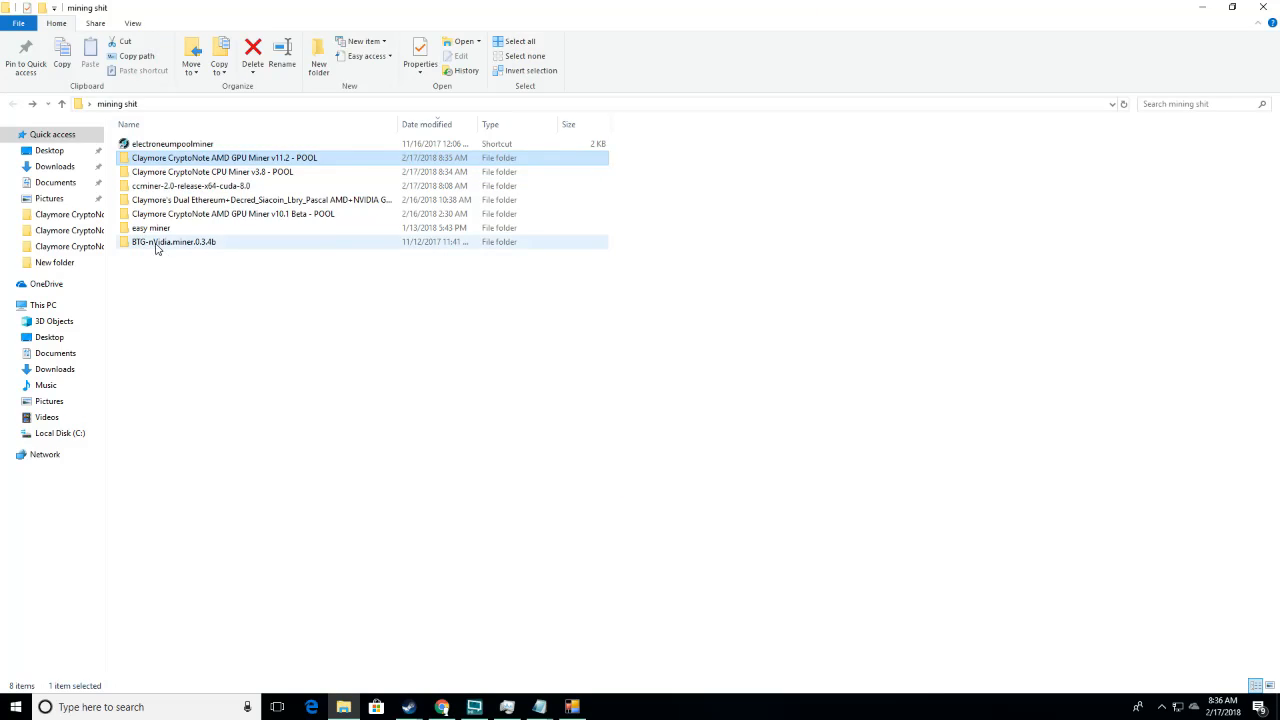
- Create and open a new blank text document inside the ccminer-2.0-release folder
{"action": "double_click", "coordinate": [192, 186]}
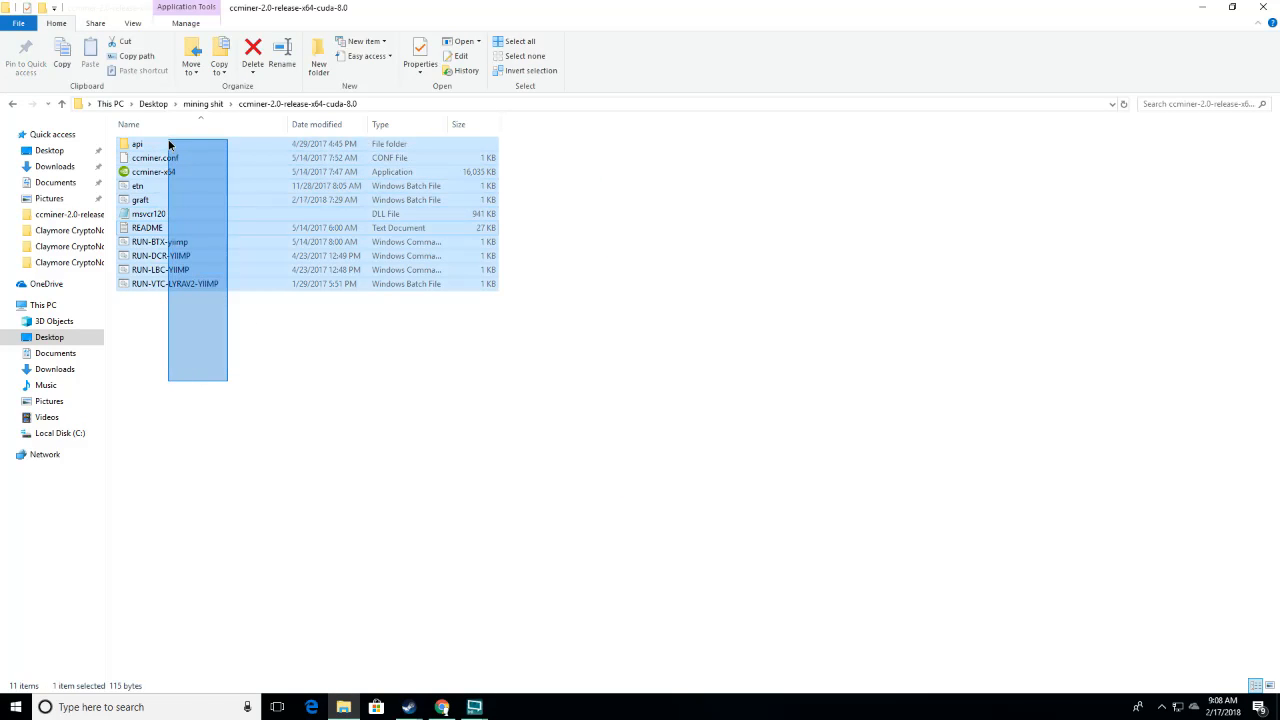
{"action": "left_click", "coordinate": [138, 186]}
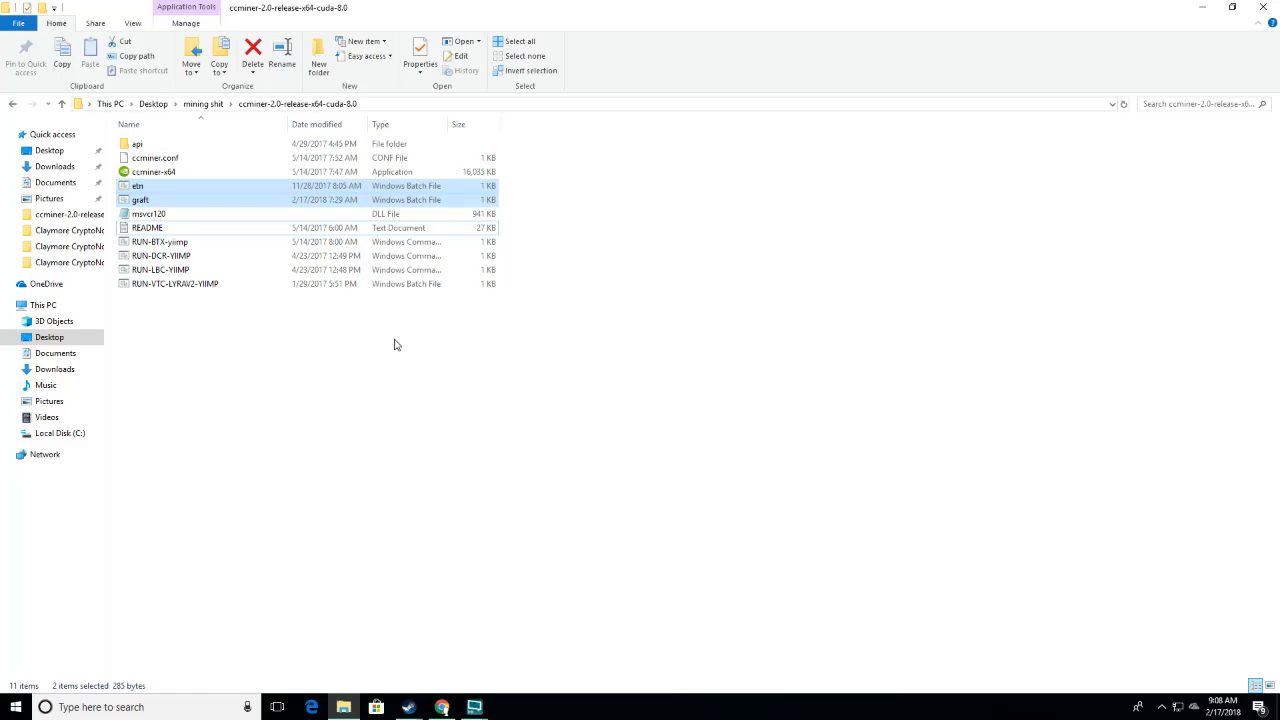
{"action": "mouse_move", "coordinate": [372, 342]}
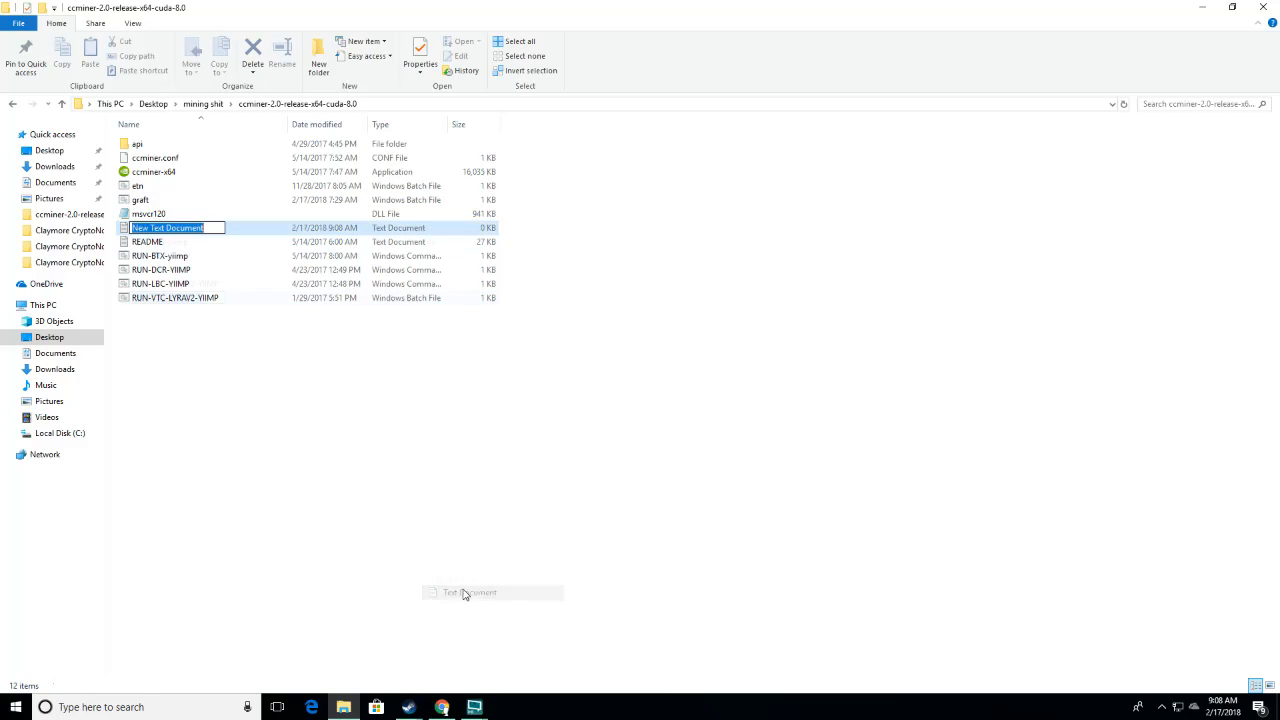
{"action": "double_click", "coordinate": [168, 228]}
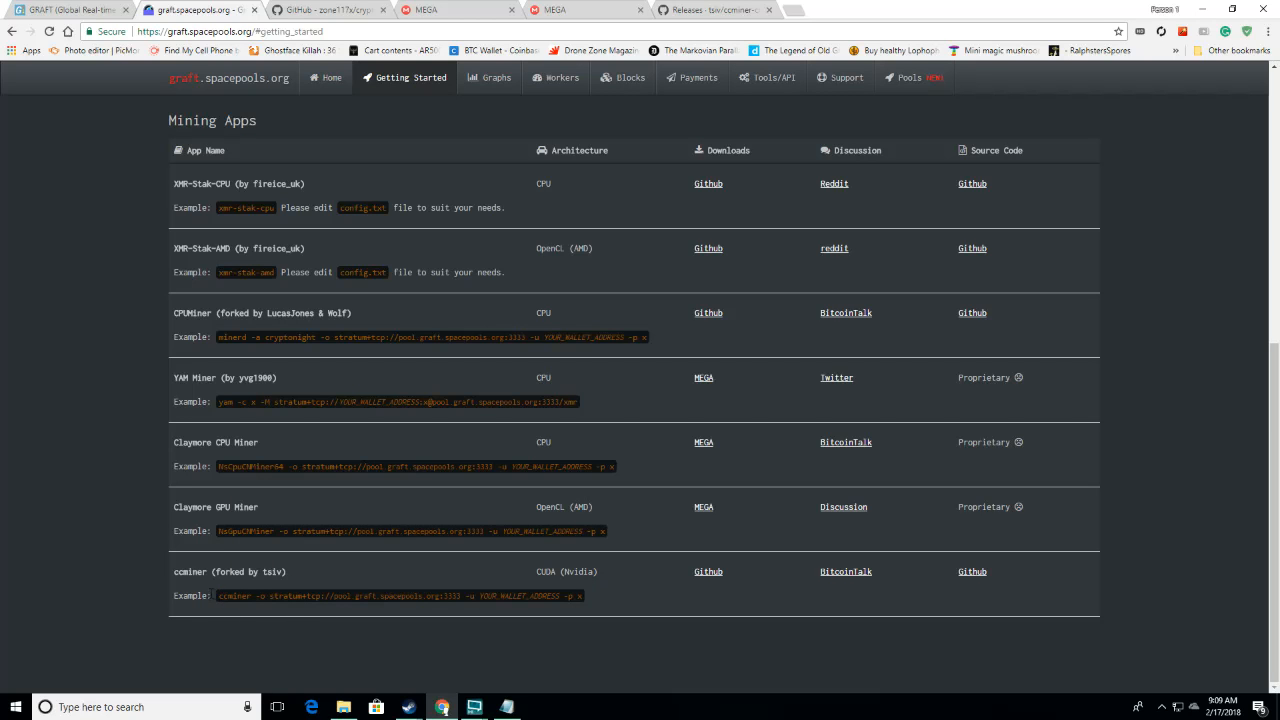
- Copy the ccminer cryptonight command line for graft.spacepools.org from the existing graft.bat
{"action": "right_click", "coordinate": [400, 596]}
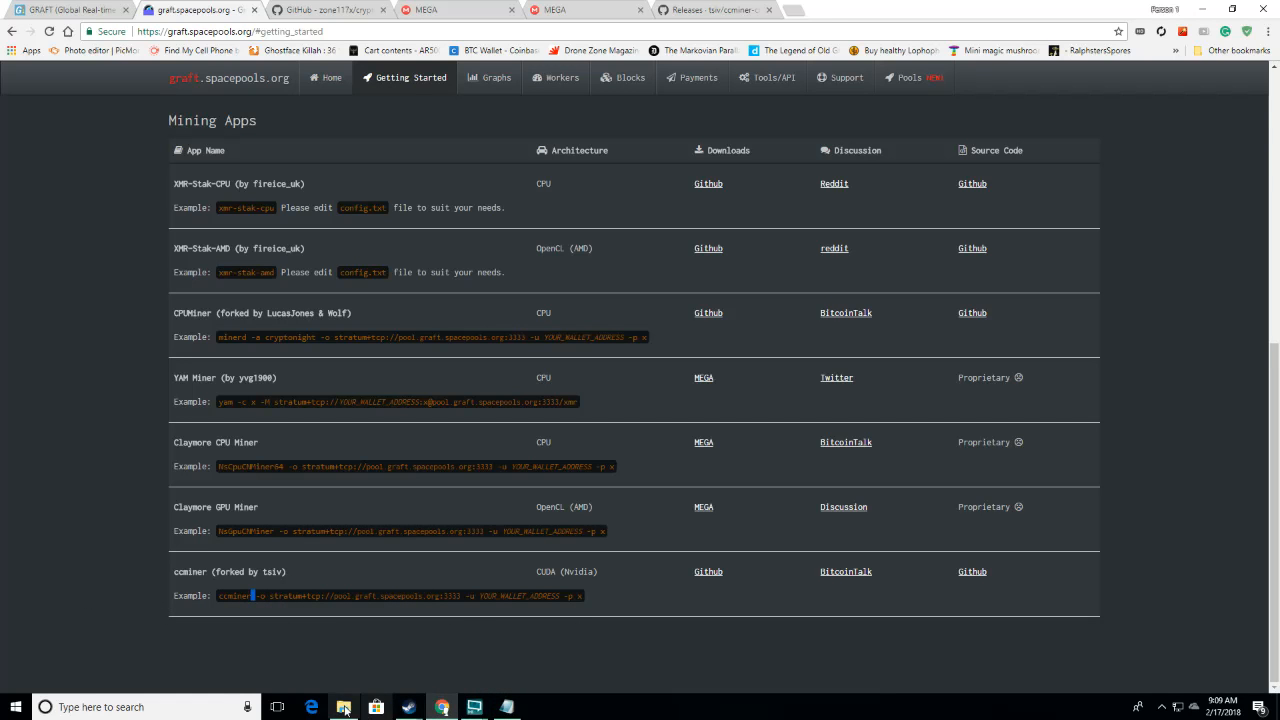
{"action": "left_click", "coordinate": [344, 708]}
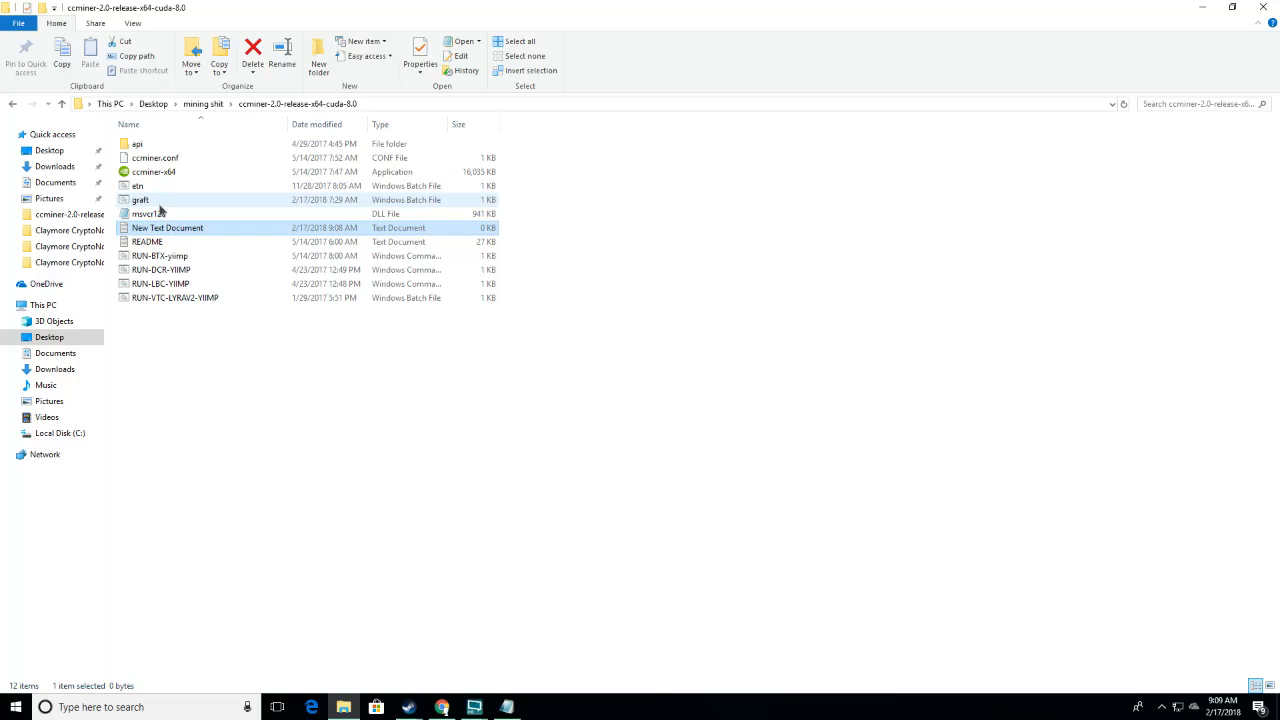
{"action": "right_click", "coordinate": [148, 212]}
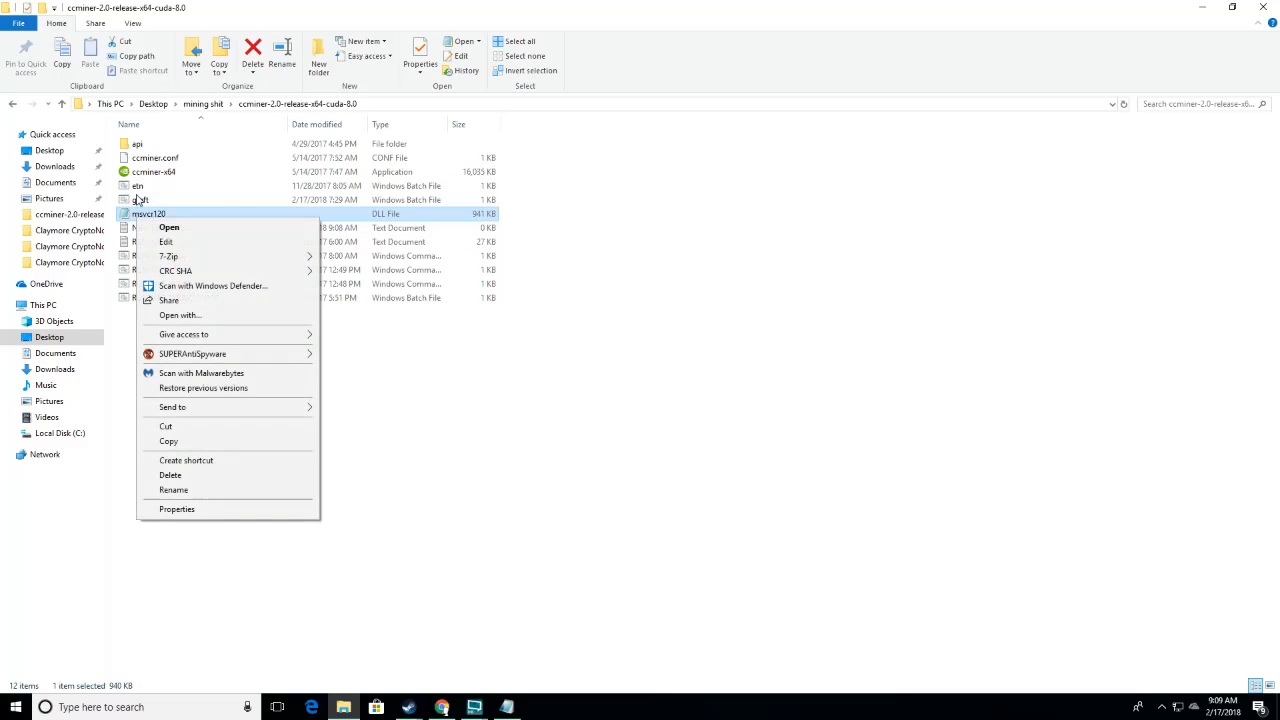
{"action": "left_click", "coordinate": [168, 228]}
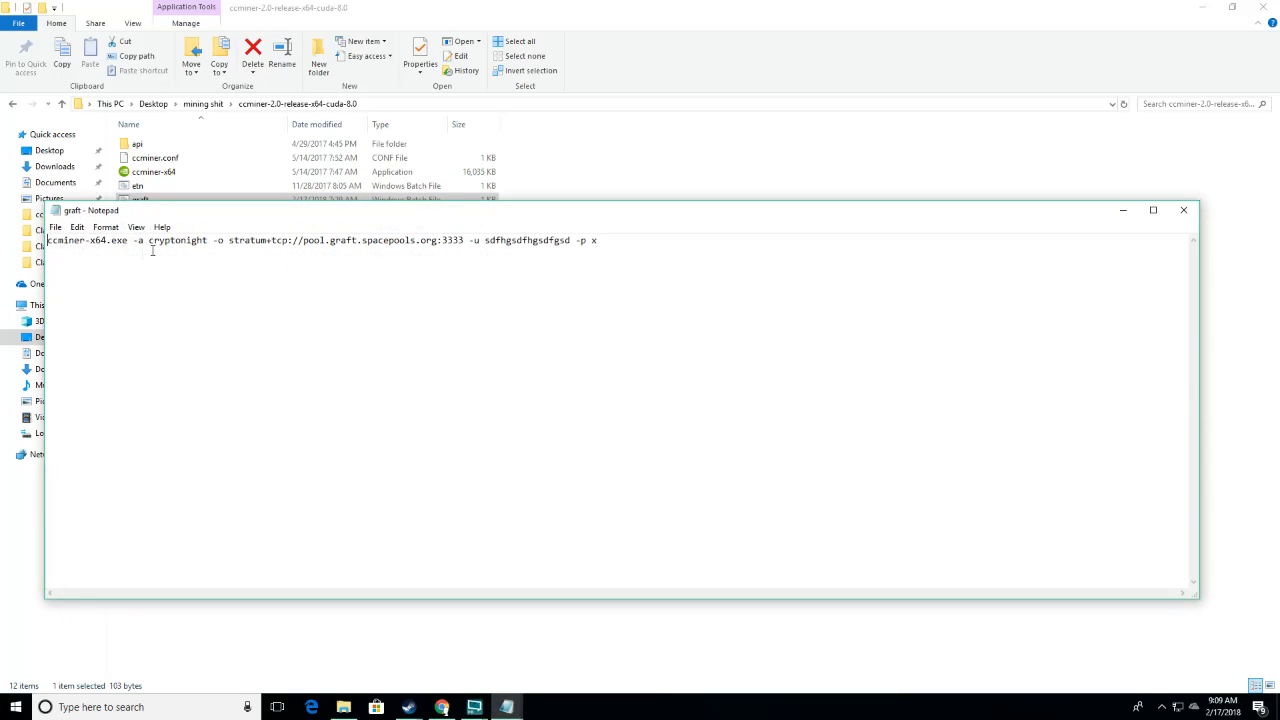
{"action": "left_click_drag", "start_coordinate": [84, 240], "coordinate": [172, 240]}
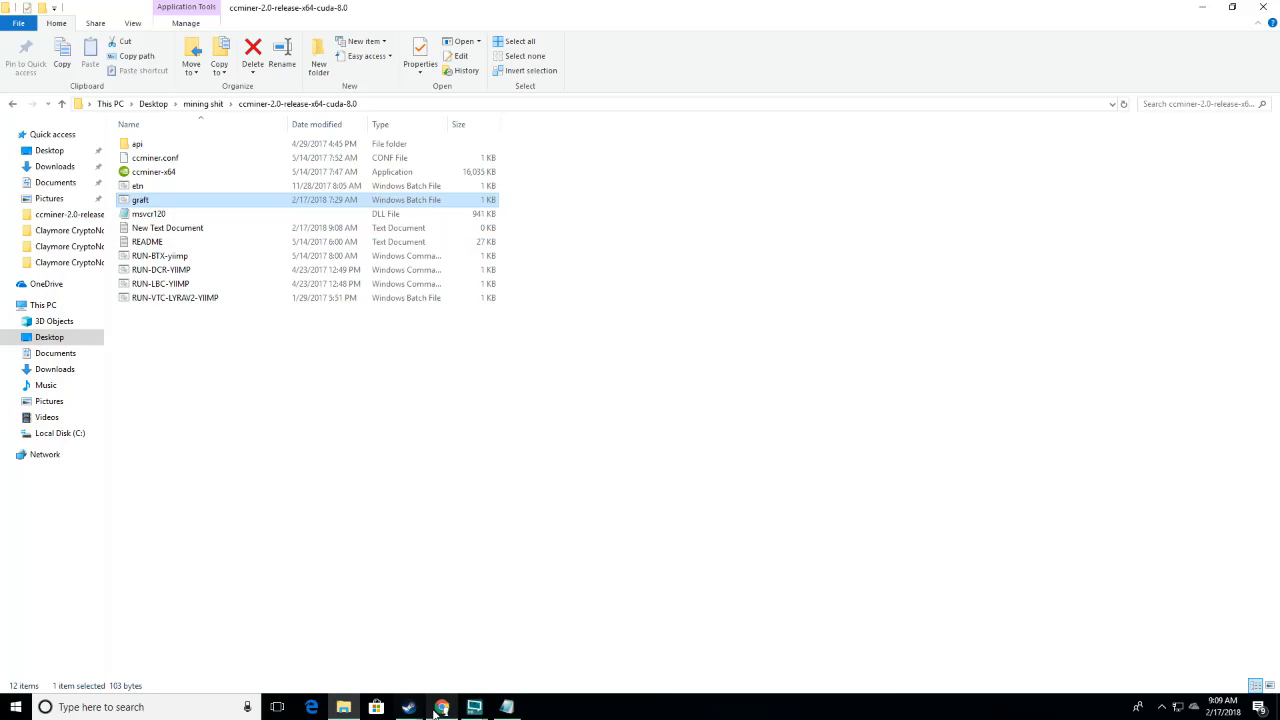
- Leave graft.bat and bring up the blank New Text Document ready for the command
{"action": "left_click", "coordinate": [440, 708]}
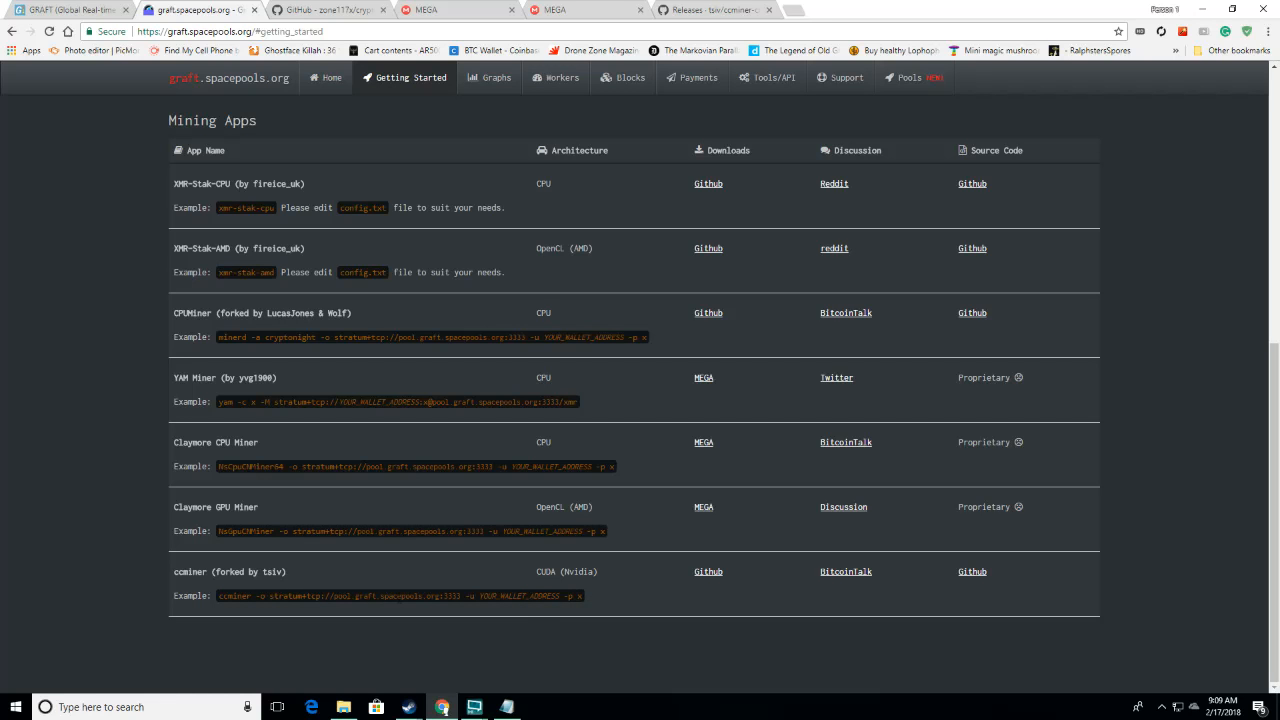
{"action": "key", "text": "ctrl+a"}
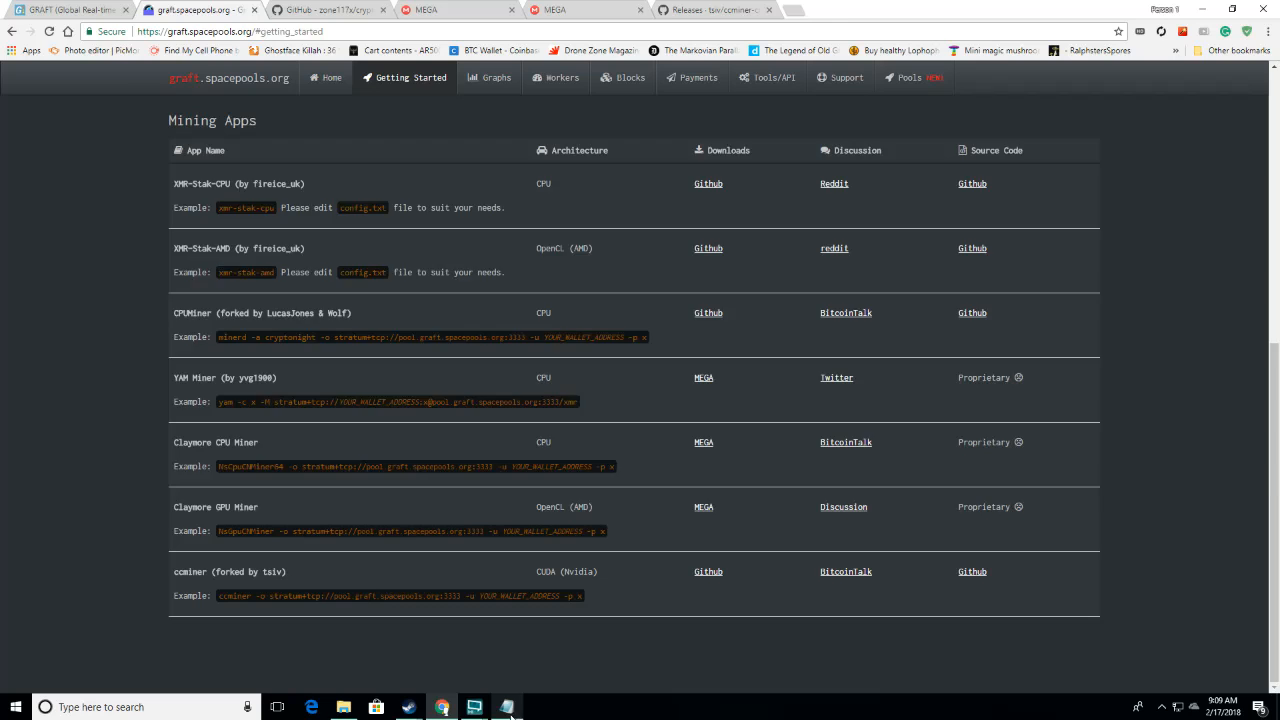
{"action": "left_click", "coordinate": [508, 708]}
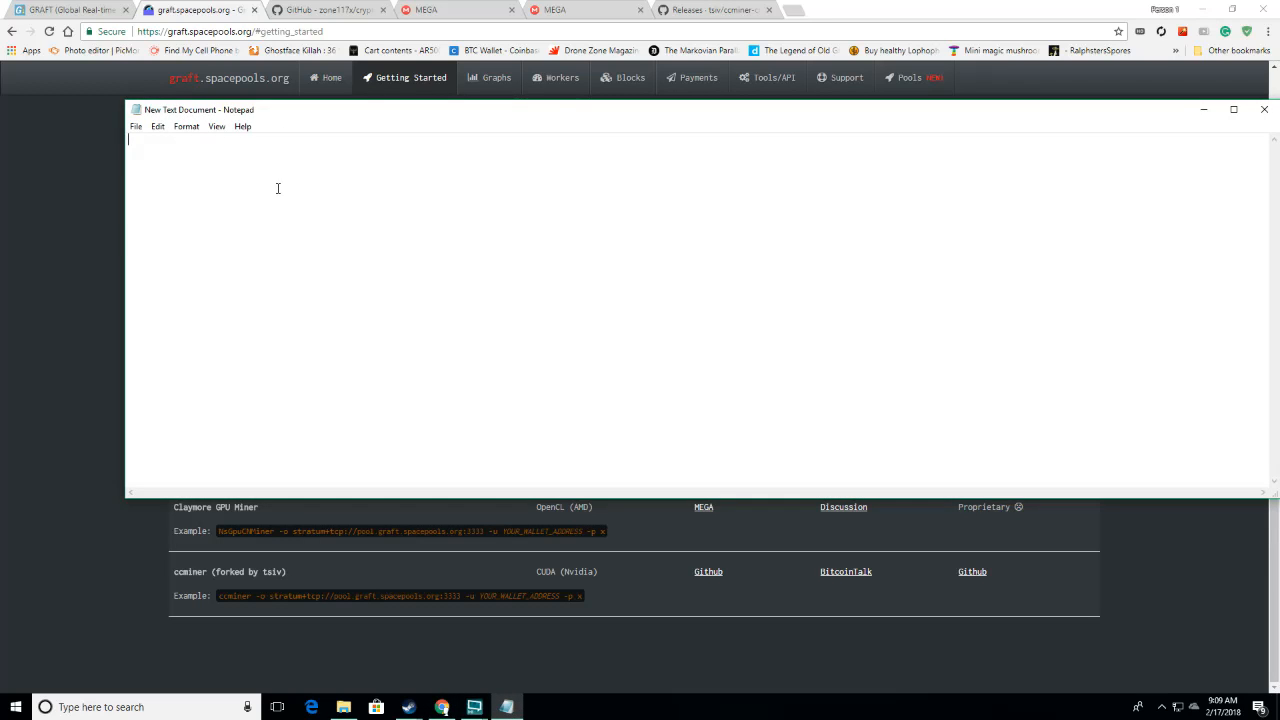
- Paste the ccminer cryptonight stratum command and replace the address with the 'wallet' placeholder
{"action": "type", "text": "ccminer-x64.exe -a cryptonight -o stratum+tcp://pool.graft.spacepools.org:3333 -u sdfhgsdfhgsdfgsd -p x"}
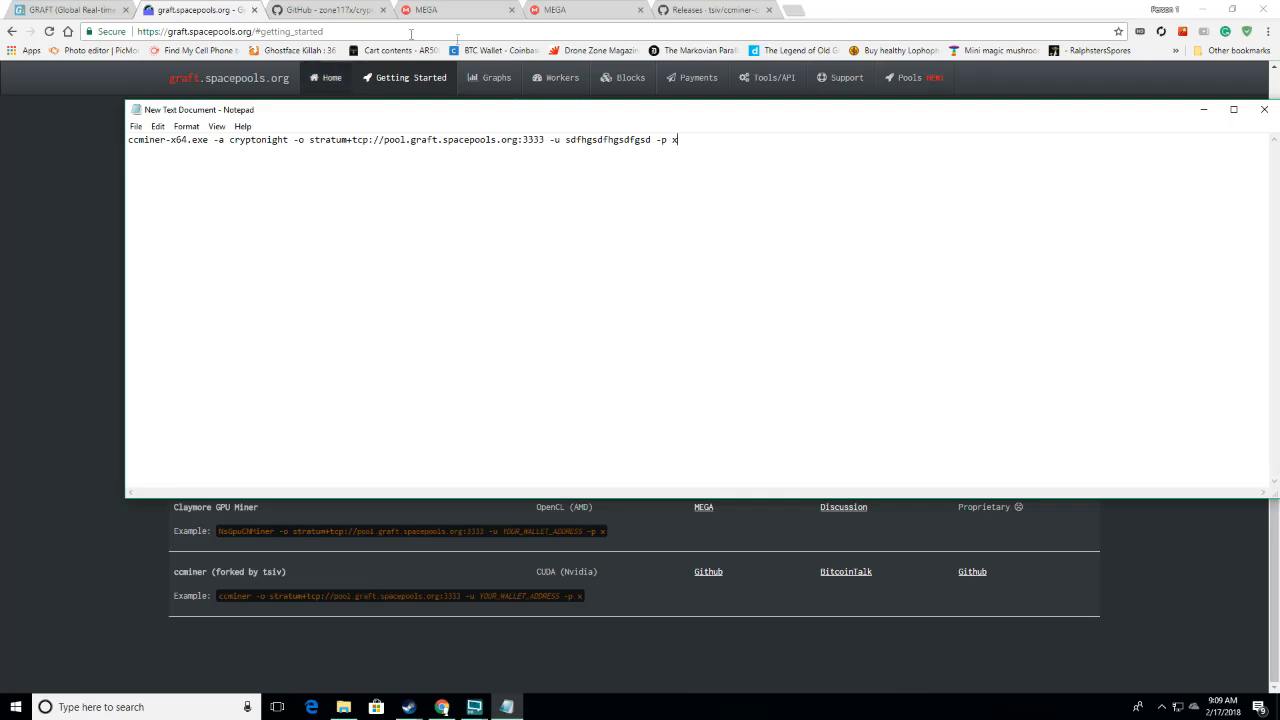
{"action": "double_click", "coordinate": [608, 140]}
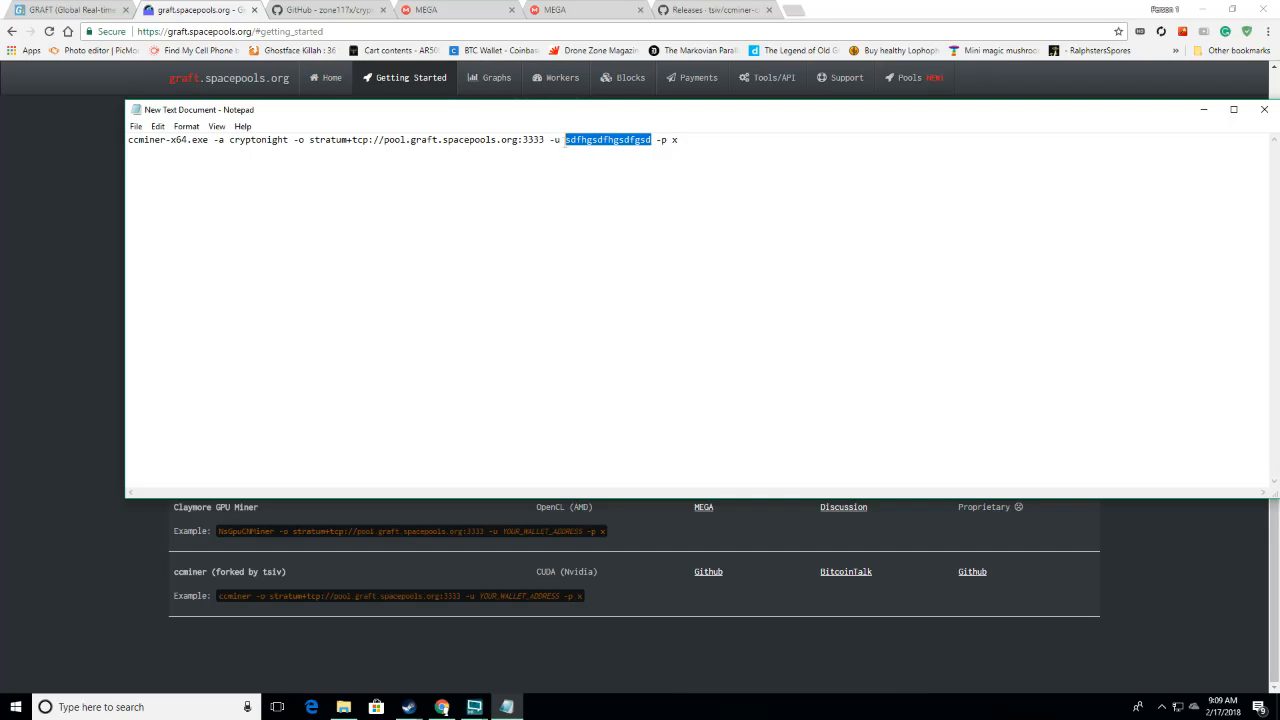
{"action": "type", "text": "wallet"}
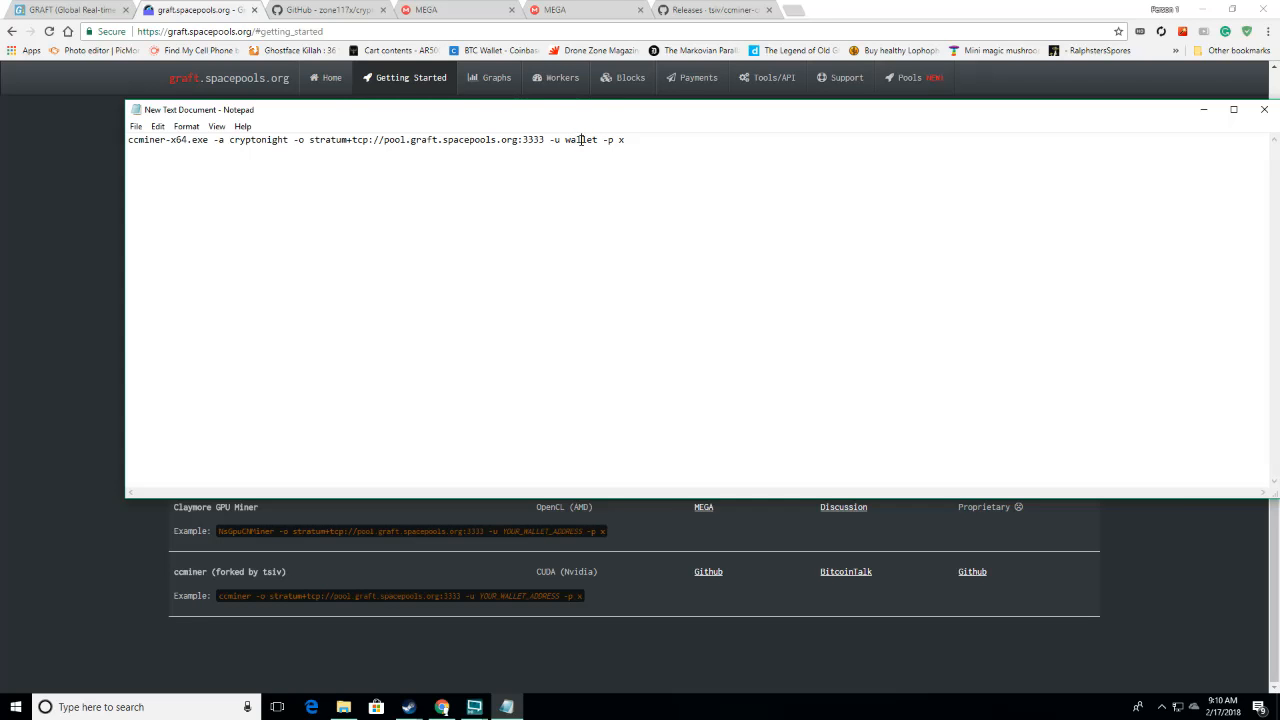
- Save it via Save As with All Files type as grafttube.bat in the ccminer folder
{"action": "left_click", "coordinate": [136, 126]}
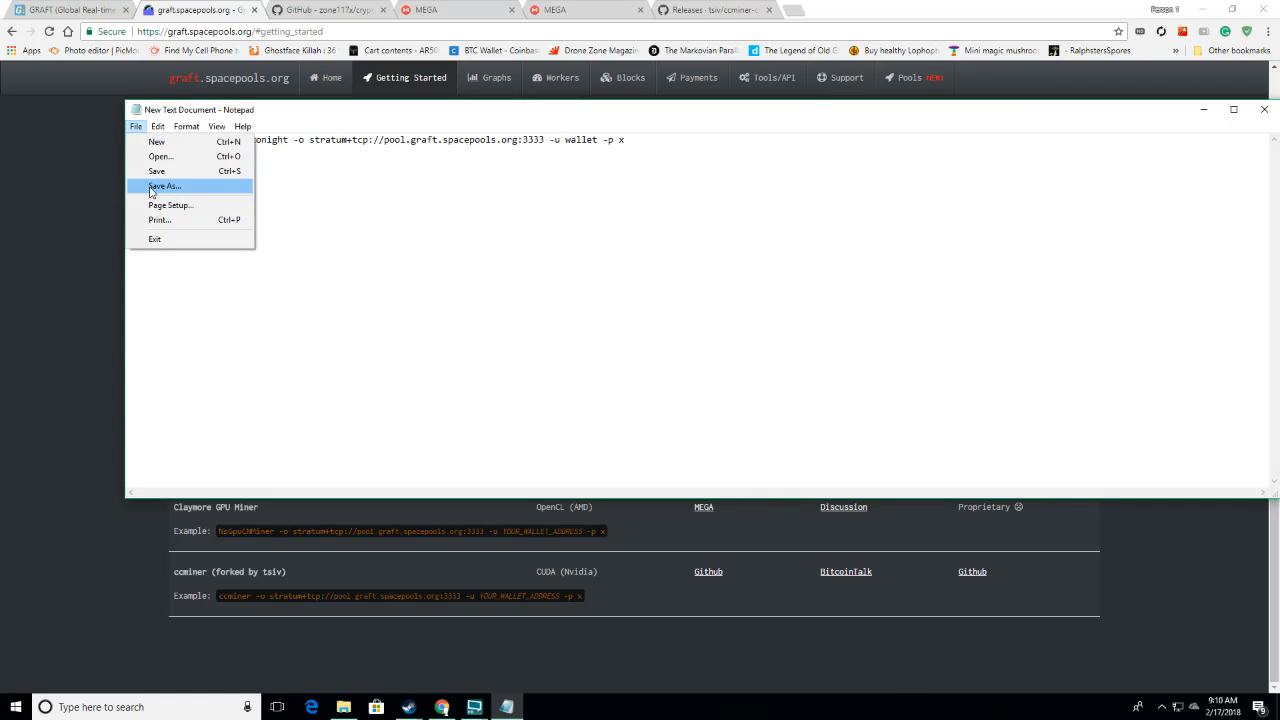
{"action": "left_click", "coordinate": [164, 186]}
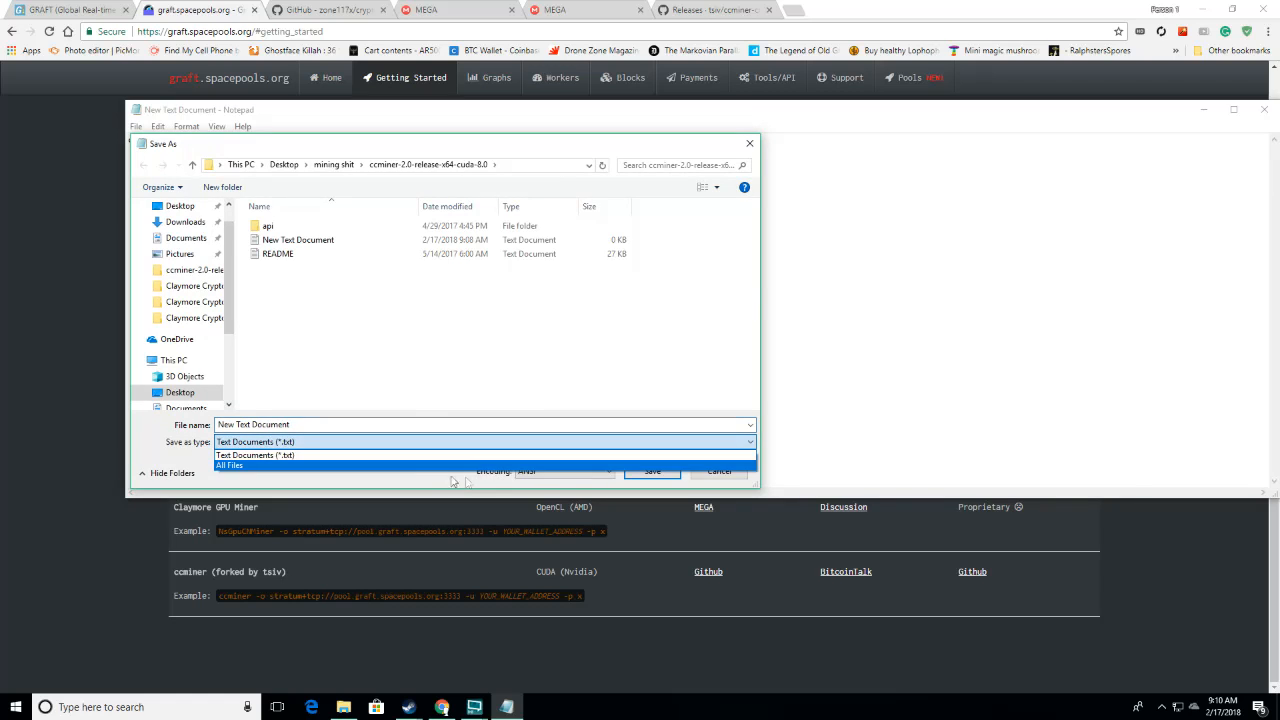
{"action": "left_click", "coordinate": [230, 464]}
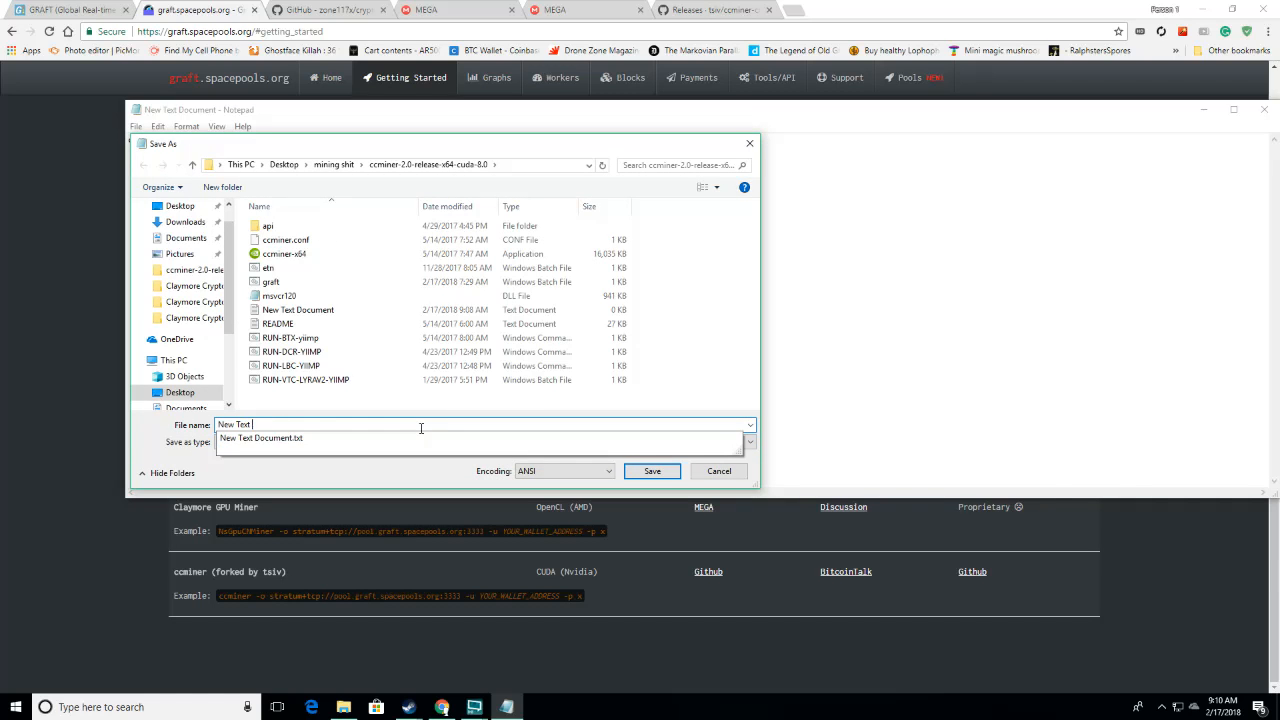
{"action": "type", "text": "graftdtube"}
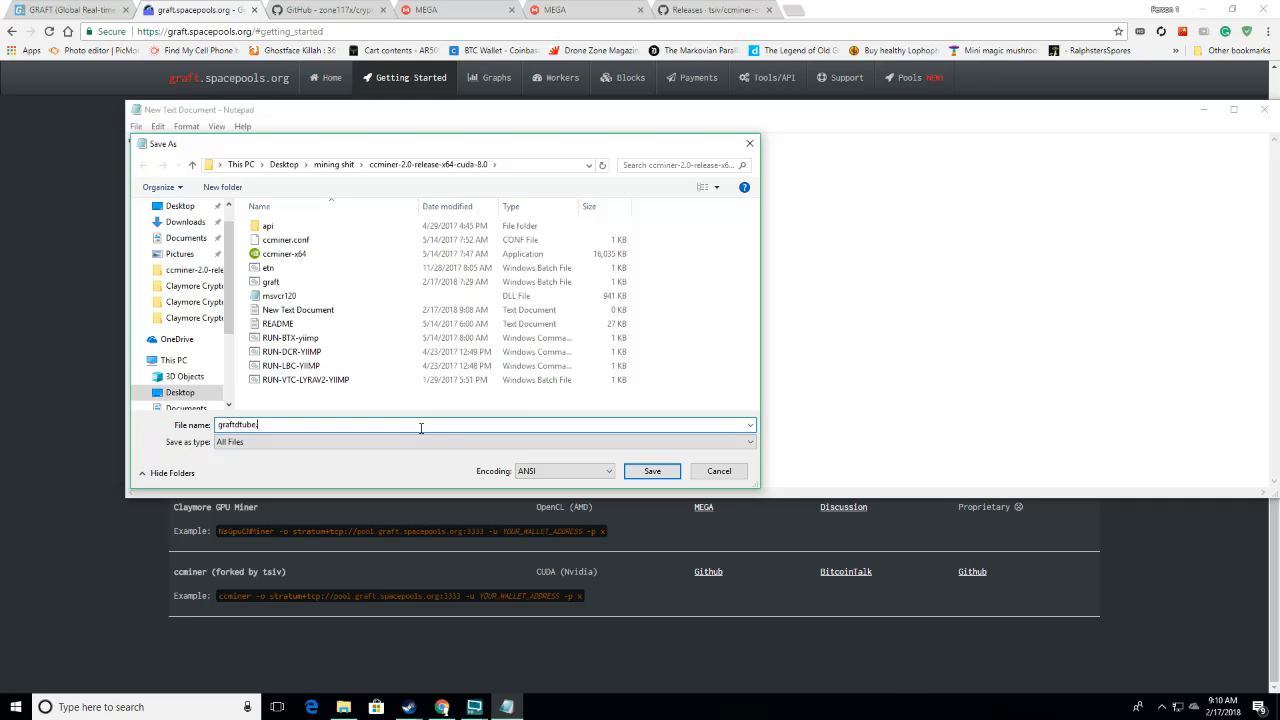
{"action": "type", "text": ".bat"}
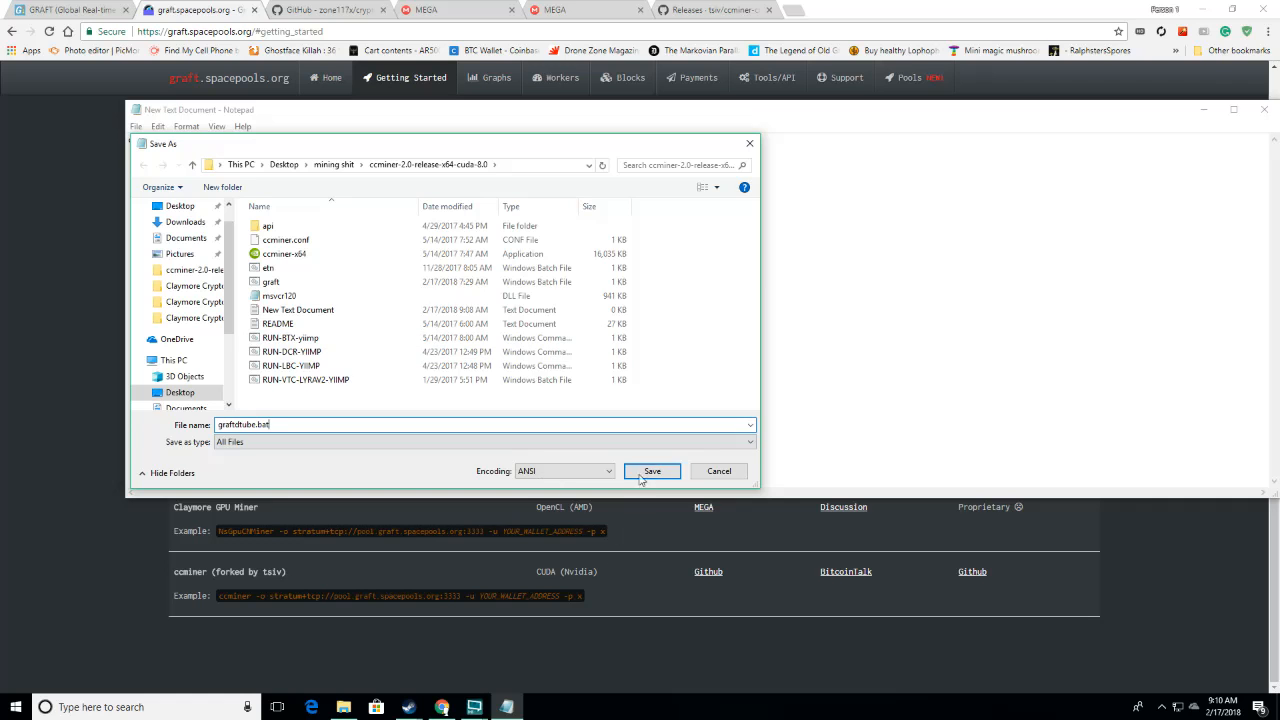
{"action": "left_click", "coordinate": [652, 472]}
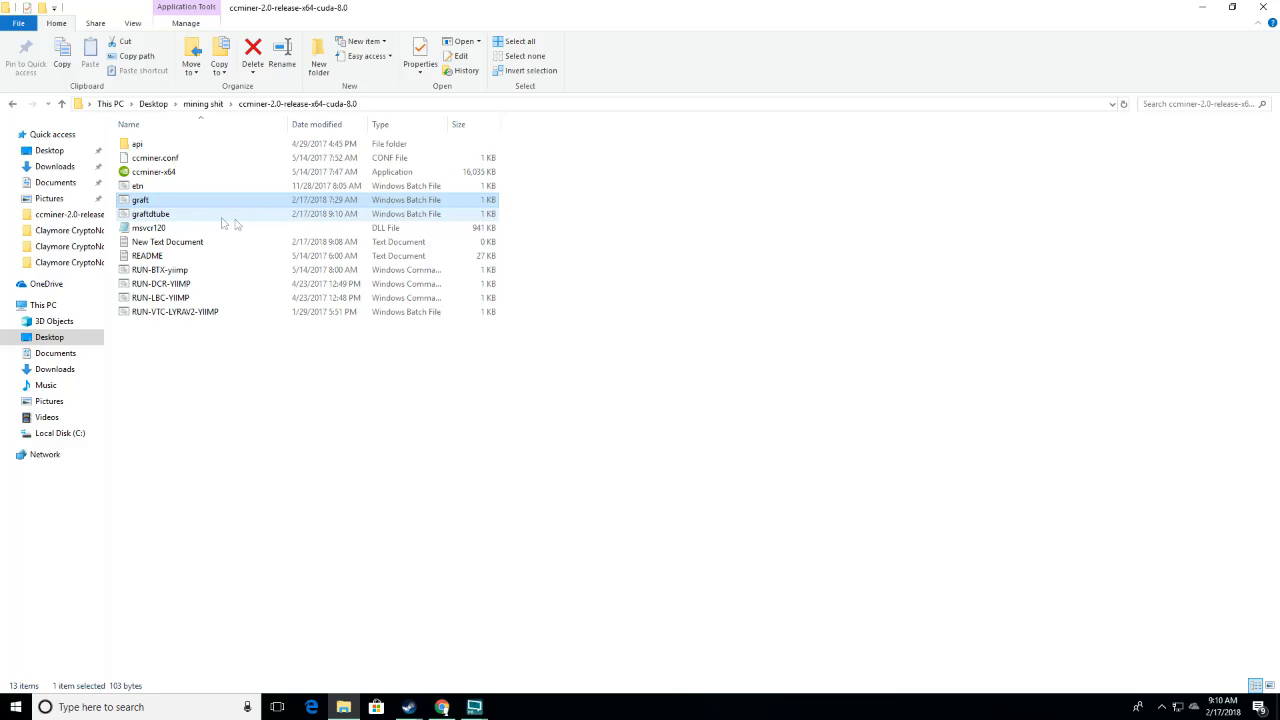
{"action": "left_click", "coordinate": [150, 214]}
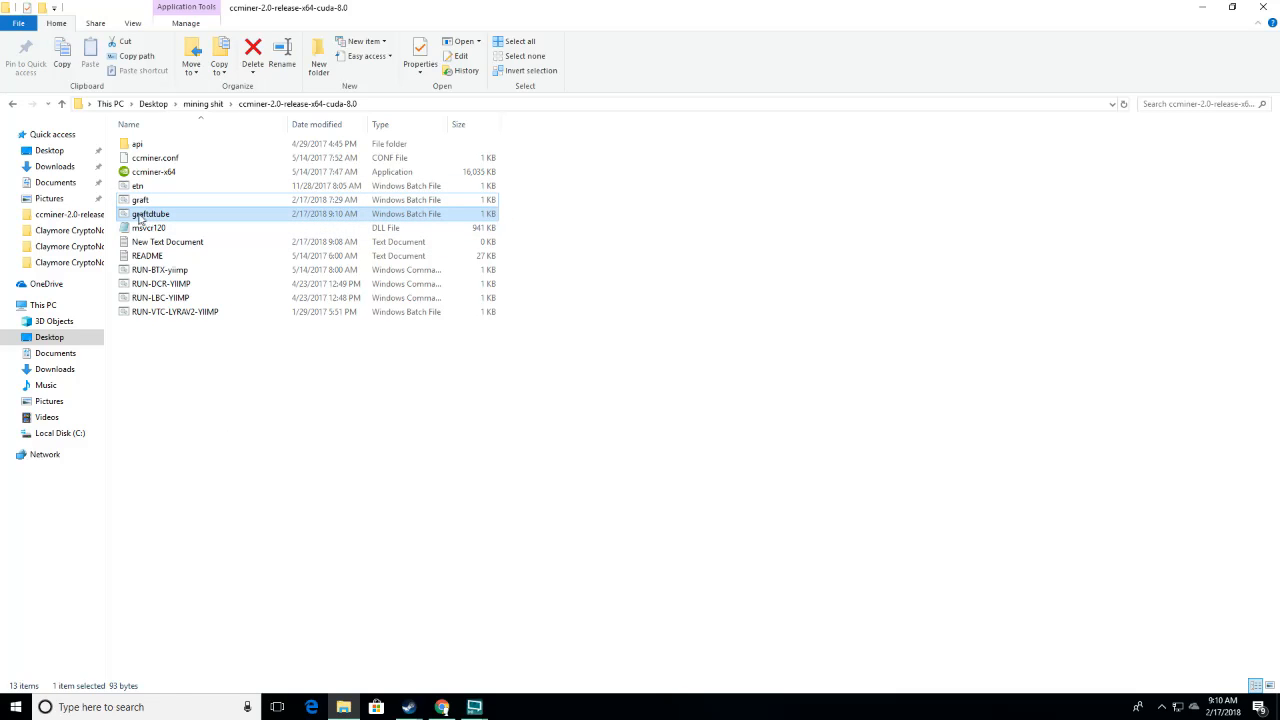
{"action": "mouse_move", "coordinate": [150, 214]}
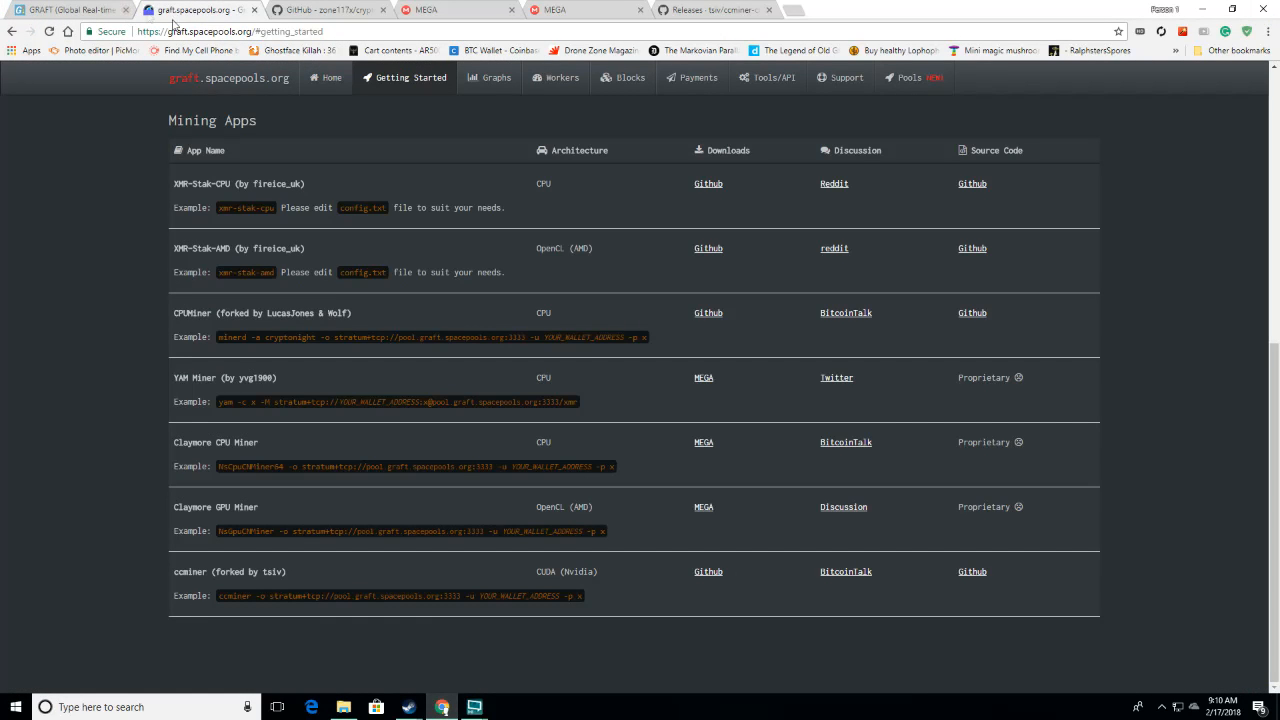
- Review Your Stats & Payment History on the pool home page and view the mined blocks list
{"action": "left_click", "coordinate": [330, 76]}
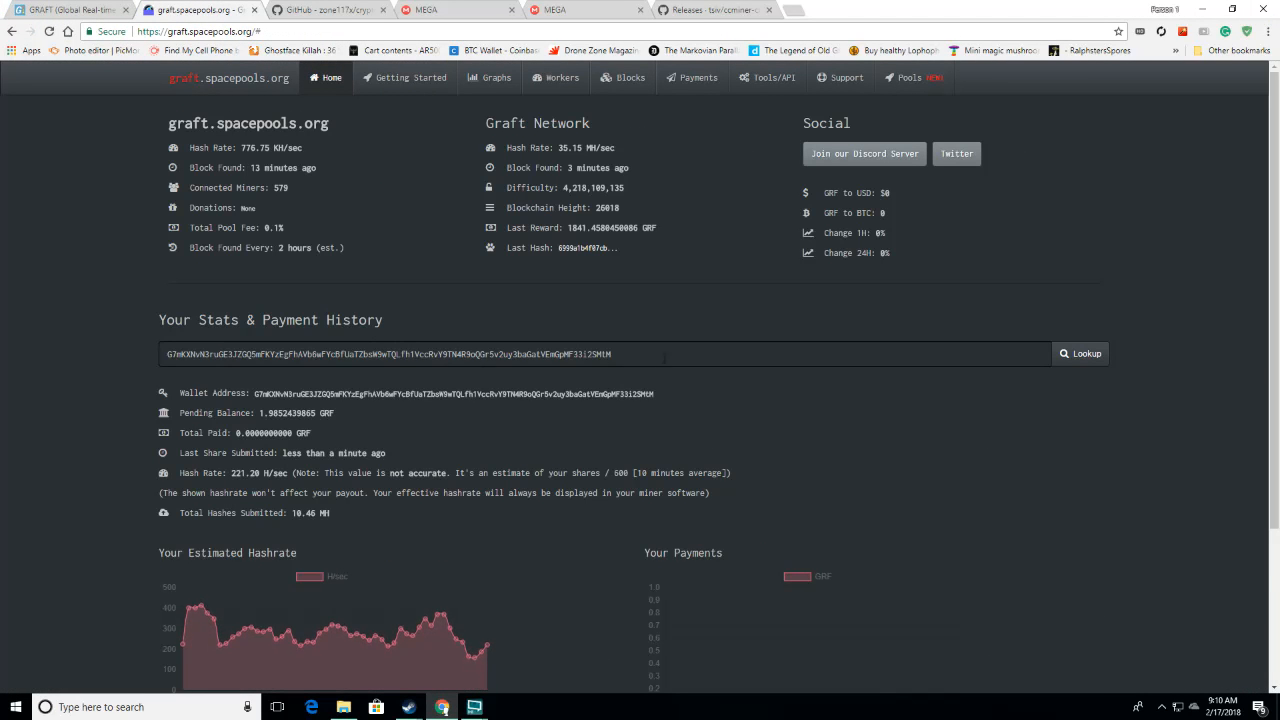
{"action": "scroll", "scroll_direction": "down", "scroll_amount": 3}
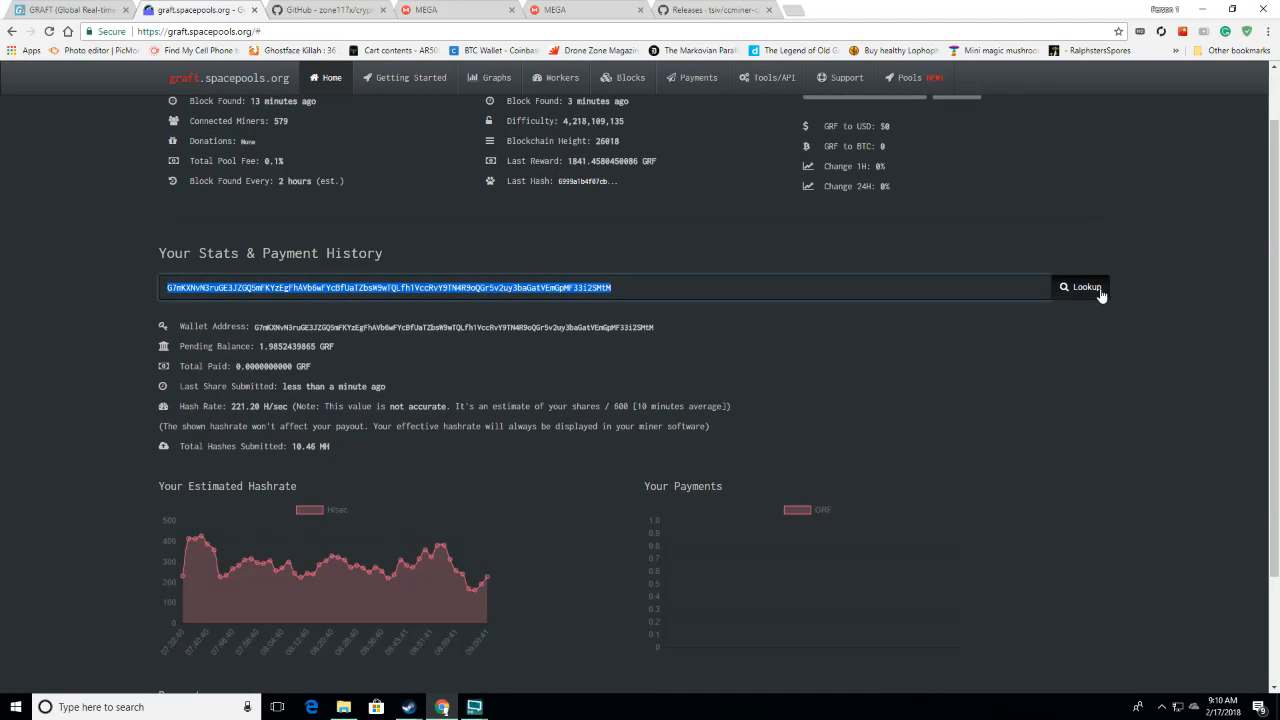
{"action": "scroll", "scroll_direction": "down", "scroll_amount": 3}
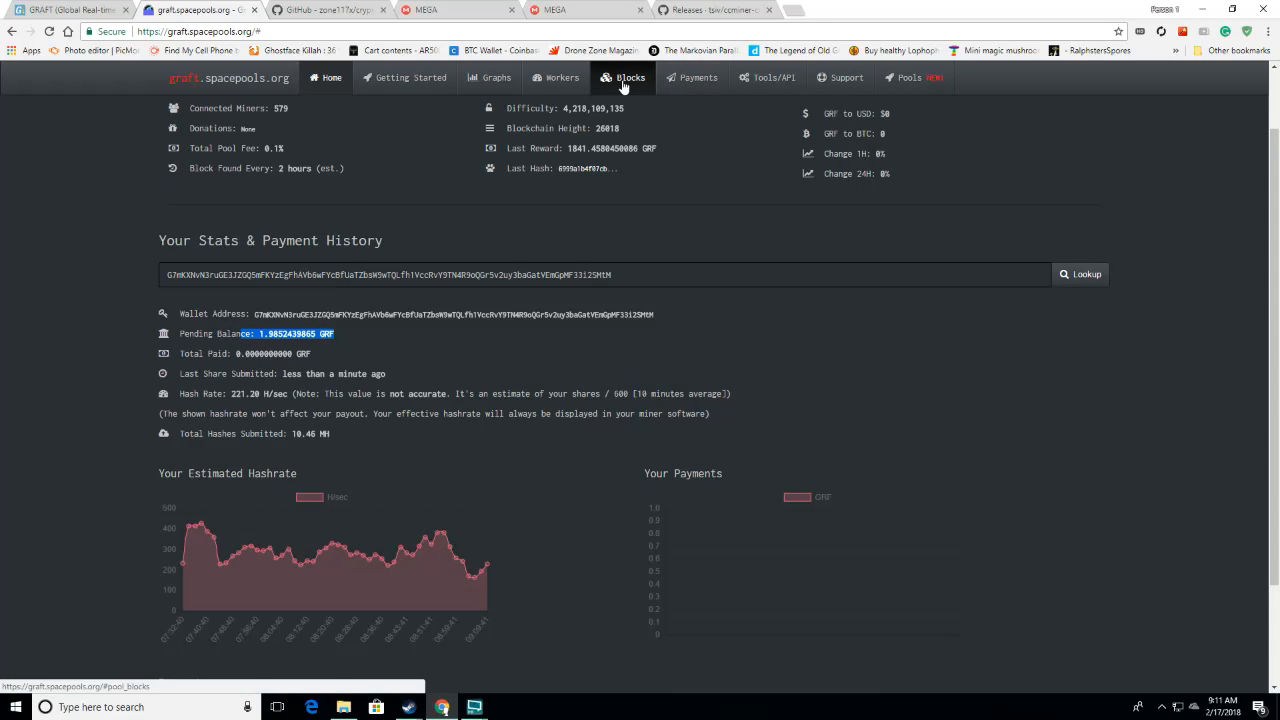
{"action": "left_click", "coordinate": [630, 78]}
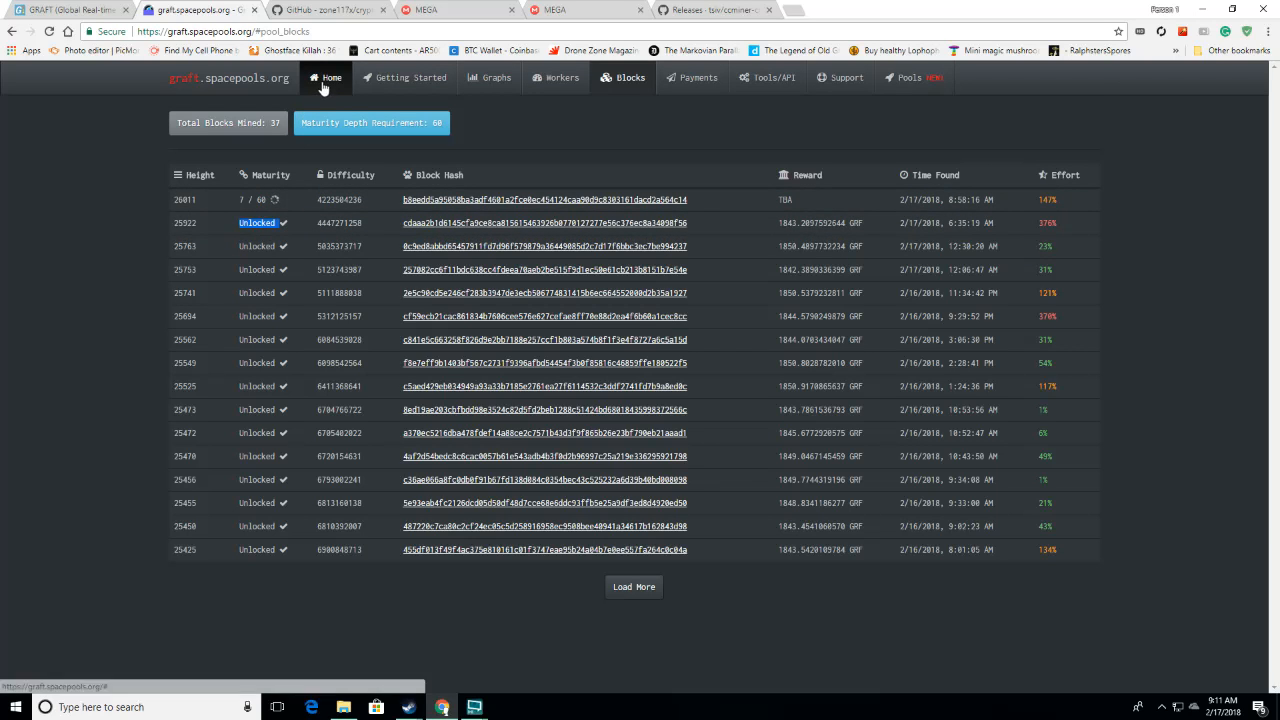
- Return to the home stats and highlight the wallet's pending balance value
{"action": "left_click", "coordinate": [332, 76]}
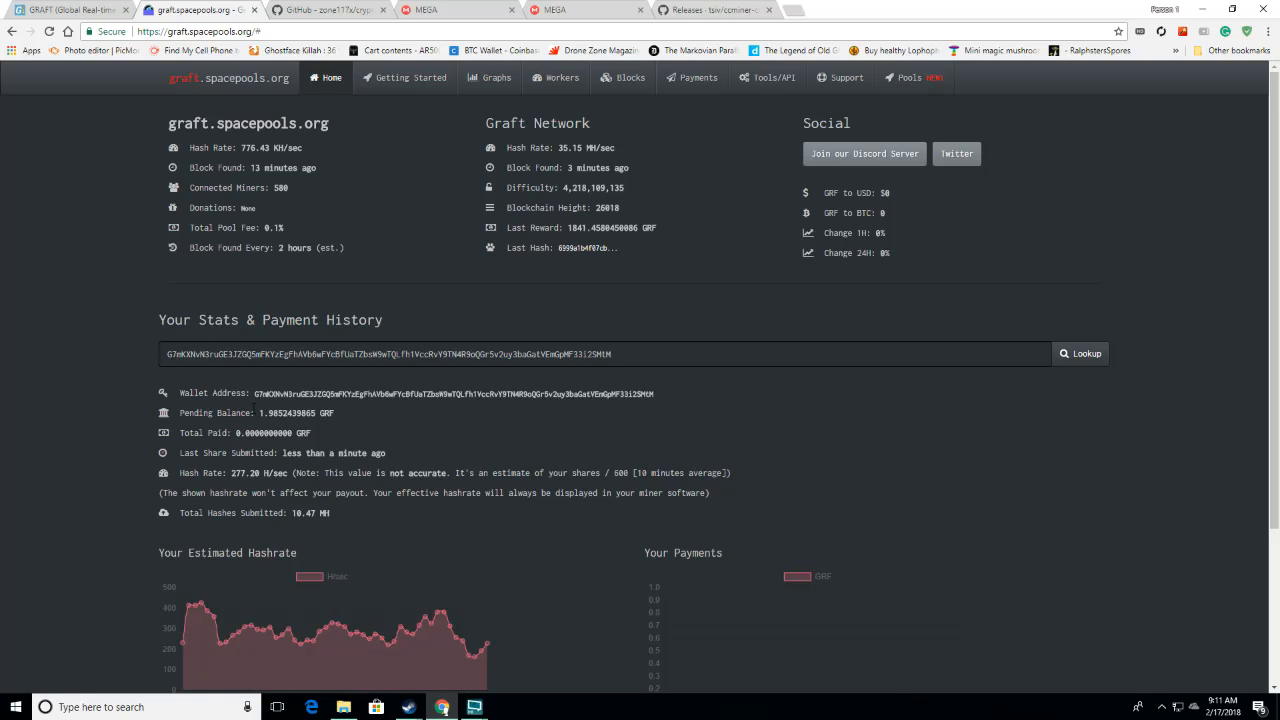
{"action": "double_click", "coordinate": [288, 412]}
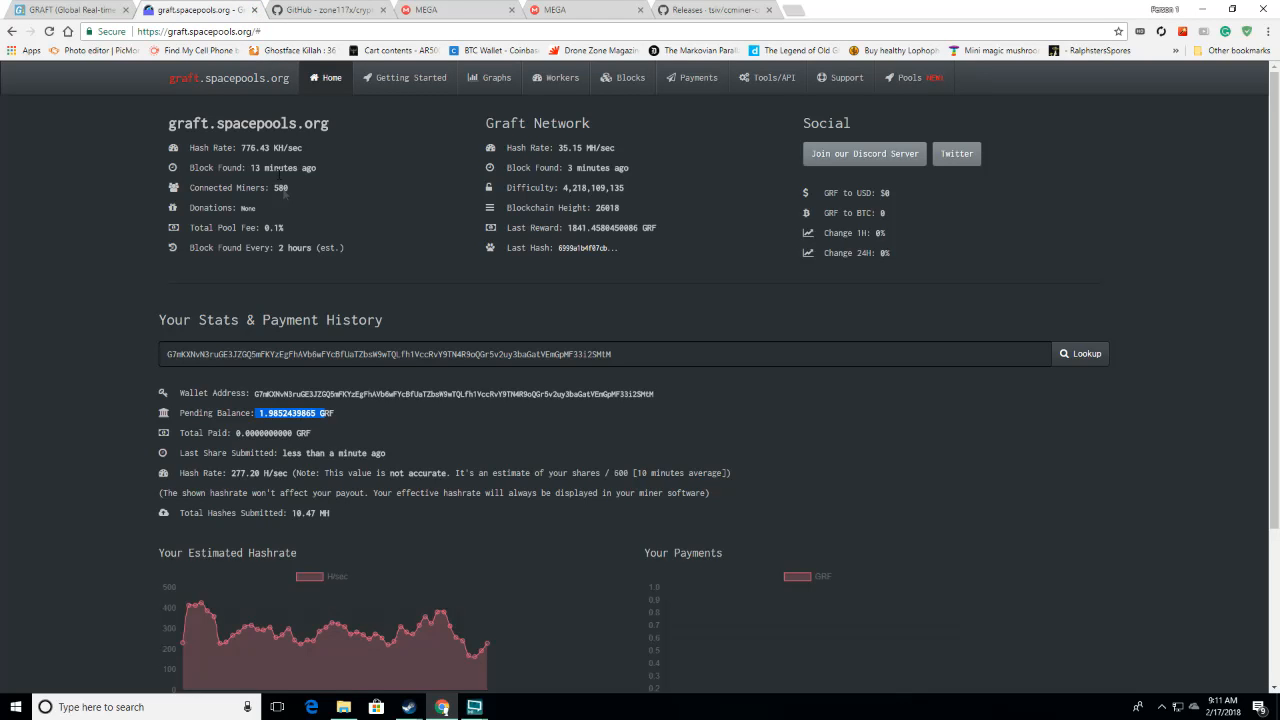
{"action": "mouse_move", "coordinate": [300, 206]}
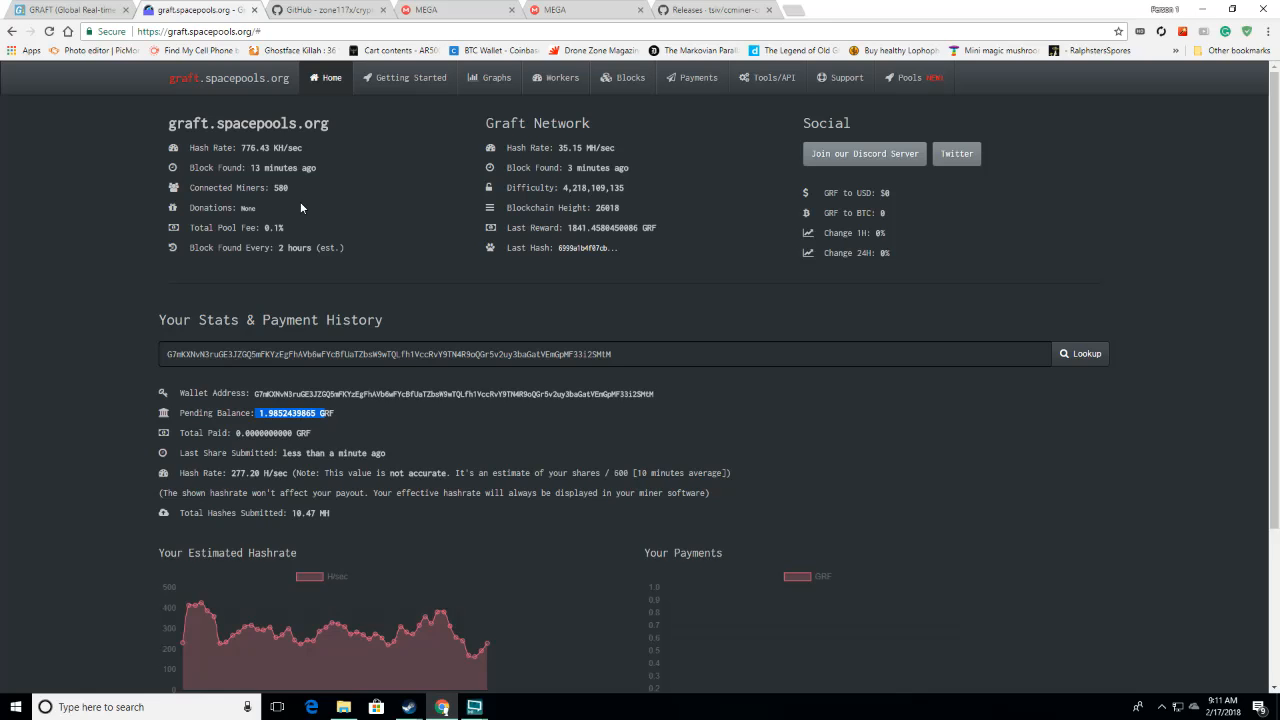